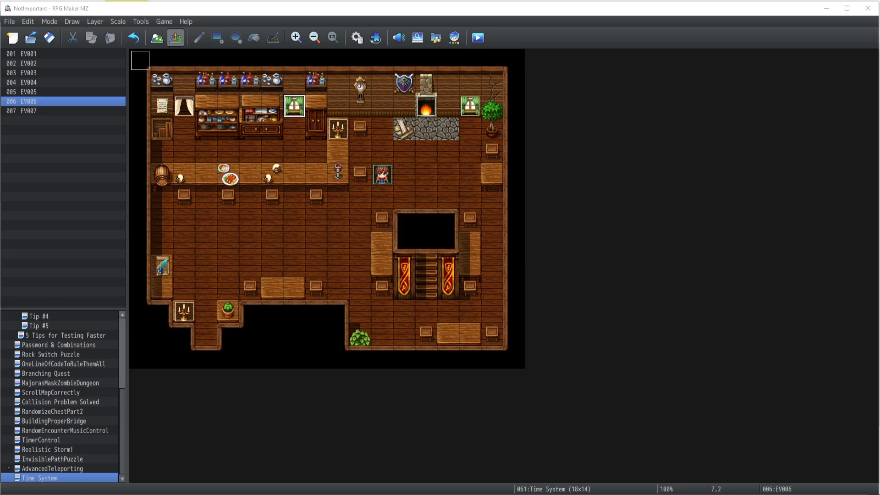
{"action": "mouse_move", "coordinate": [532, 209]}
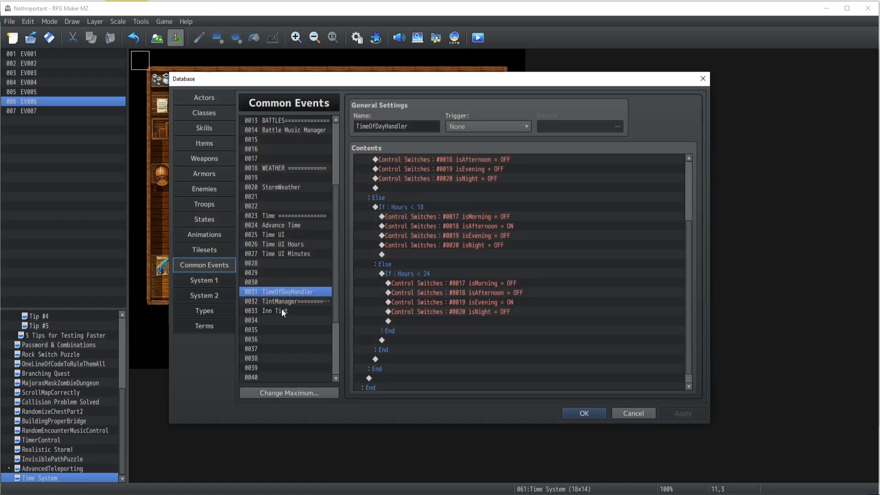
- Scroll through the TimeOfDayHandler common event's Contents to review its time-of-day switches
{"action": "scroll", "scroll_direction": "up", "scroll_amount": 3}
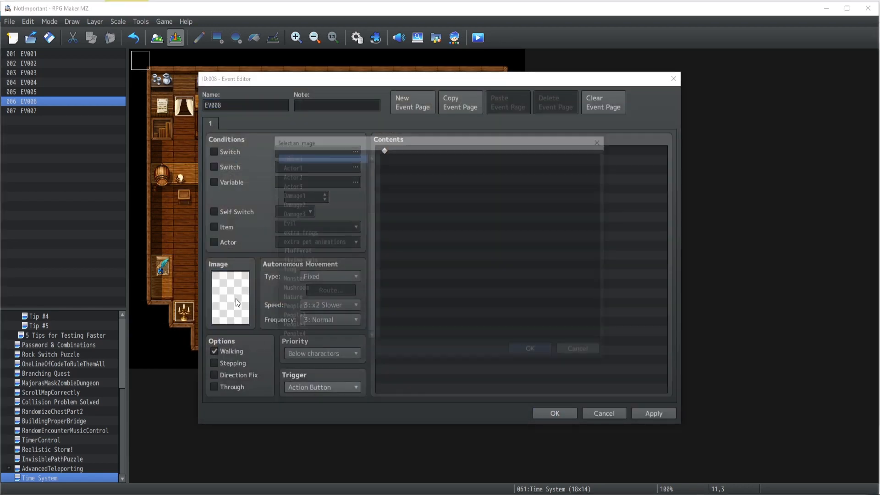
- Set EV008's image to the green-clad blonde character sprite from Actor1
{"action": "left_click", "coordinate": [229, 298]}
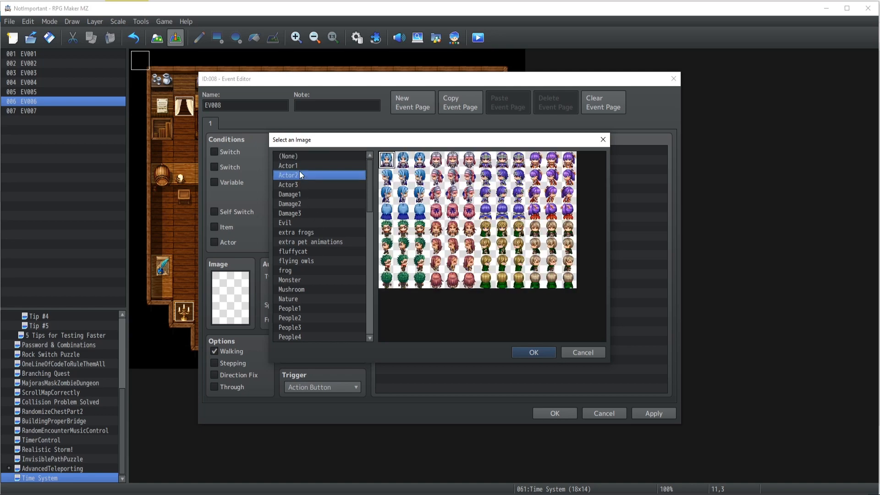
{"action": "left_click", "coordinate": [287, 165]}
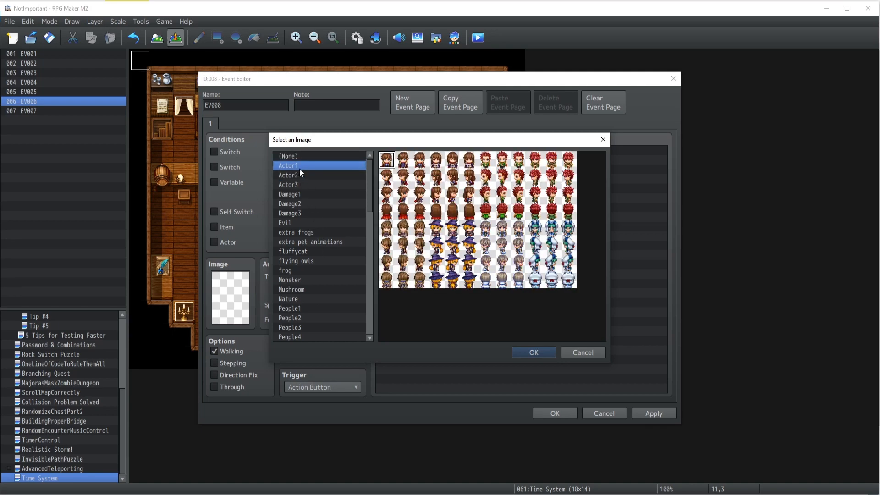
{"action": "left_click", "coordinate": [501, 160]}
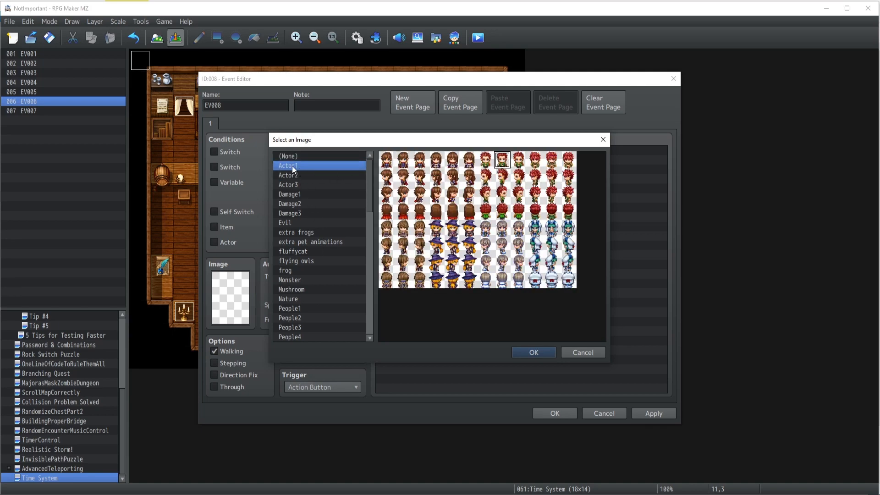
{"action": "left_click", "coordinate": [288, 174]}
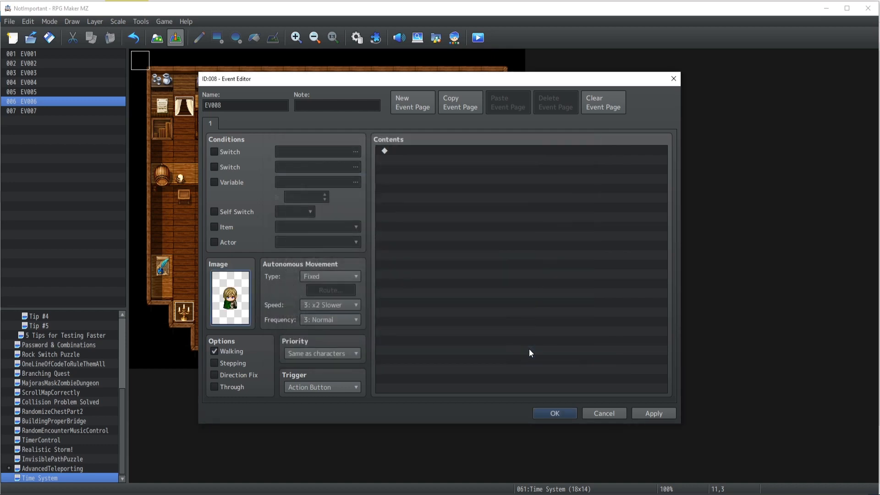
- Add Show Text with the Actor2 blonde young man's face: 'Hey! We're currently... some day'
{"action": "left_click", "coordinate": [554, 413]}
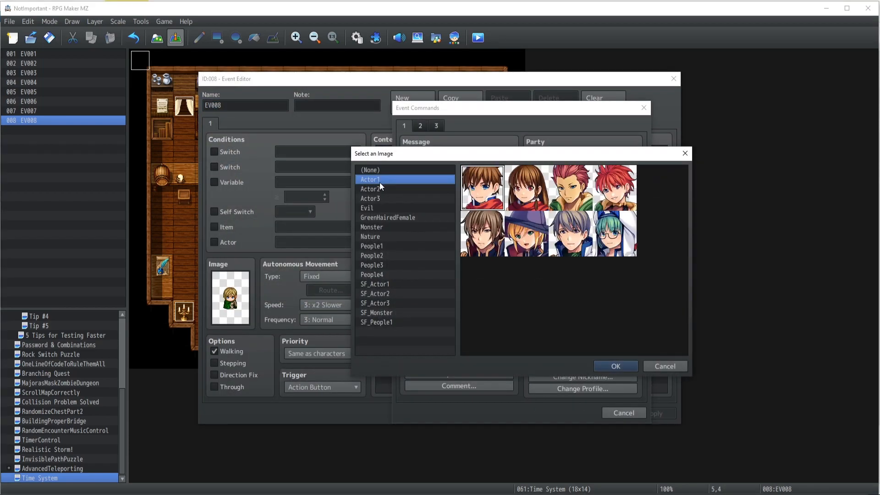
{"action": "left_click", "coordinate": [372, 189]}
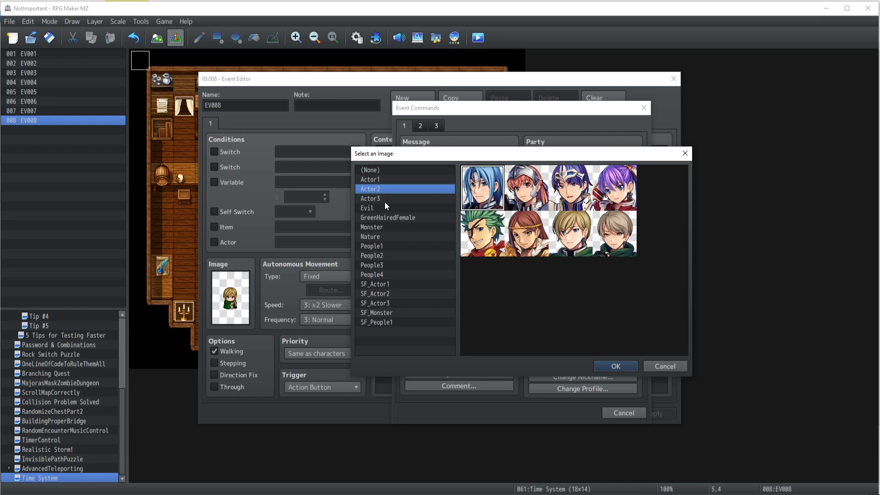
{"action": "left_click", "coordinate": [614, 365]}
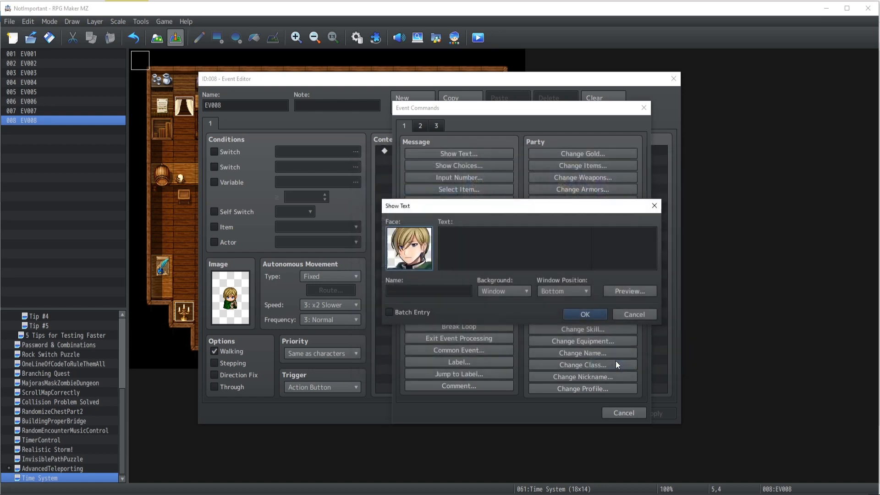
{"action": "left_click", "coordinate": [547, 249]}
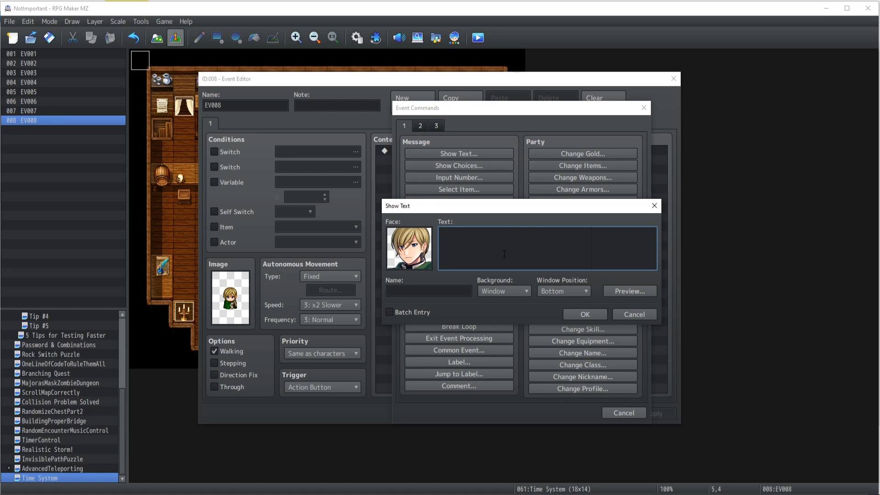
{"action": "type", "text": "Hey!"}
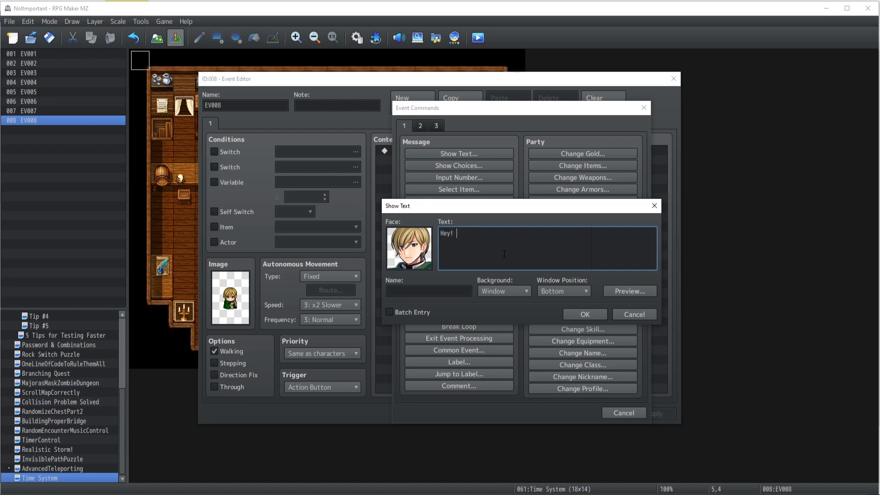
{"action": "type", "text": "We're currently... some da"}
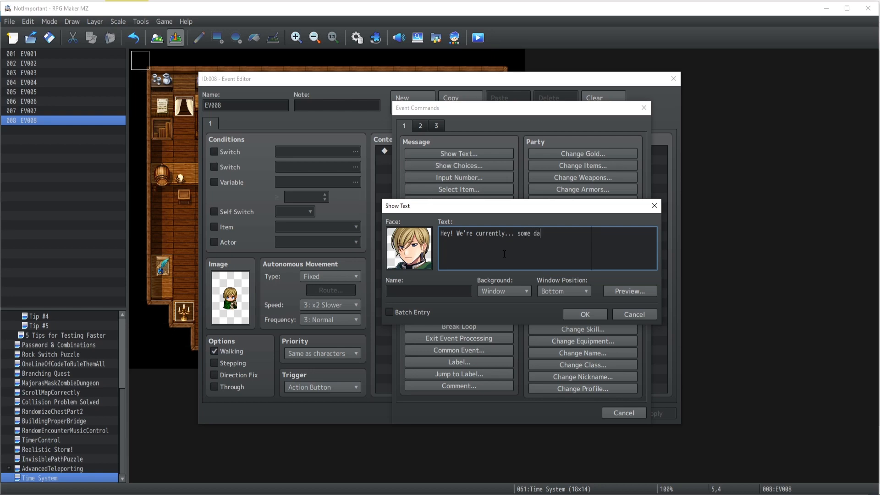
{"action": "left_click", "coordinate": [583, 313]}
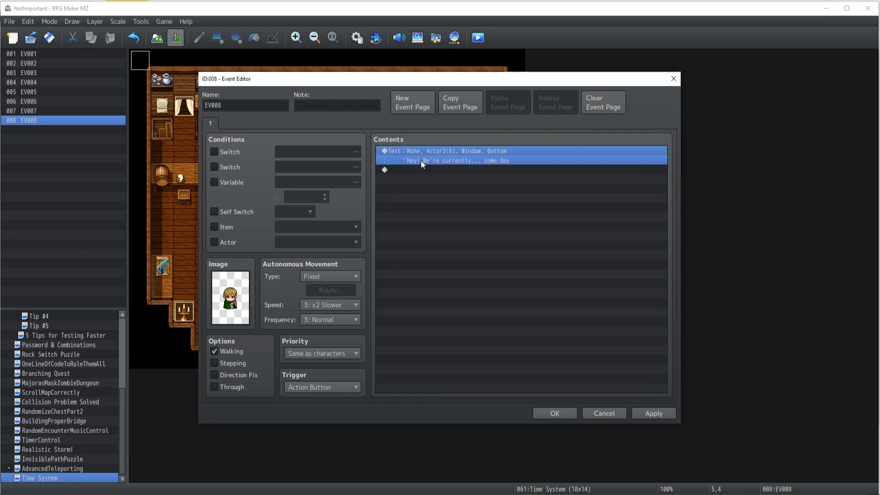
- Abandon a Control Variables command and reopen the Show Text message, leaving it unchanged
{"action": "left_click", "coordinate": [420, 170]}
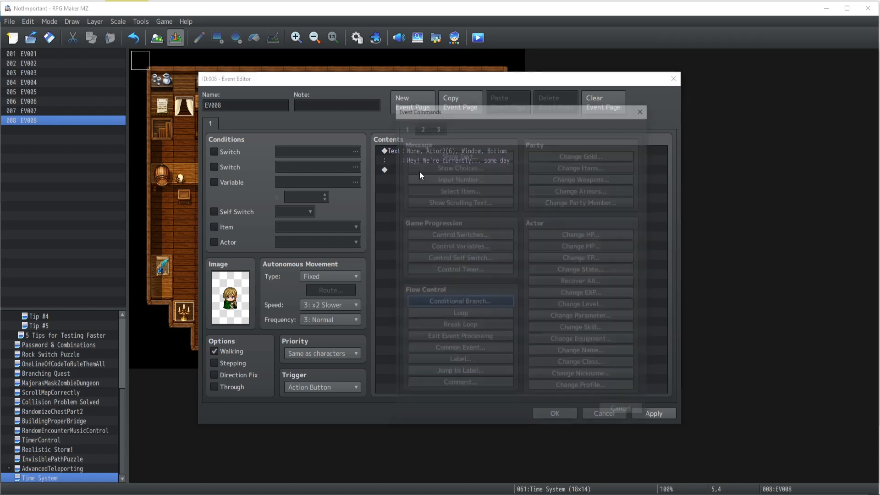
{"action": "left_click", "coordinate": [458, 153]}
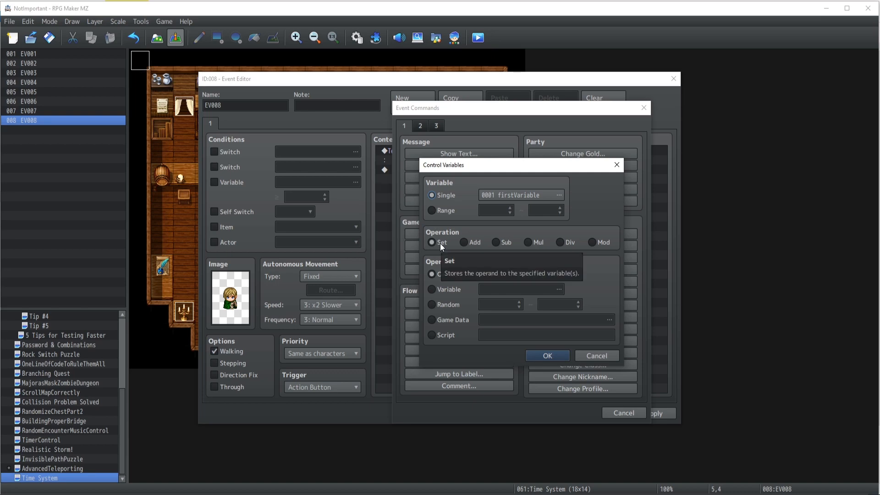
{"action": "mouse_move", "coordinate": [593, 209]}
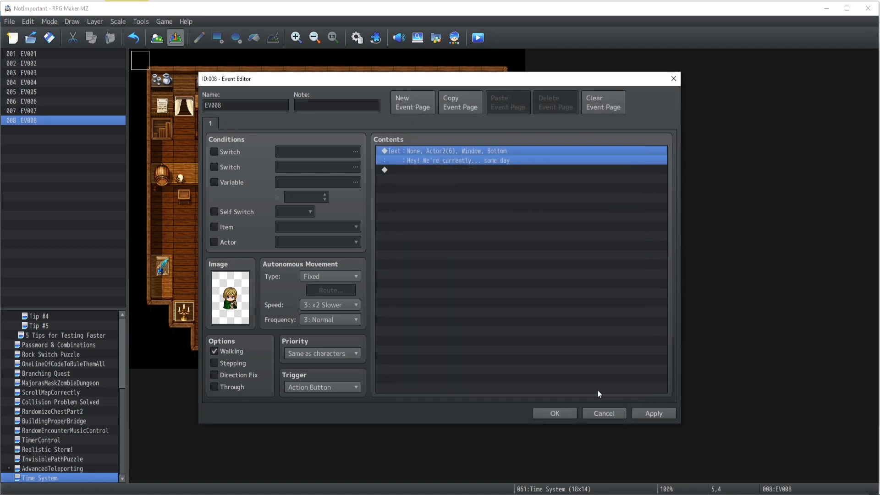
{"action": "double_click", "coordinate": [443, 155]}
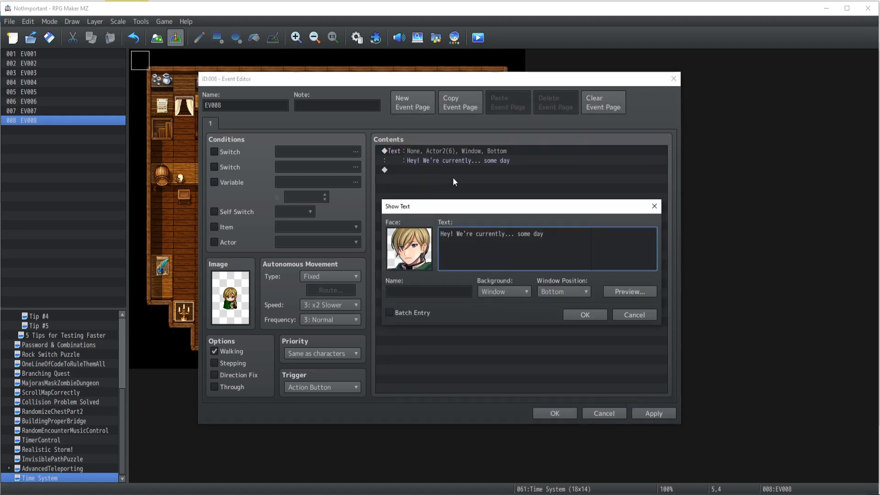
{"action": "left_click", "coordinate": [544, 233]}
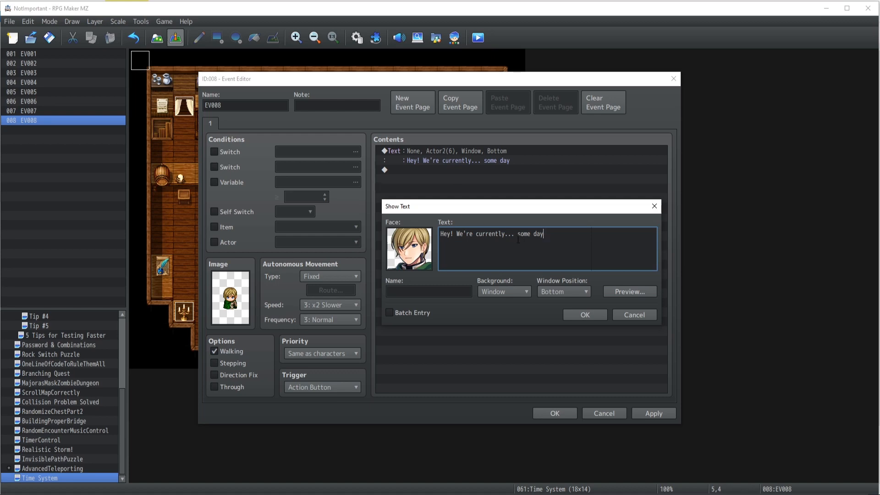
{"action": "left_click", "coordinate": [584, 314]}
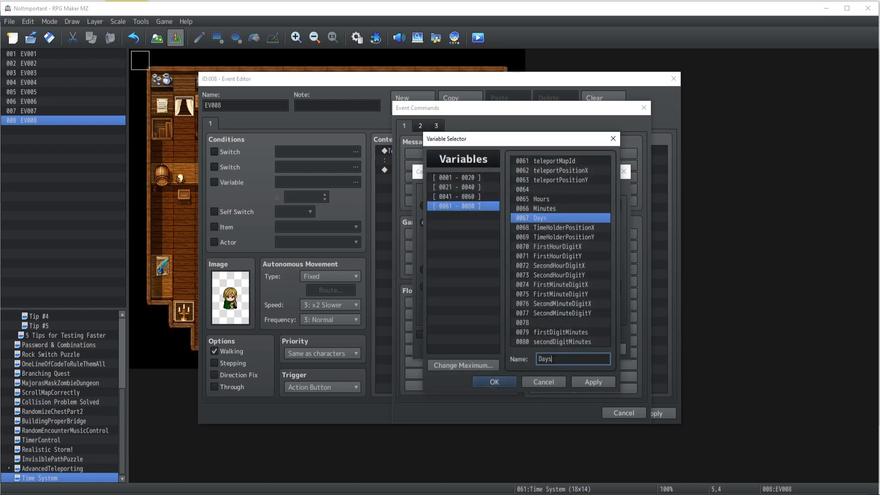
- Rename variable 0067 from Days to Day and add the Day = 0 conditional branch
{"action": "key", "text": "Backspace"}
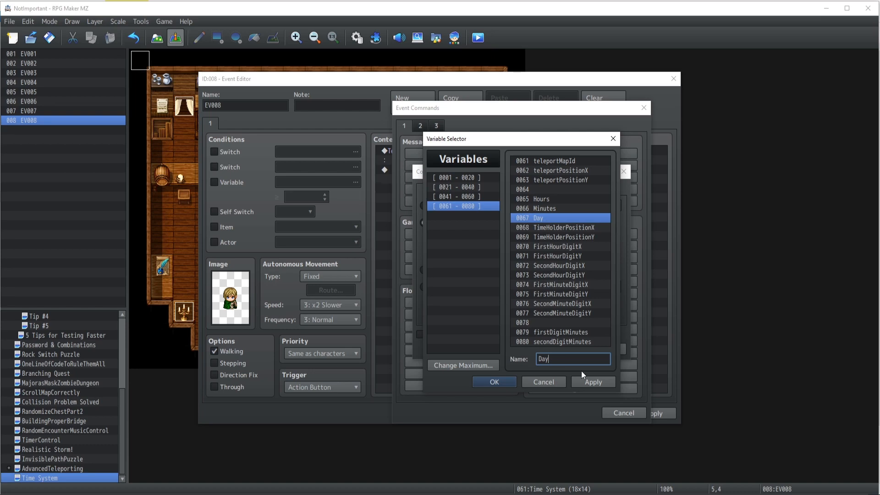
{"action": "left_click", "coordinate": [493, 382]}
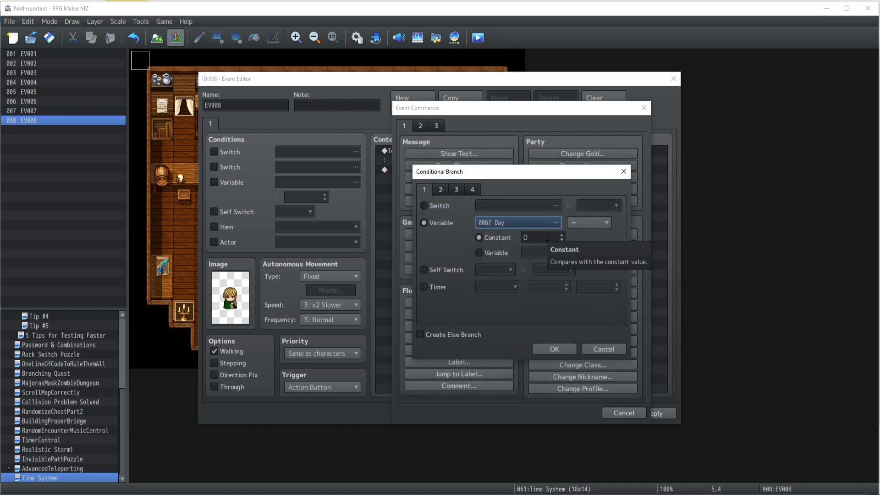
{"action": "left_click", "coordinate": [553, 349]}
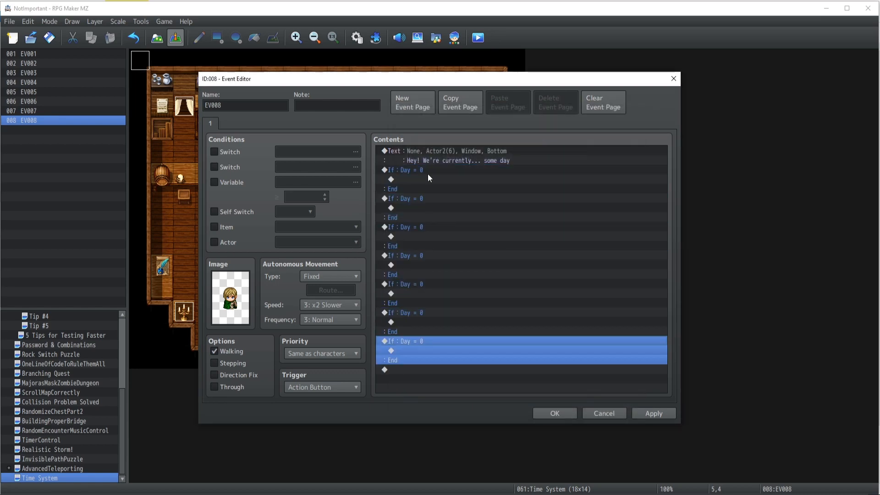
- Edit the branch messages to name Sunday through Saturday and review all seven branches
{"action": "left_click", "coordinate": [449, 161]}
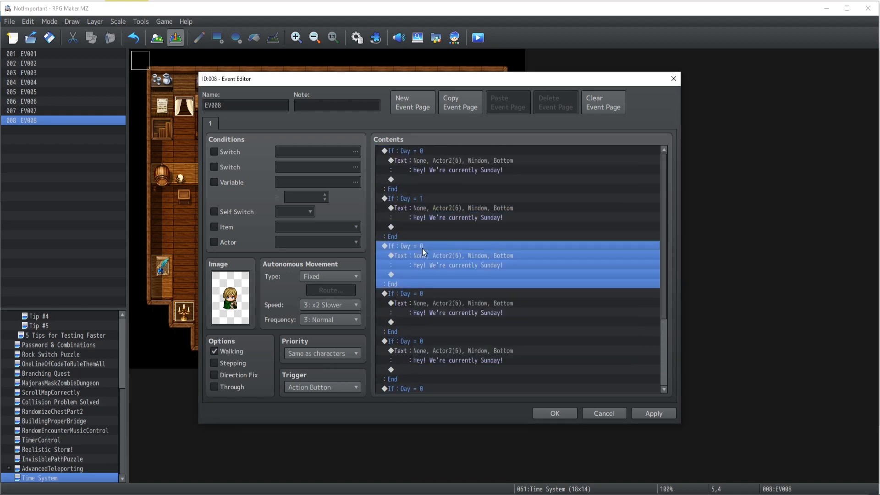
{"action": "double_click", "coordinate": [454, 265]}
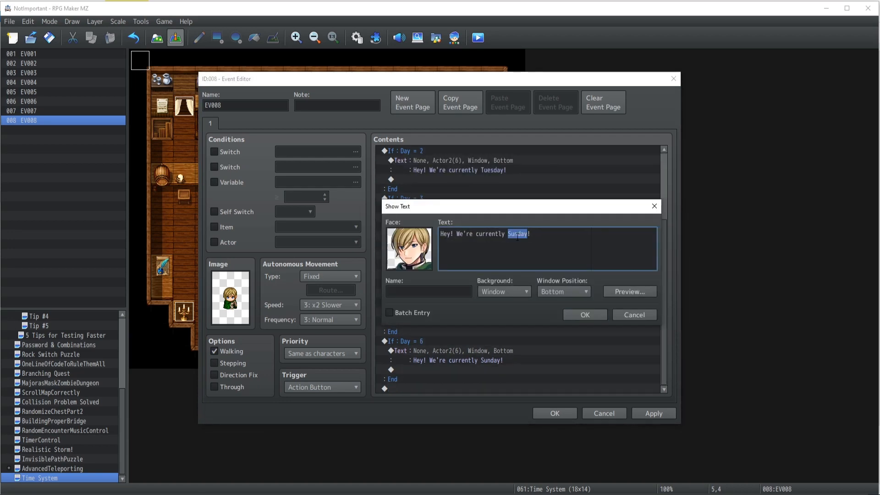
{"action": "left_click", "coordinate": [583, 314]}
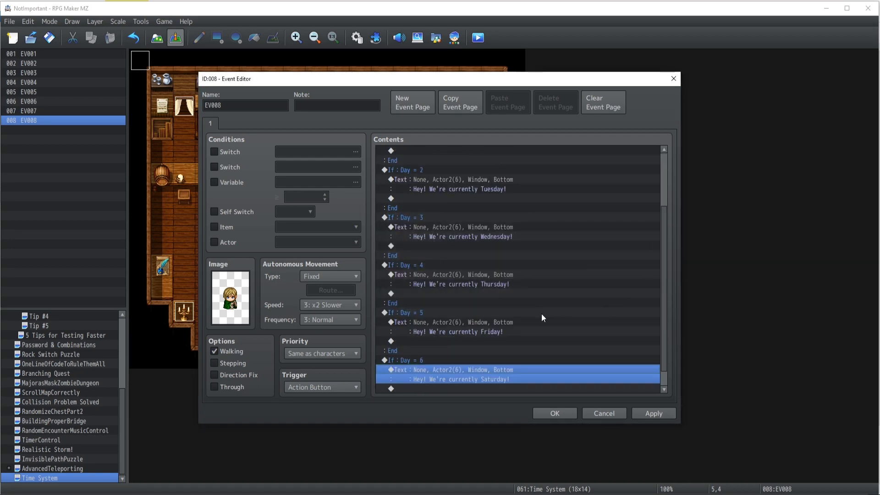
{"action": "scroll", "scroll_direction": "up", "scroll_amount": 3}
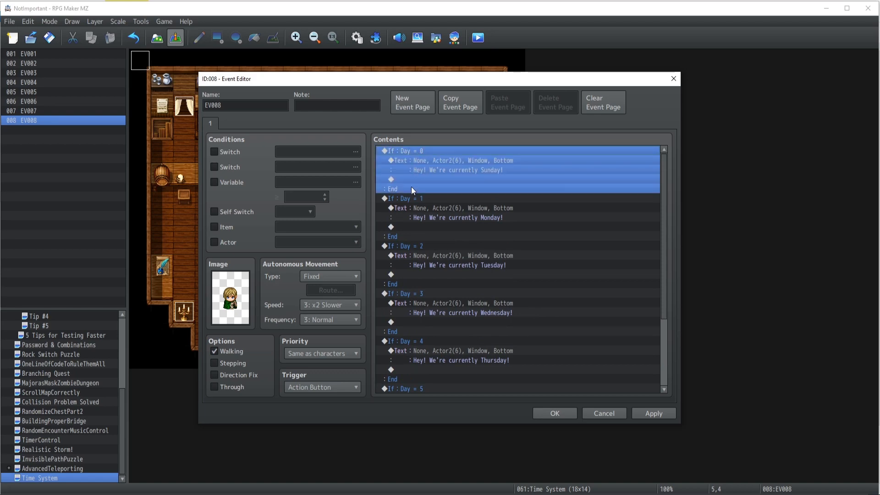
{"action": "scroll", "scroll_direction": "down", "scroll_amount": 3}
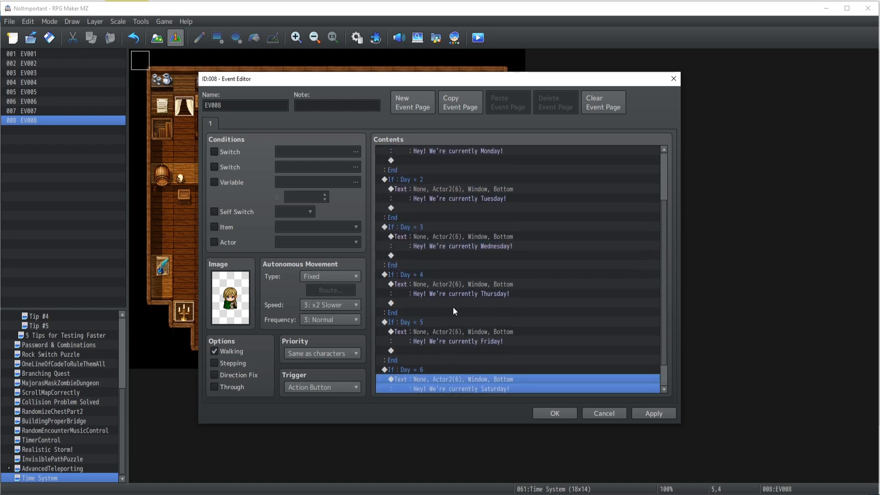
{"action": "scroll", "scroll_direction": "down", "scroll_amount": 3}
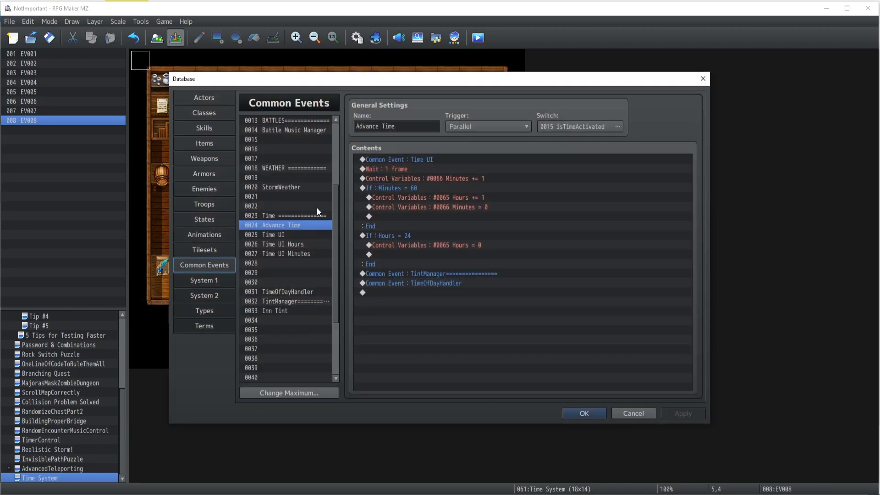
{"action": "mouse_move", "coordinate": [387, 286]}
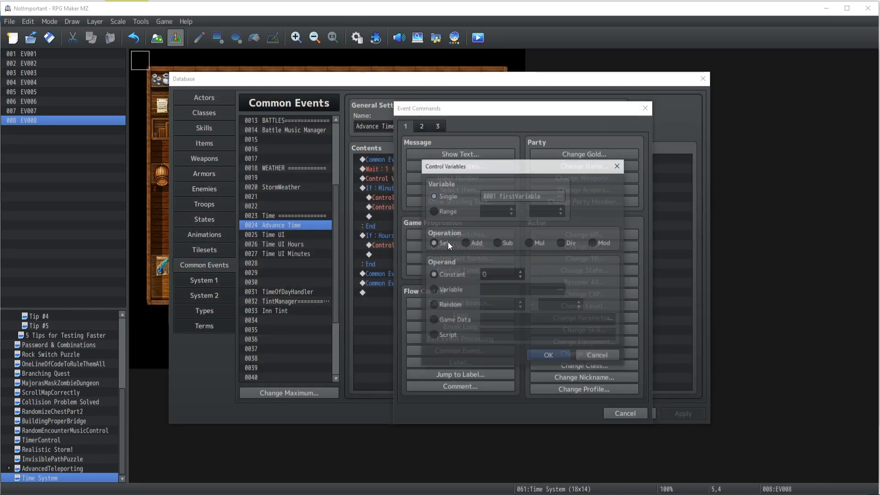
- Rename variable 0064 to TotalDays and add a command adding constant 1 to it
{"action": "left_click", "coordinate": [511, 196]}
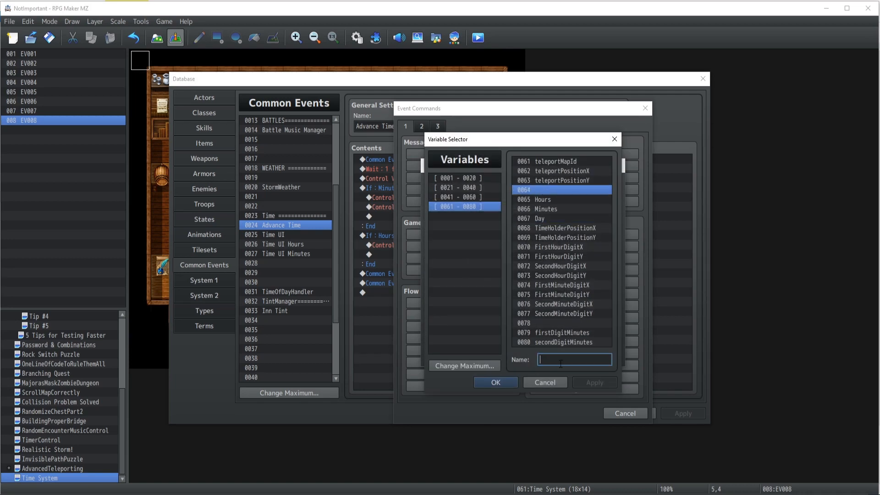
{"action": "type", "text": "TotalDays"}
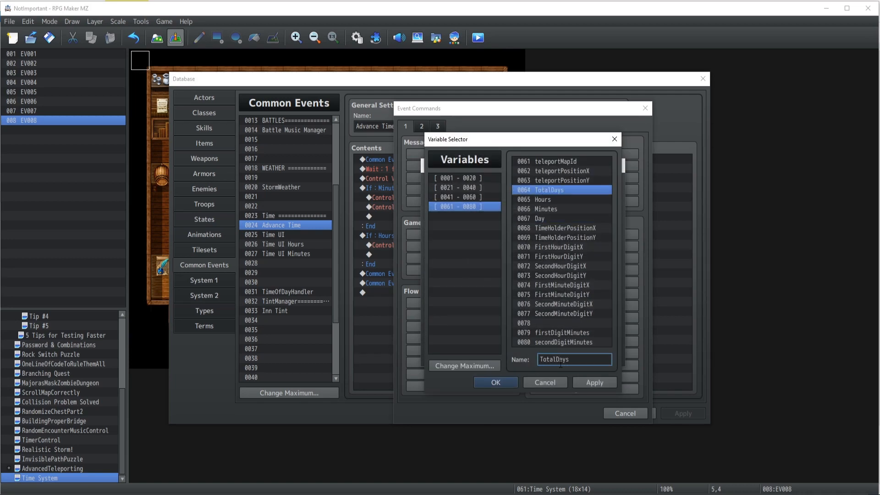
{"action": "left_click", "coordinate": [495, 382]}
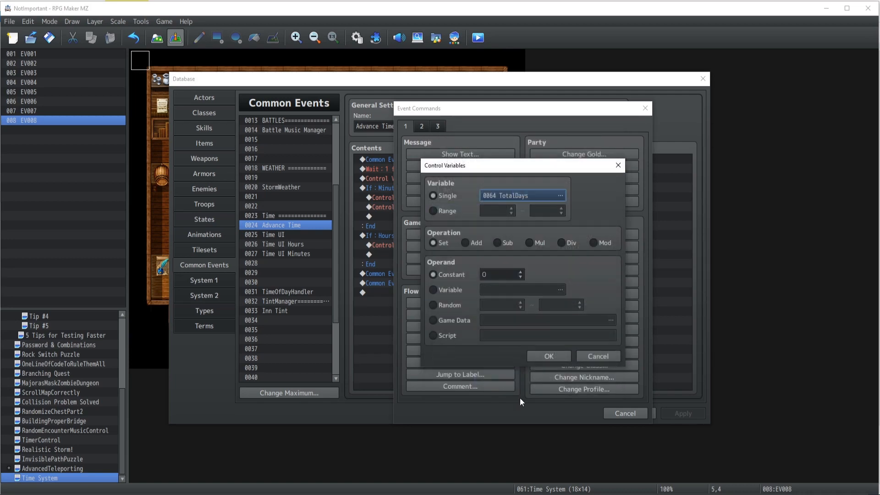
{"action": "mouse_move", "coordinate": [484, 203]}
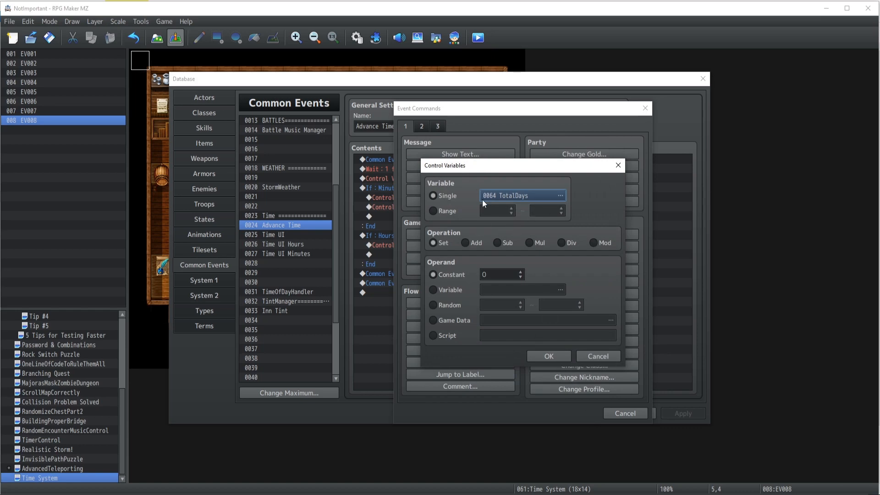
{"action": "left_click", "coordinate": [465, 242]}
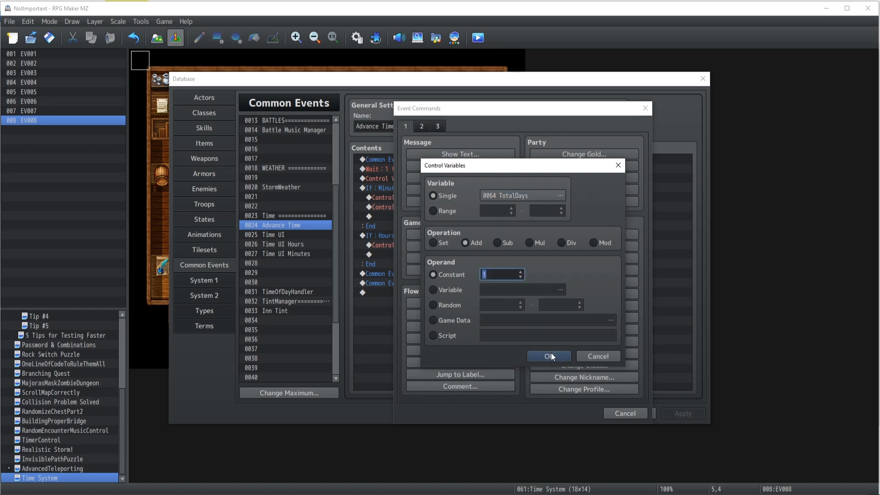
{"action": "left_click", "coordinate": [548, 355]}
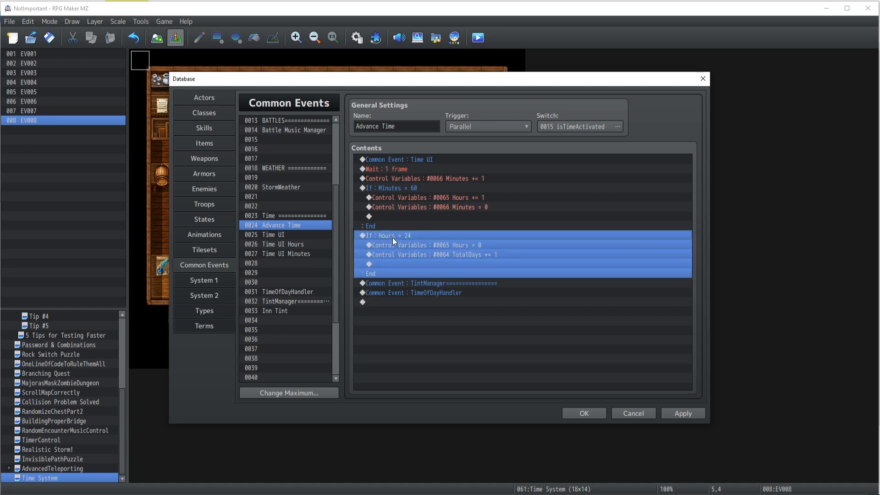
{"action": "left_click", "coordinate": [432, 255]}
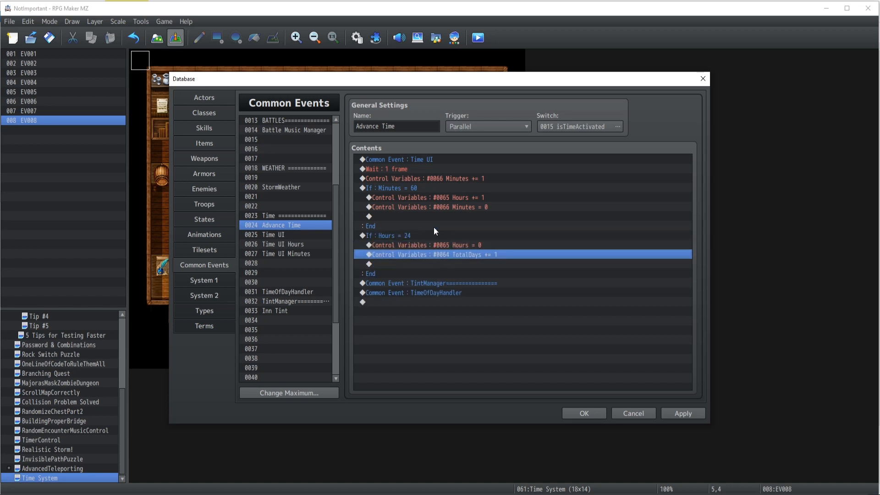
{"action": "mouse_move", "coordinate": [411, 267]}
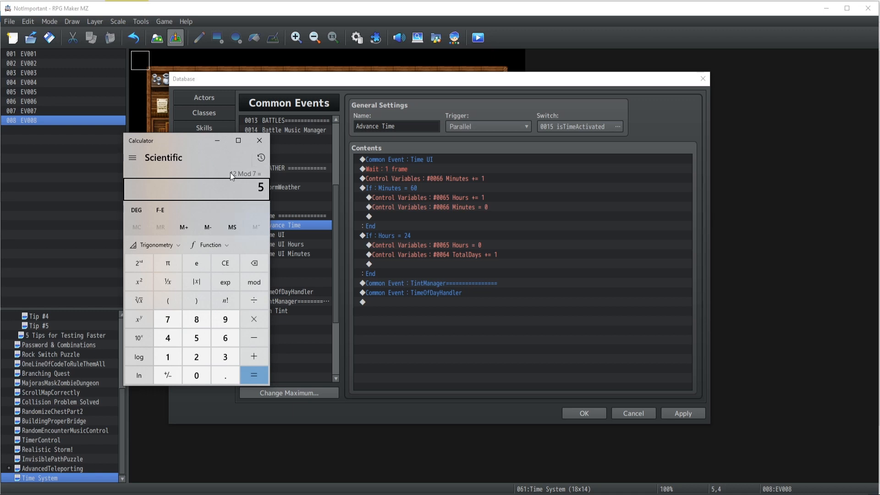
{"action": "mouse_move", "coordinate": [258, 140]}
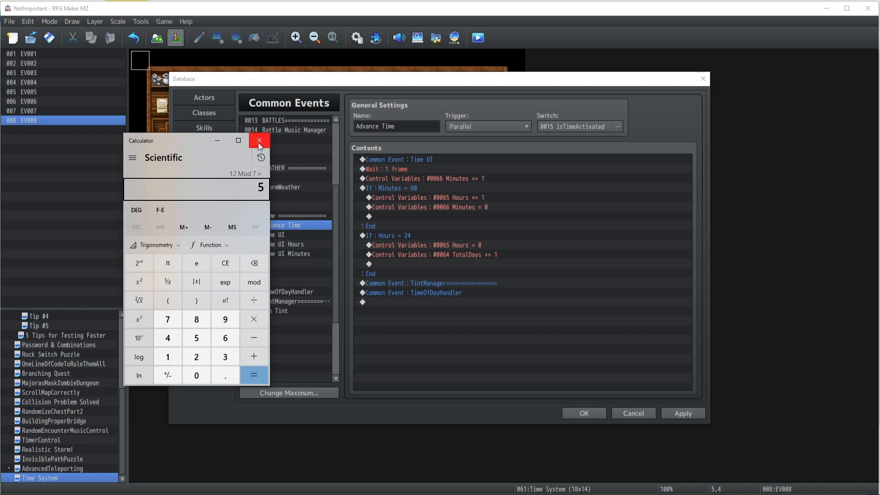
{"action": "mouse_move", "coordinate": [258, 139]}
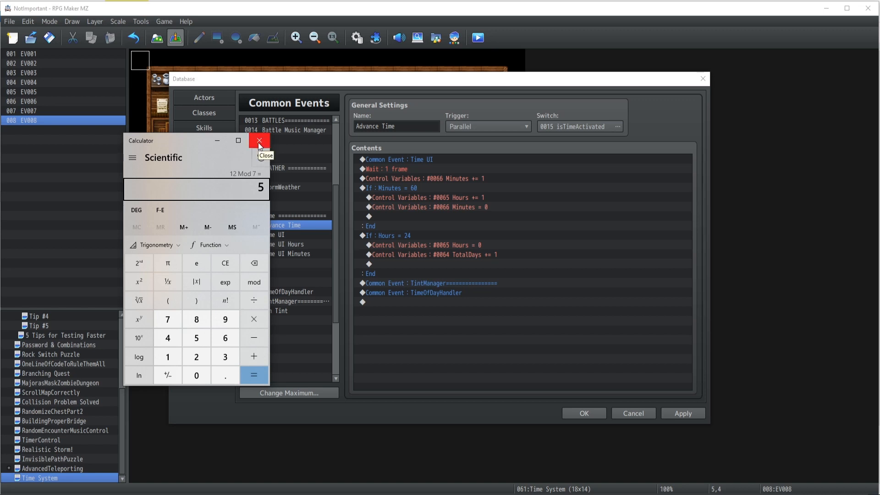
{"action": "mouse_move", "coordinate": [249, 175]}
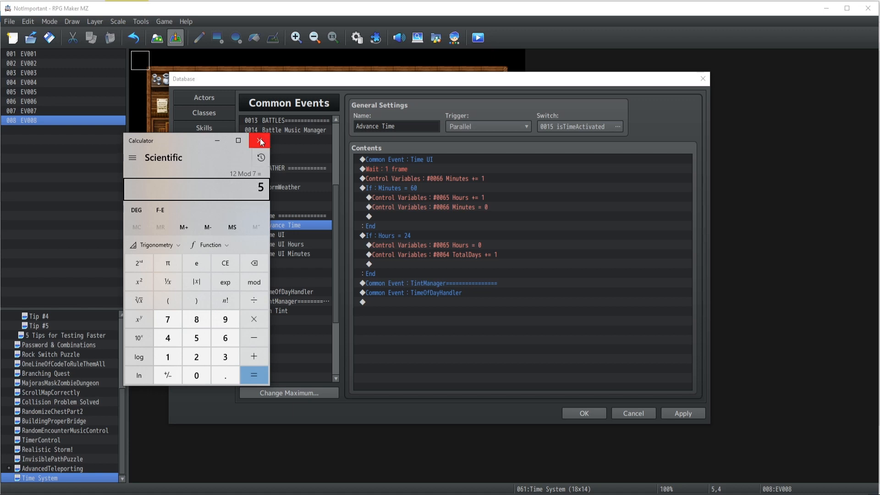
- Change the copied TotalDays command into Control Variables Day = TotalDays
{"action": "left_click", "coordinate": [260, 141]}
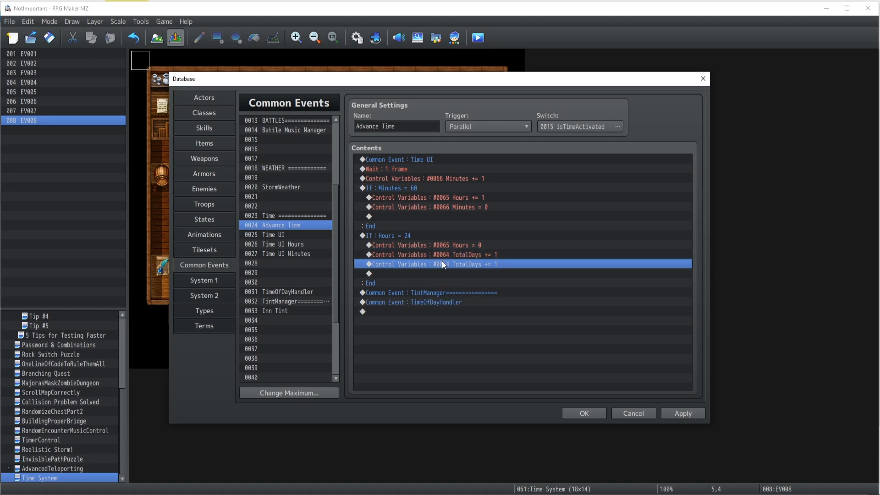
{"action": "double_click", "coordinate": [443, 263]}
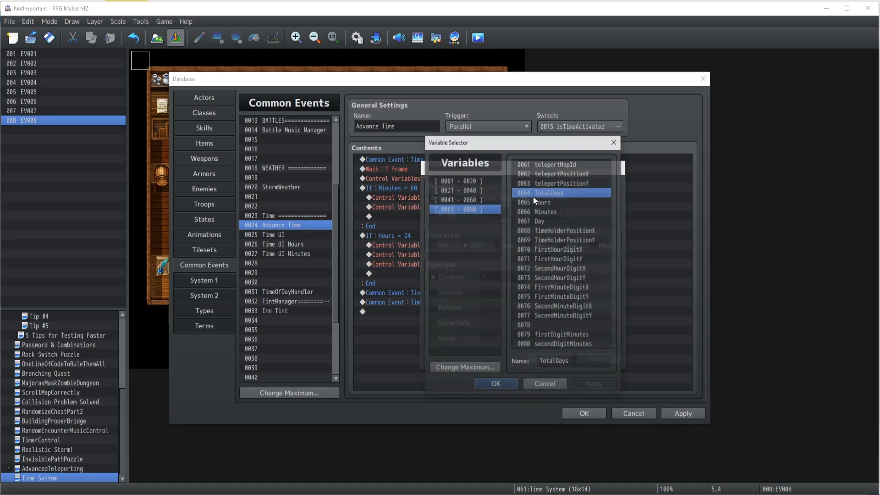
{"action": "left_click", "coordinate": [552, 220]}
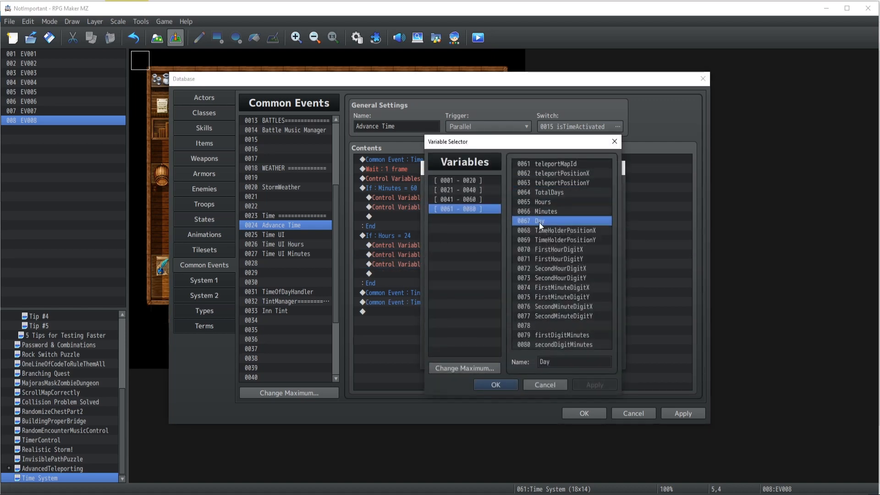
{"action": "left_click", "coordinate": [494, 384]}
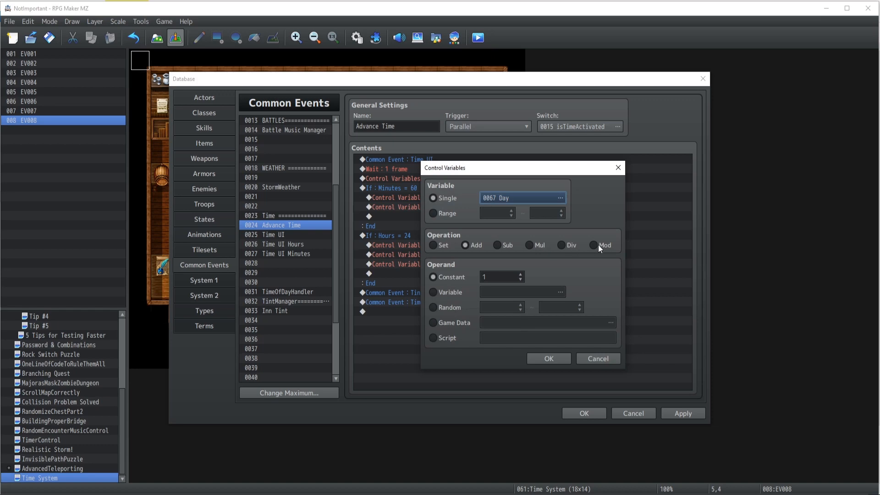
{"action": "left_click", "coordinate": [433, 292]}
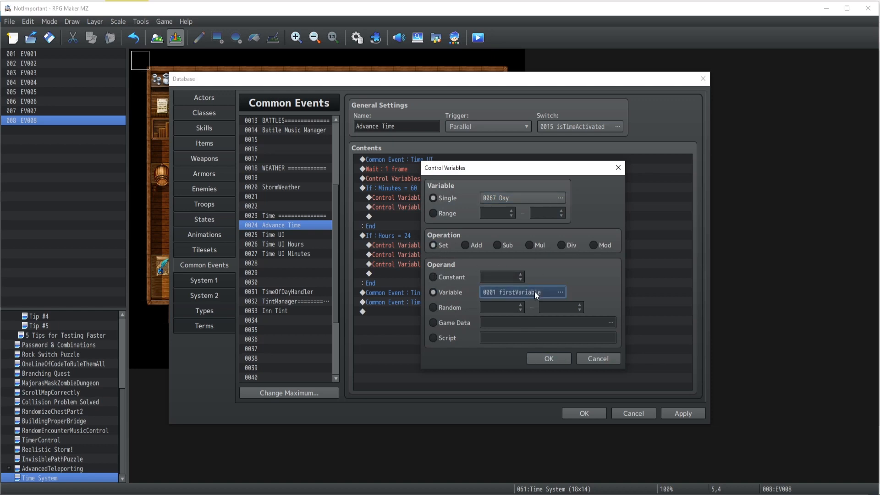
{"action": "left_click", "coordinate": [548, 358]}
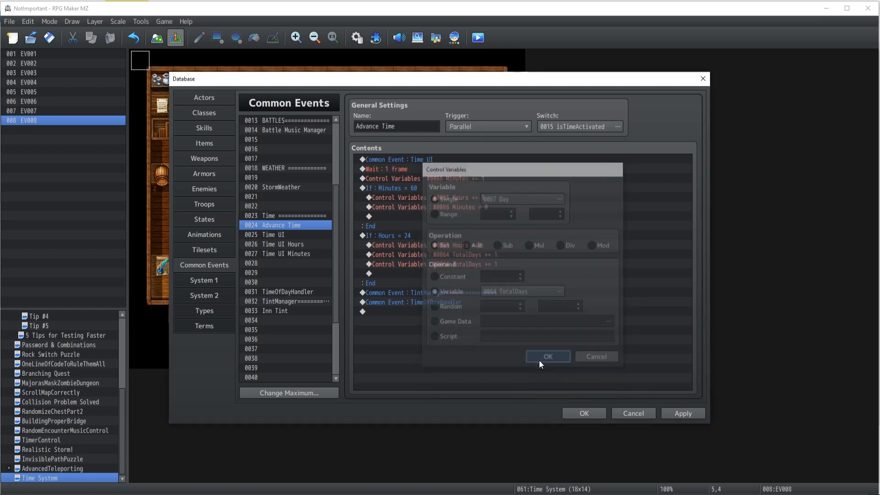
{"action": "left_click", "coordinate": [547, 356]}
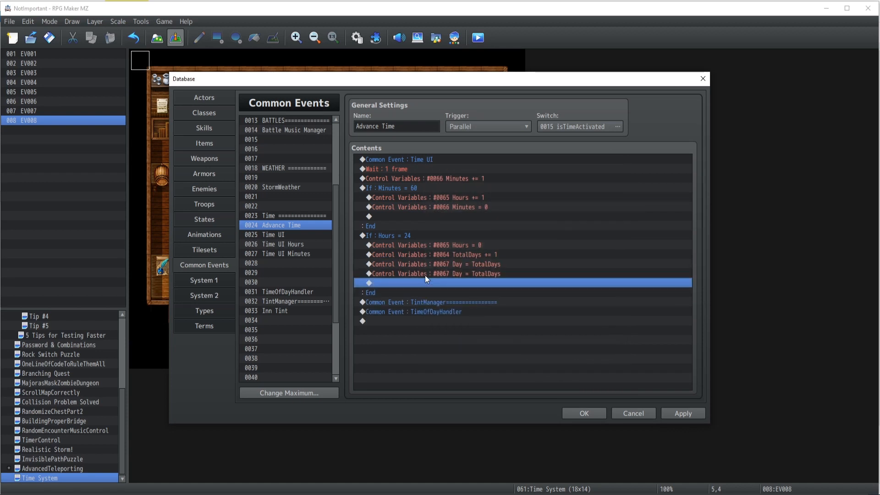
- Change the second copy into Day mod 7
{"action": "double_click", "coordinate": [427, 273]}
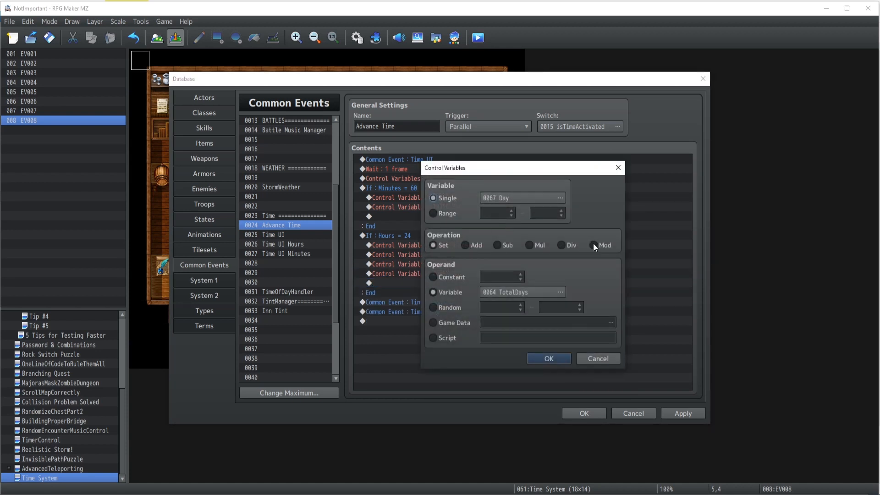
{"action": "left_click", "coordinate": [434, 277]}
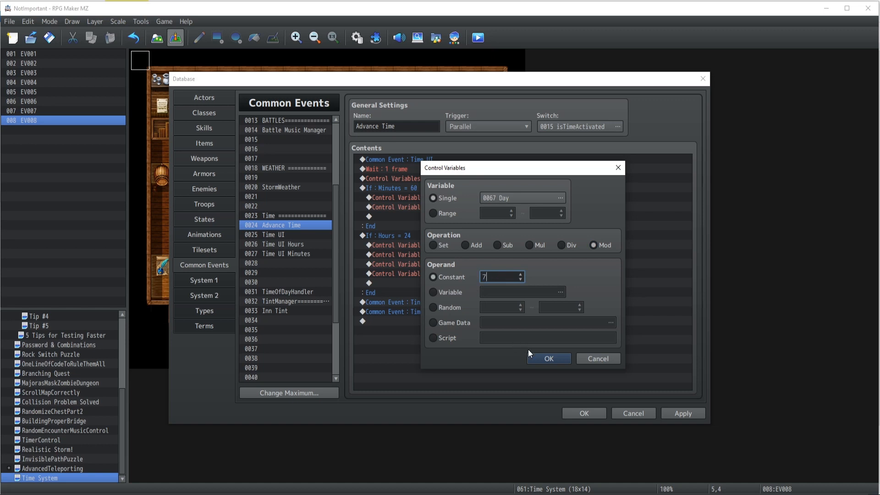
{"action": "left_click", "coordinate": [548, 358]}
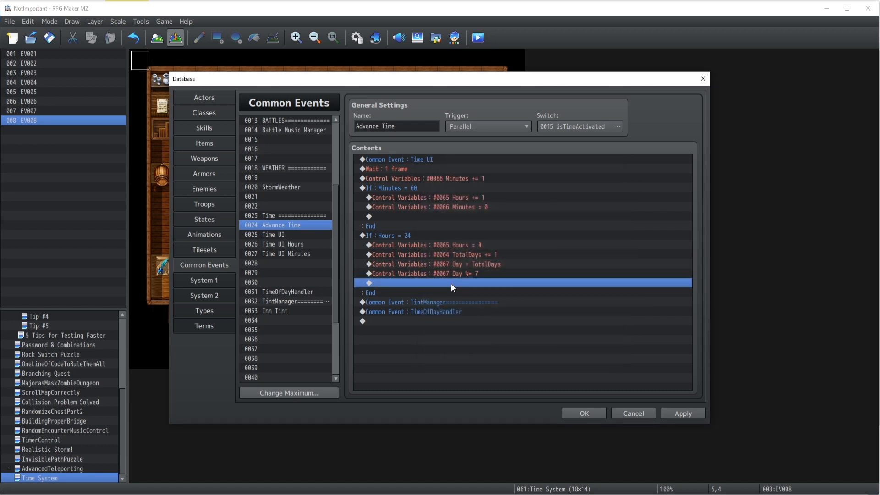
{"action": "left_click", "coordinate": [438, 273]}
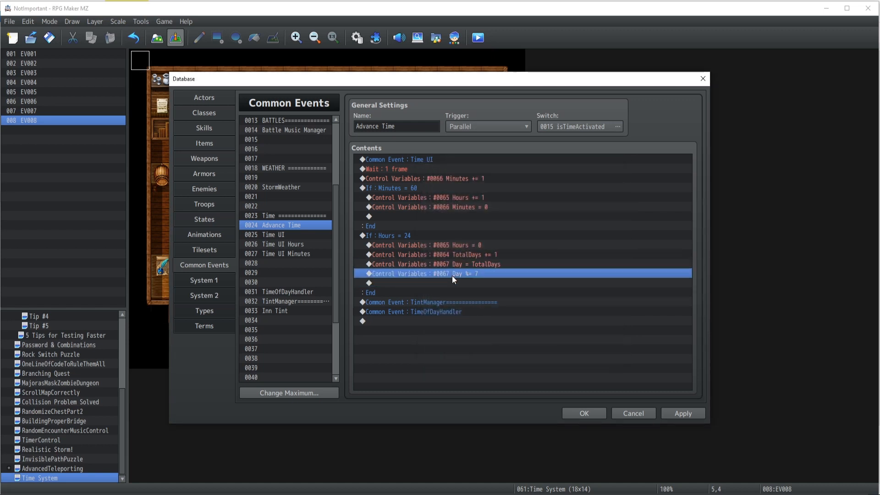
{"action": "left_click", "coordinate": [434, 263]}
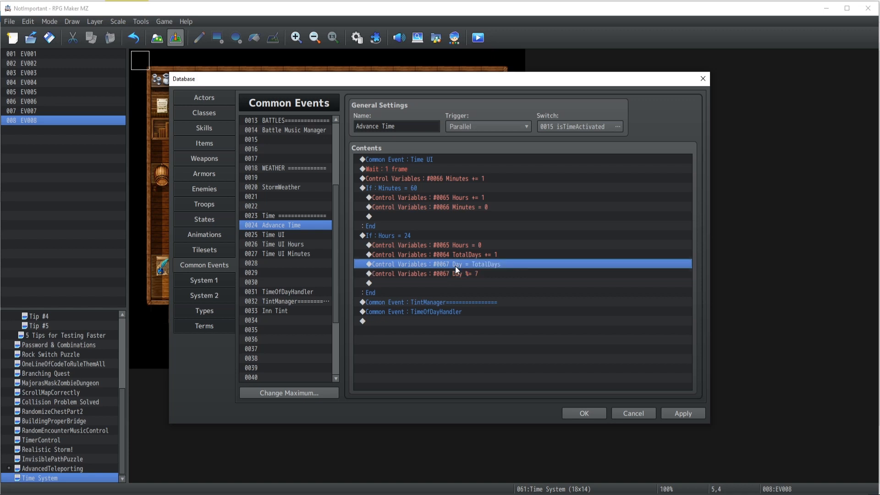
{"action": "left_click", "coordinate": [437, 274]}
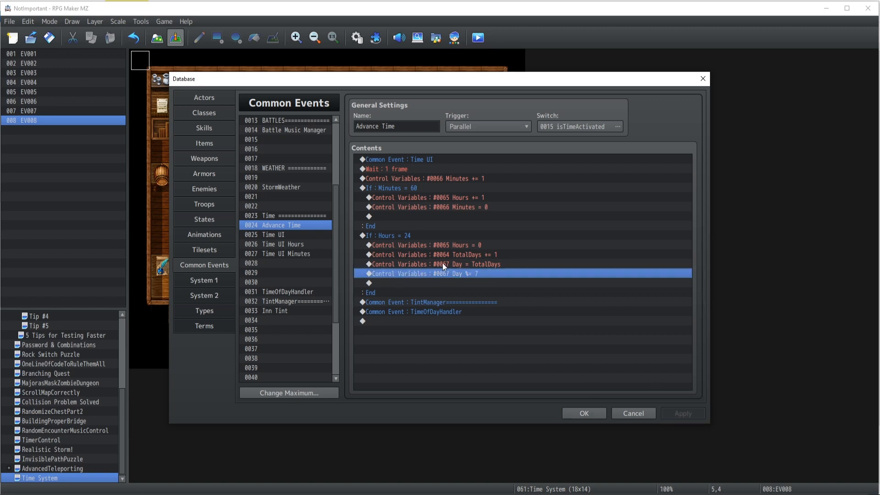
- Save the Database and playtest, seeing 'Hey! We're currently Sunday!' before closing the game
{"action": "left_click", "coordinate": [432, 254]}
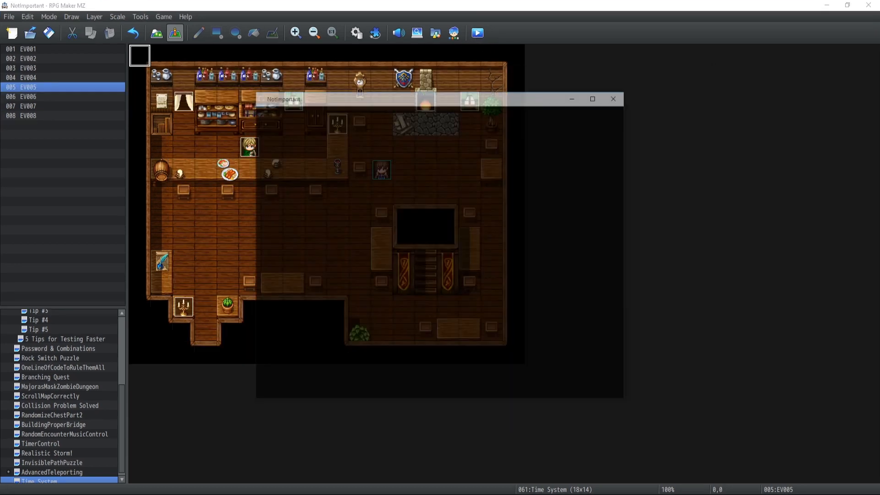
{"action": "left_click", "coordinate": [475, 32]}
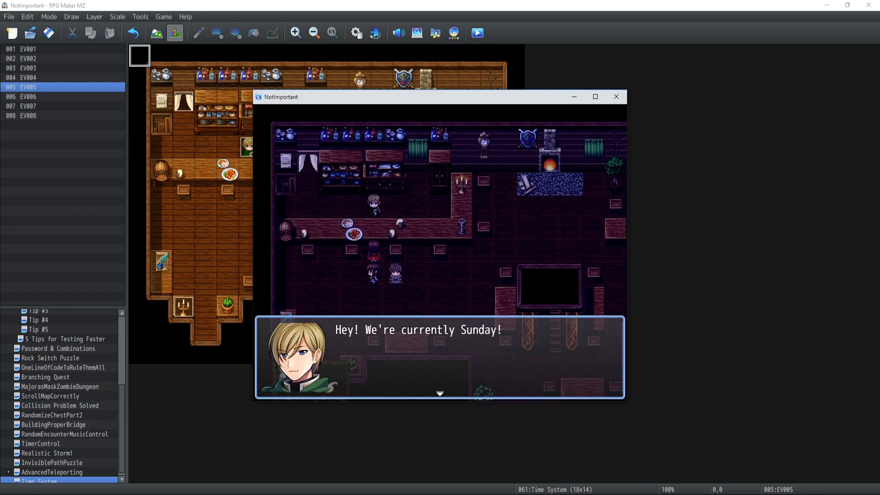
{"action": "left_click", "coordinate": [614, 96]}
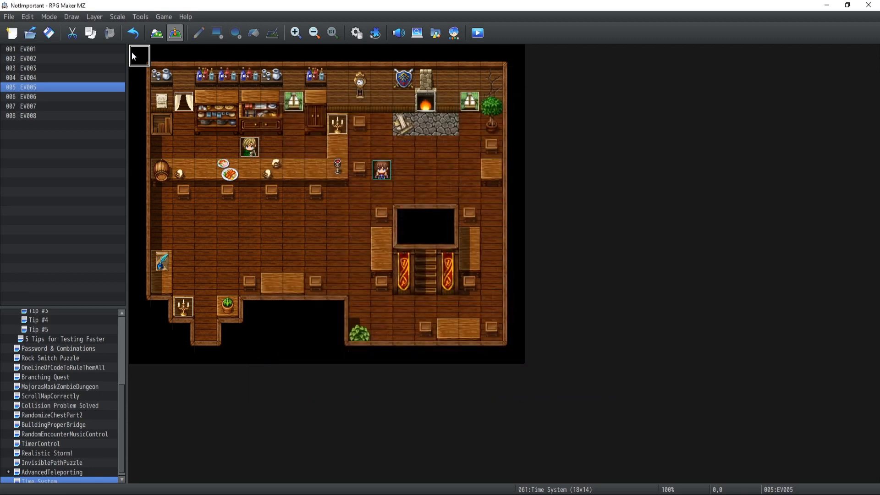
- In EV005, add a Control Variables command setting TotalDays to 3
{"action": "double_click", "coordinate": [250, 146]}
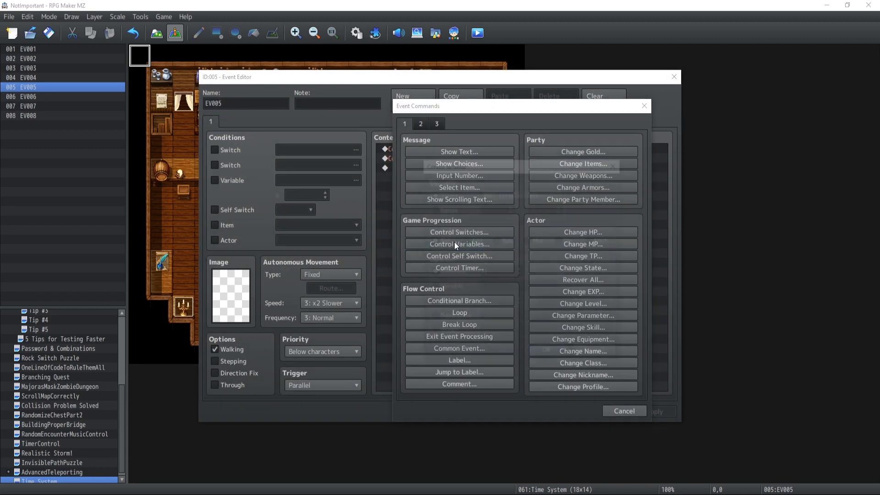
{"action": "left_click", "coordinate": [458, 243]}
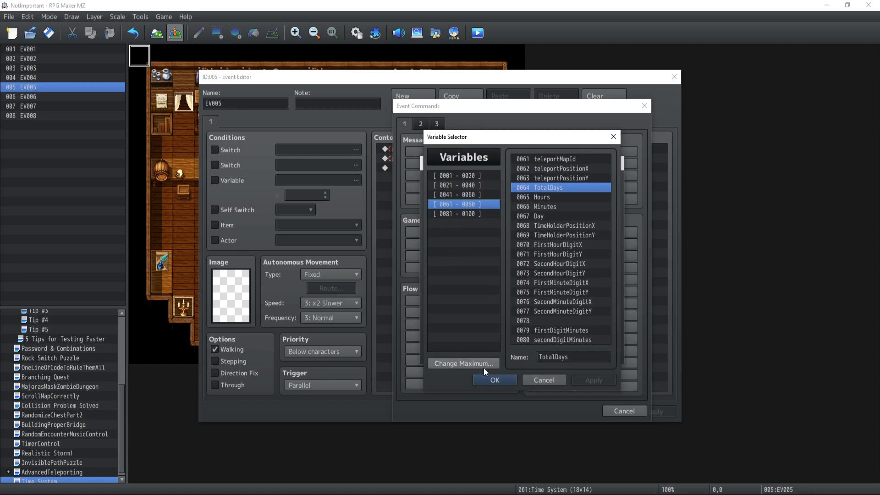
{"action": "left_click", "coordinate": [493, 380]}
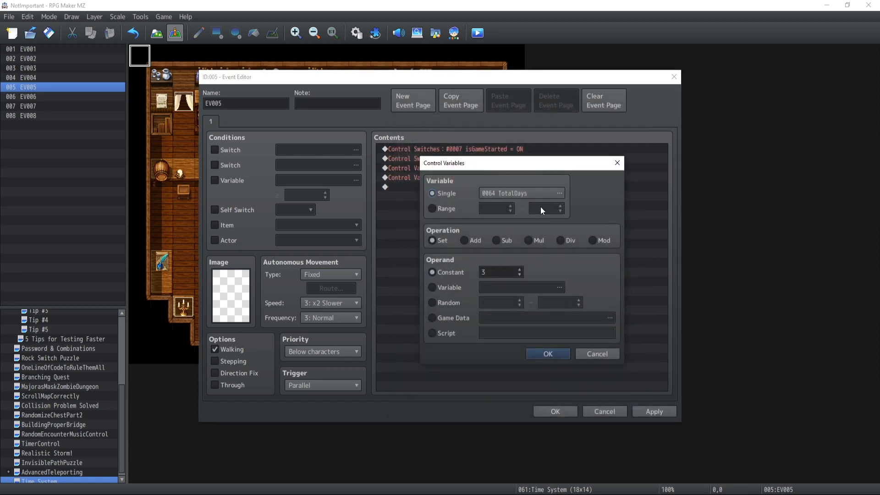
- Add a Control Variables command setting Day equal to TotalDays
{"action": "left_click", "coordinate": [558, 193]}
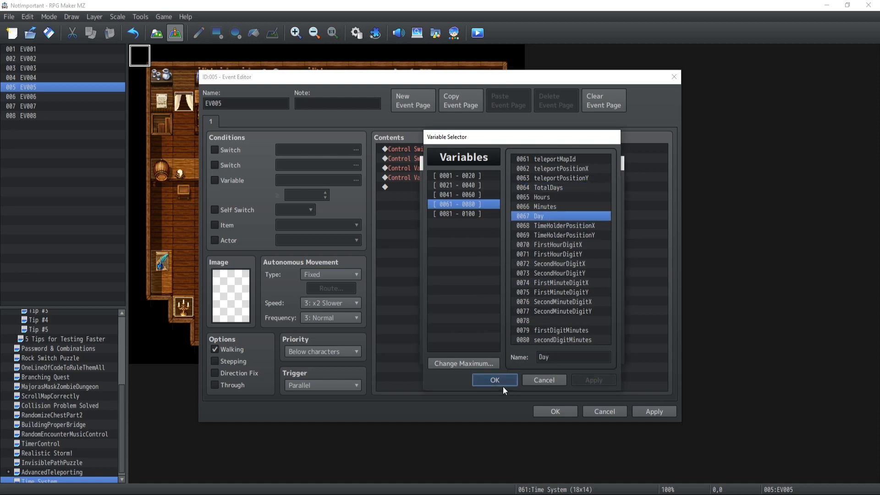
{"action": "left_click", "coordinate": [494, 380]}
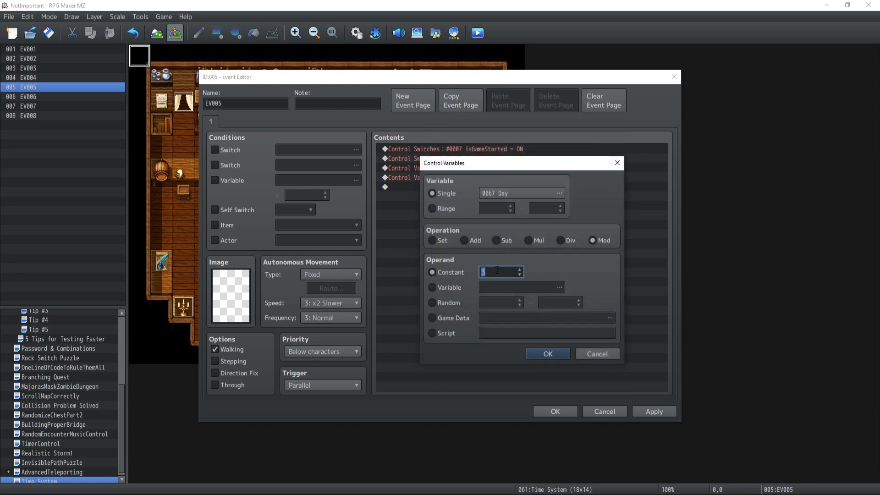
{"action": "type", "text": "7"}
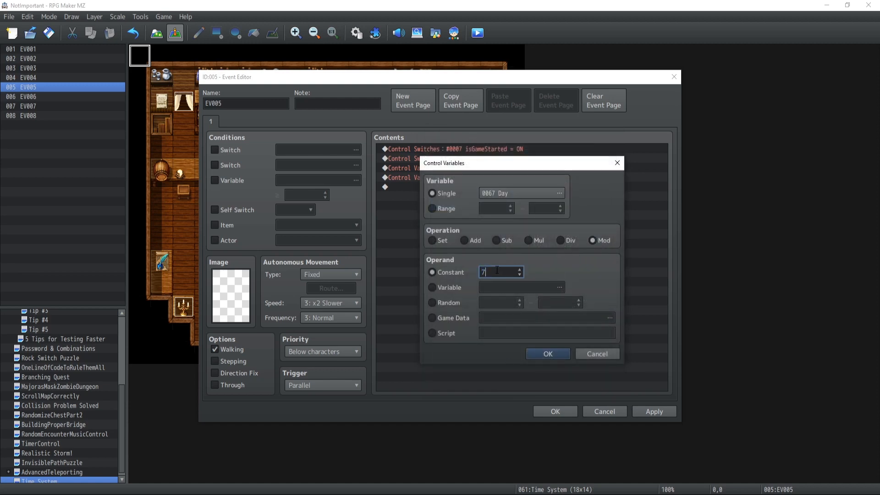
{"action": "left_click", "coordinate": [431, 240]}
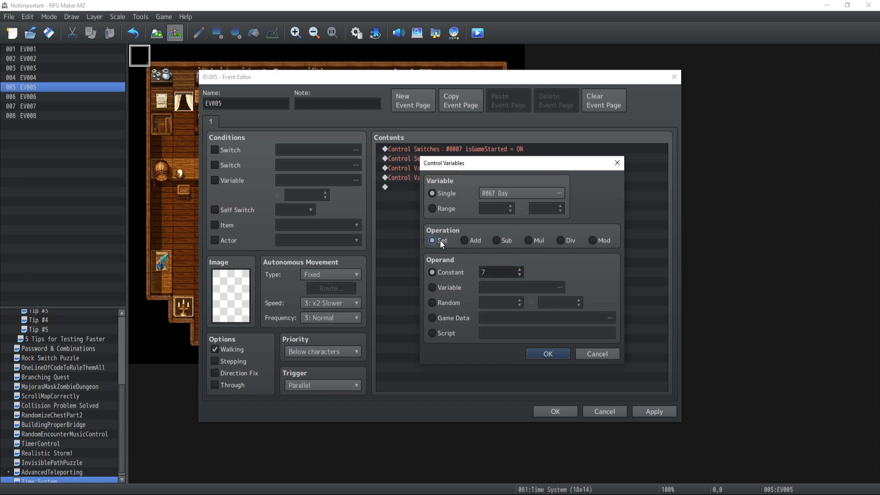
{"action": "left_click", "coordinate": [559, 193]}
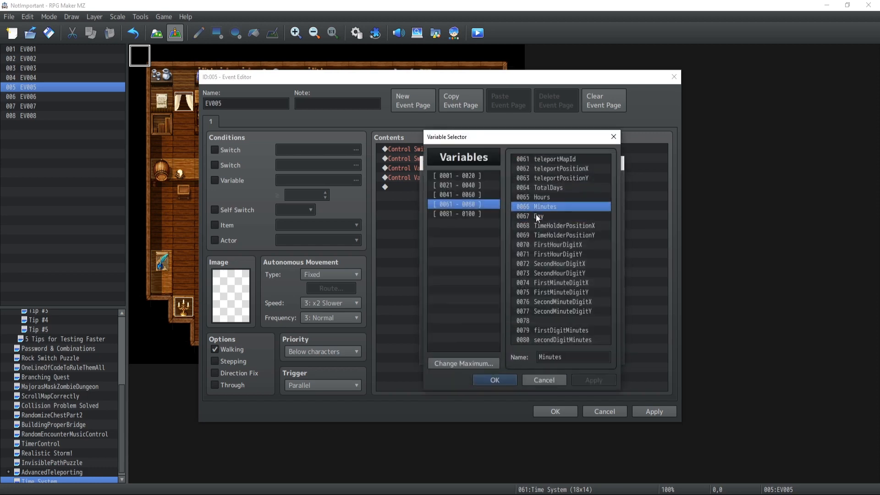
{"action": "left_click", "coordinate": [493, 380]}
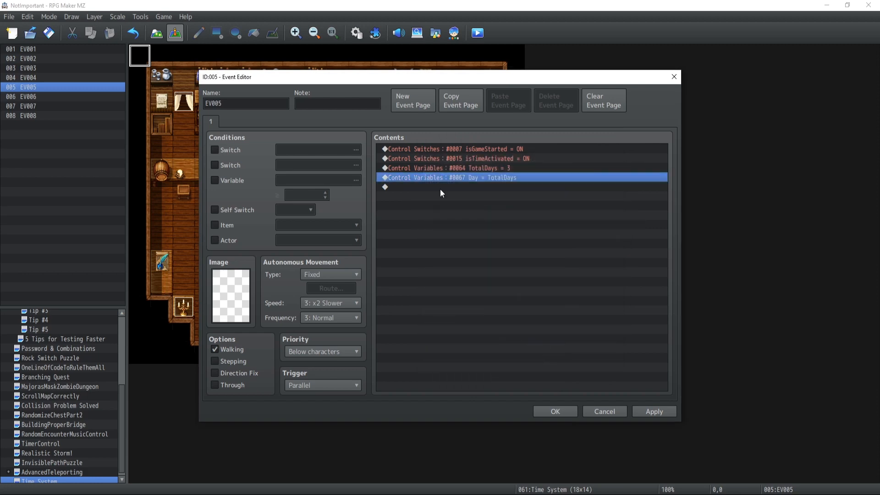
- Add a Day modulo 7 command and bring up the Advance Time common event
{"action": "double_click", "coordinate": [449, 178]}
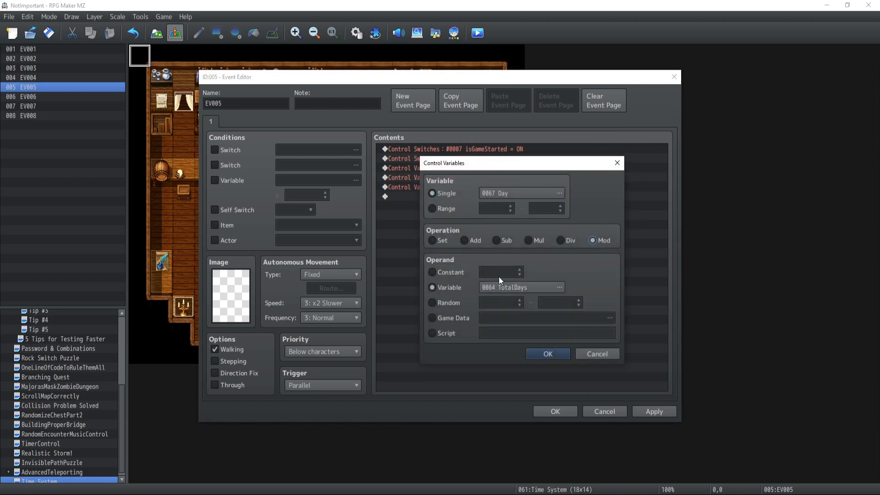
{"action": "left_click", "coordinate": [432, 272]}
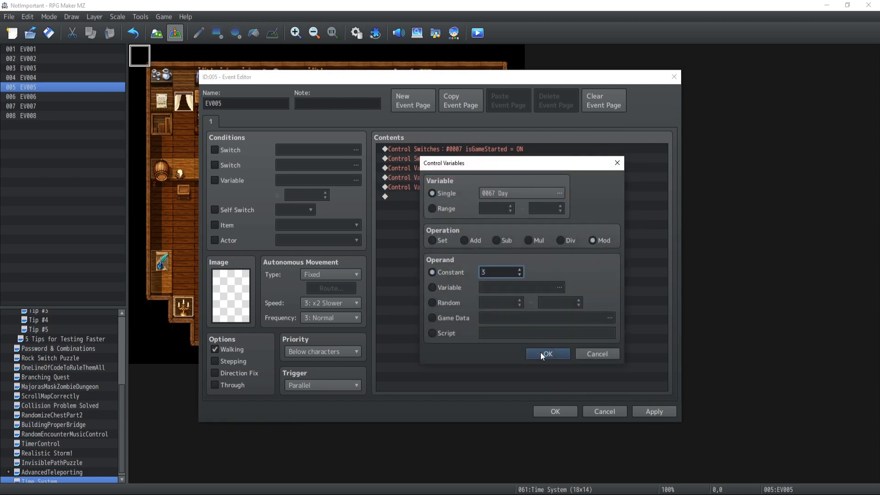
{"action": "left_click", "coordinate": [547, 354]}
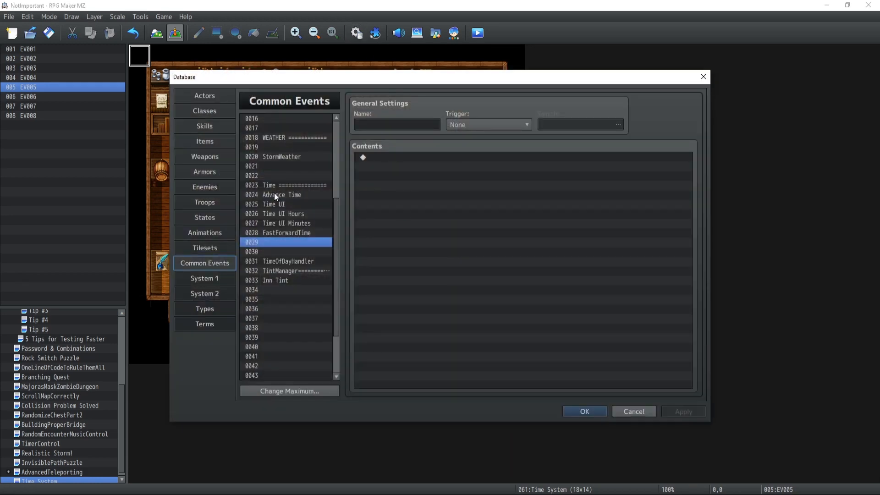
{"action": "left_click", "coordinate": [282, 194]}
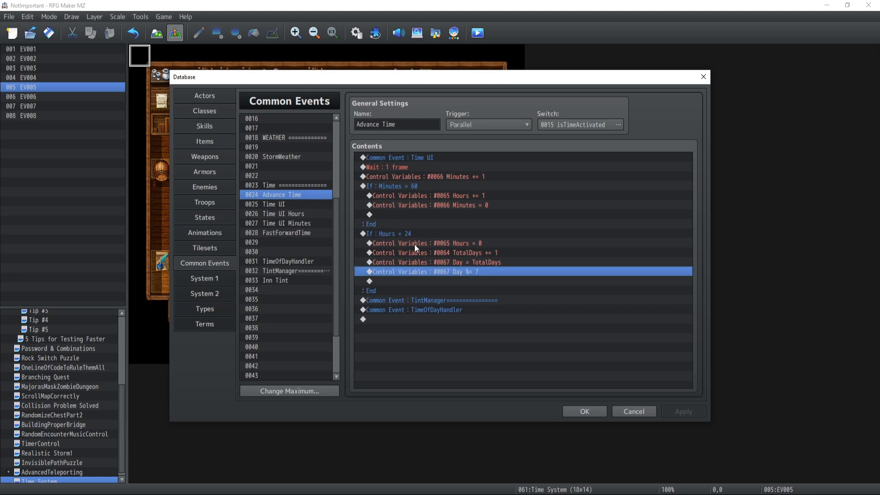
{"action": "mouse_move", "coordinate": [440, 75]}
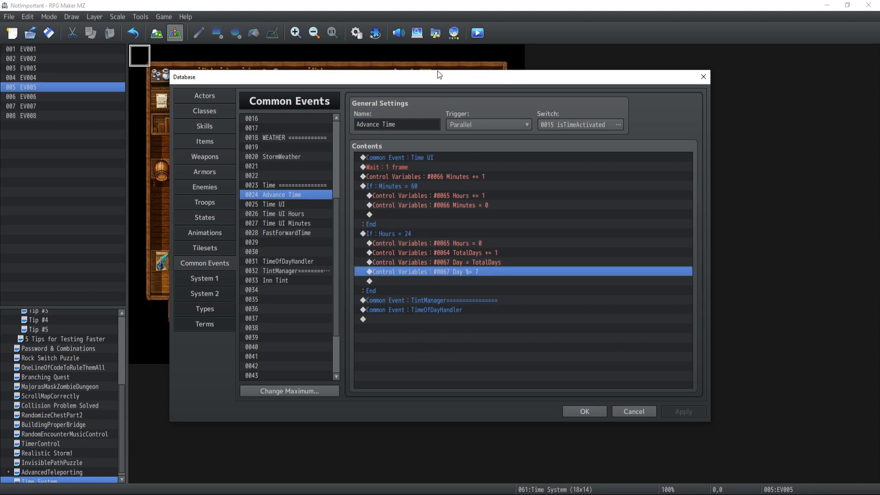
- Save the Database and playtest, seeing 'Hey! We're currently Wednesday!' before closing the game
{"action": "left_click", "coordinate": [583, 412]}
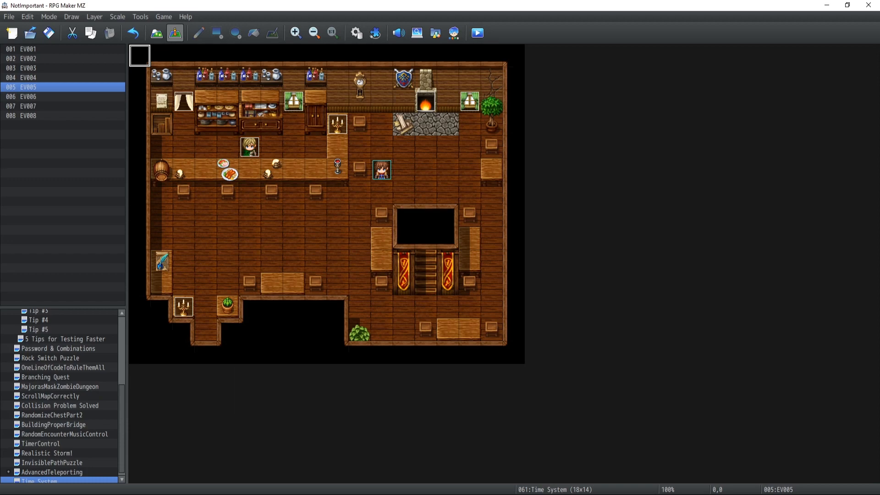
{"action": "left_click", "coordinate": [476, 32]}
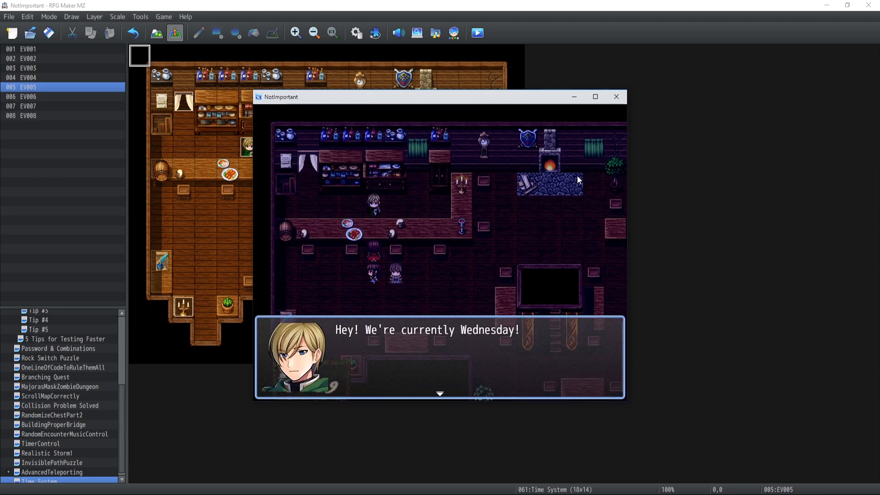
{"action": "left_click", "coordinate": [616, 97]}
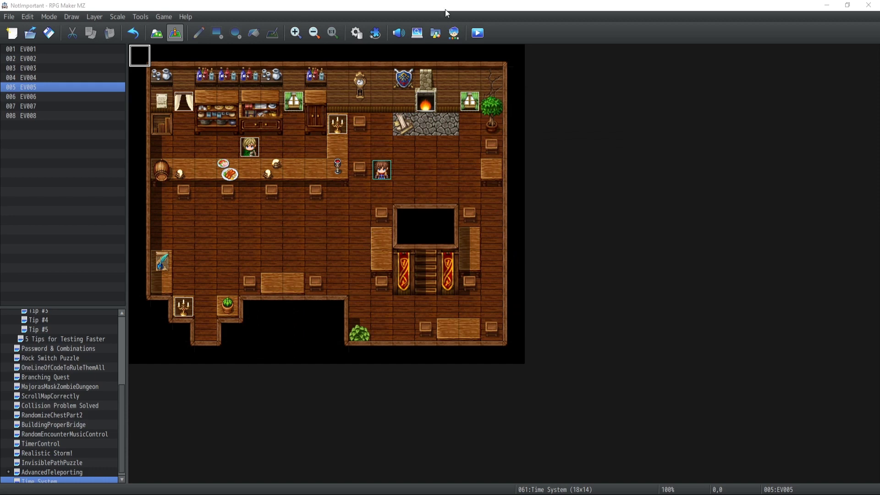
- Select common event 0028 FastForwardTime in the Database and add to its empty Contents
{"action": "left_click", "coordinate": [355, 33]}
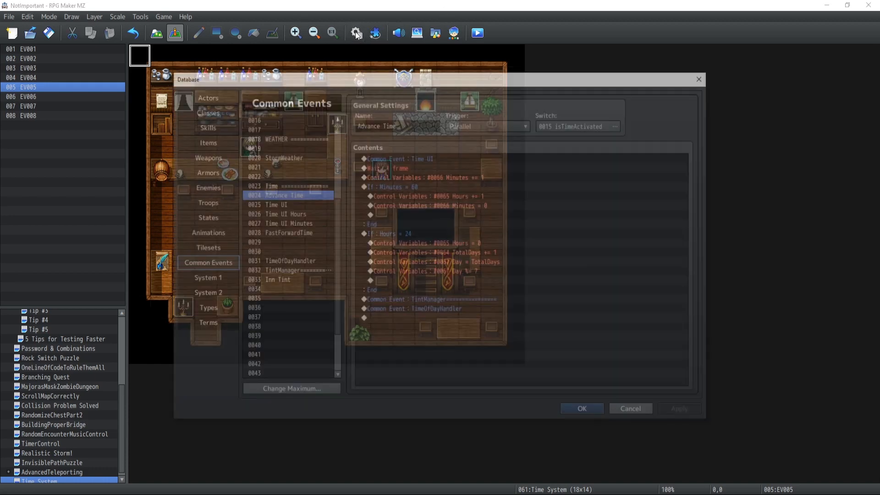
{"action": "left_click", "coordinate": [285, 232]}
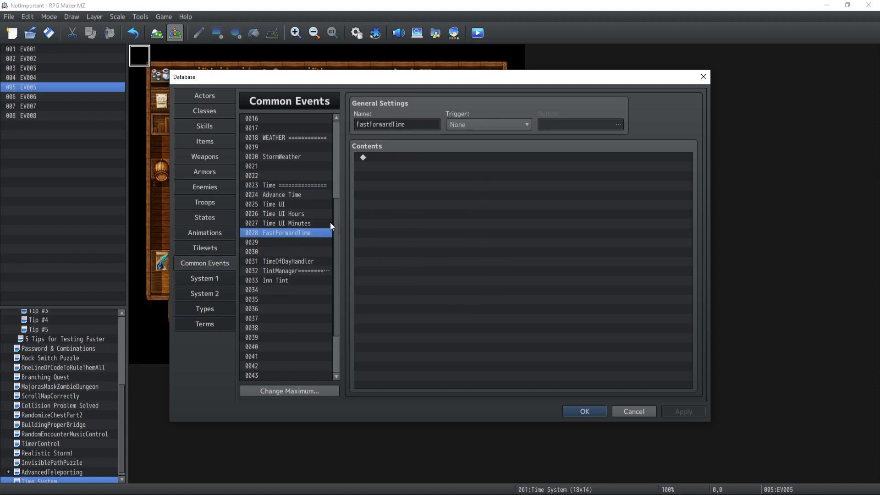
{"action": "mouse_move", "coordinate": [365, 139]}
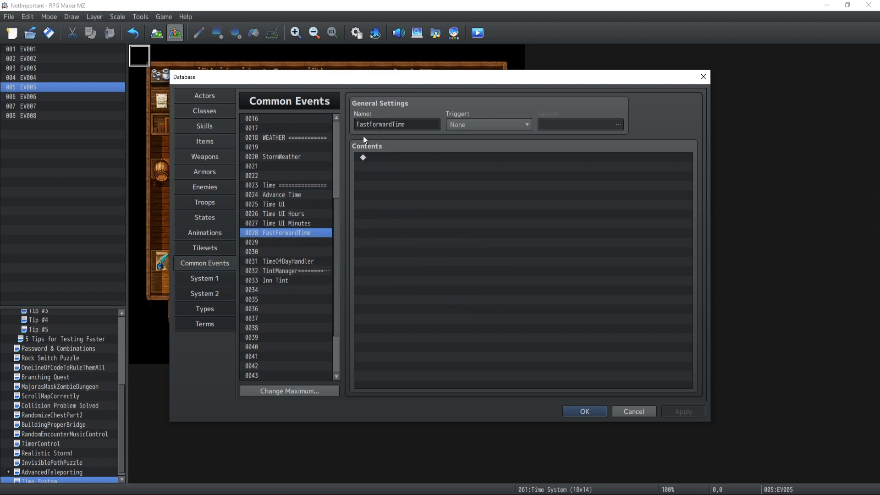
{"action": "mouse_move", "coordinate": [282, 203]}
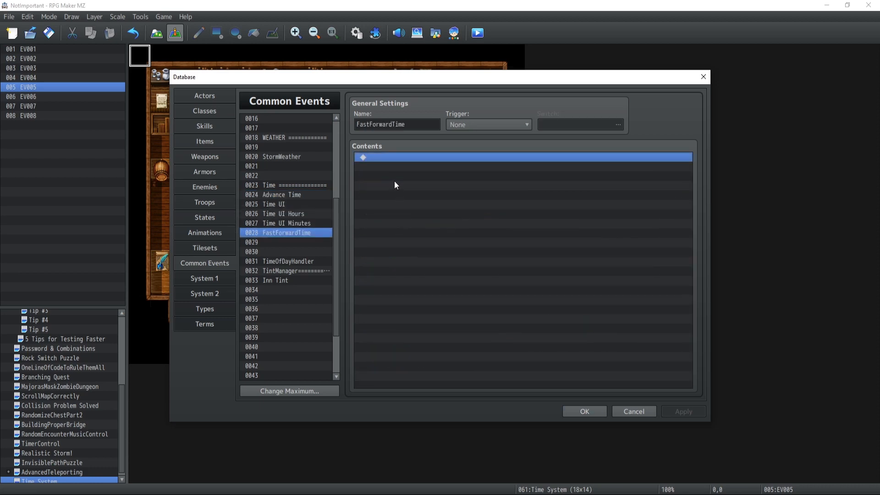
{"action": "double_click", "coordinate": [522, 157]}
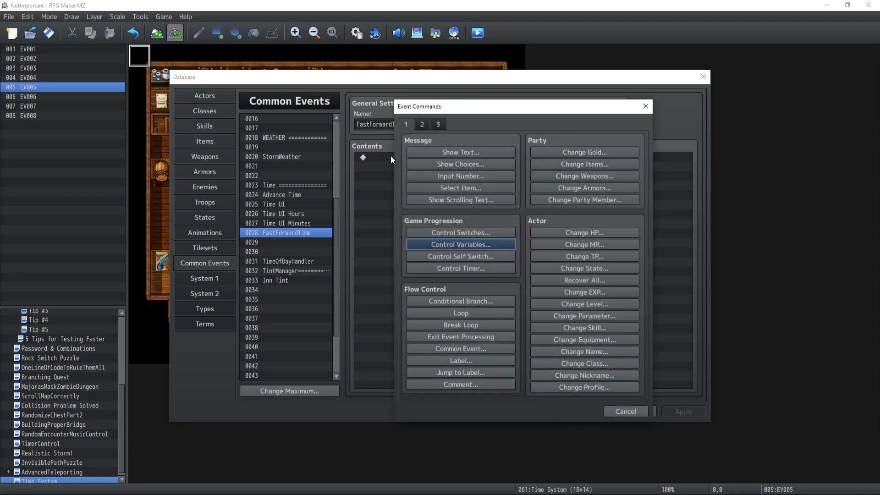
{"action": "mouse_move", "coordinate": [460, 244]}
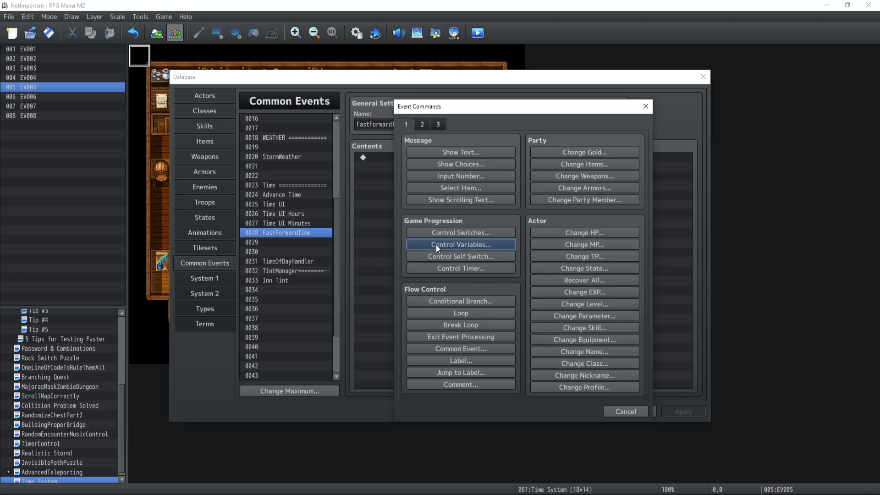
- Start a Control Variables command, browsing variables 81–100 for the fast-forward variables
{"action": "left_click", "coordinate": [459, 244]}
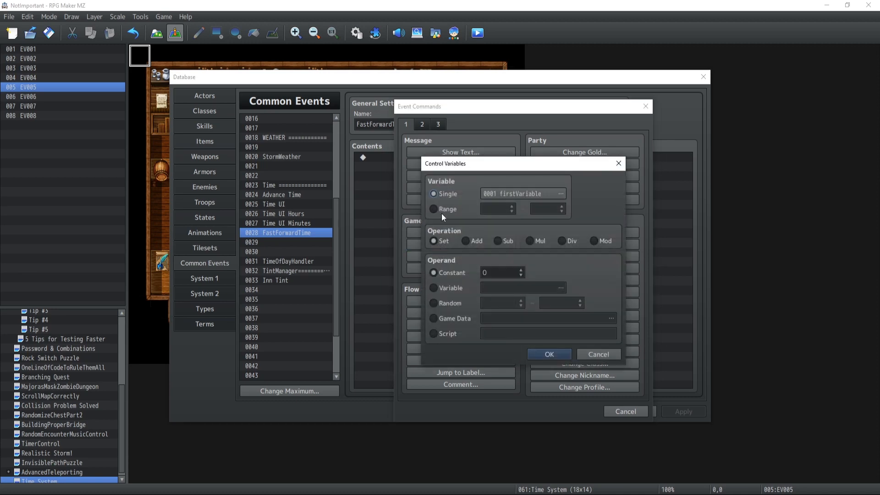
{"action": "left_click", "coordinate": [560, 193]}
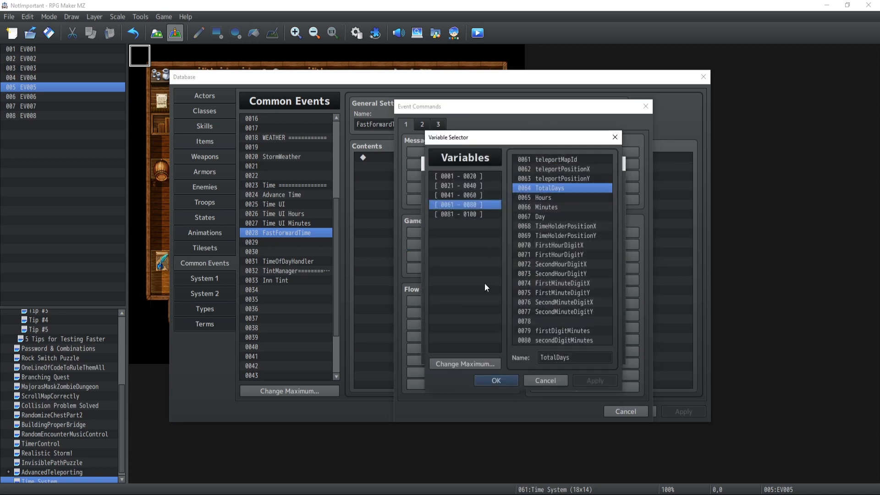
{"action": "left_click", "coordinate": [463, 214]}
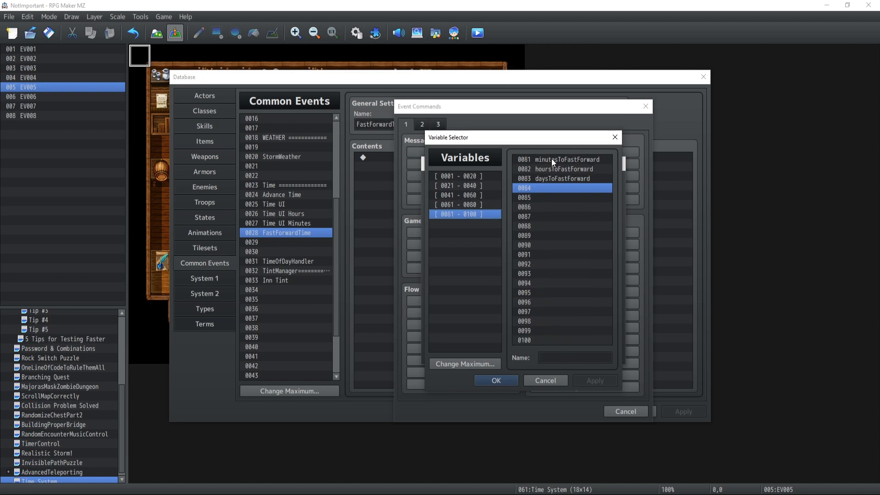
{"action": "left_click", "coordinate": [561, 160]}
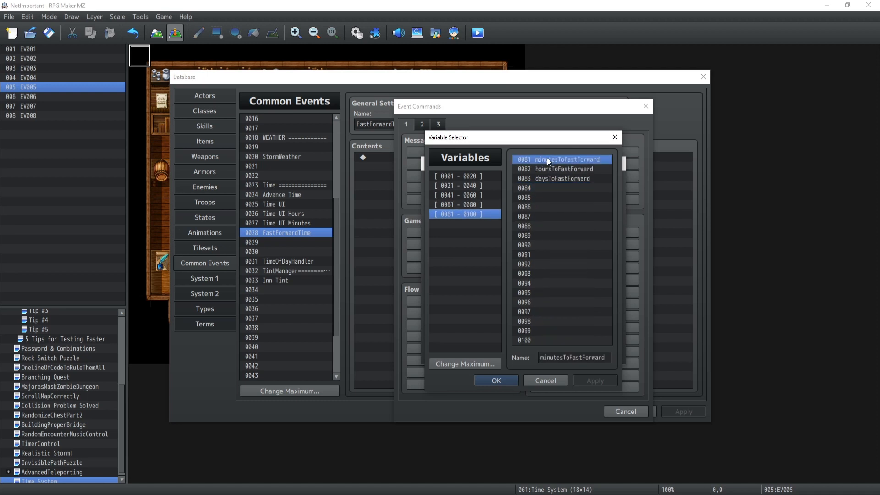
{"action": "left_click", "coordinate": [560, 178]}
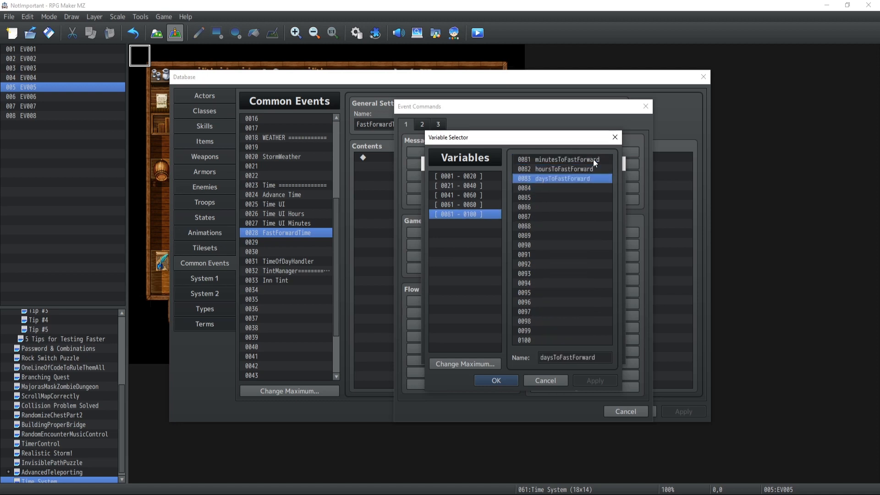
{"action": "left_click", "coordinate": [495, 380]}
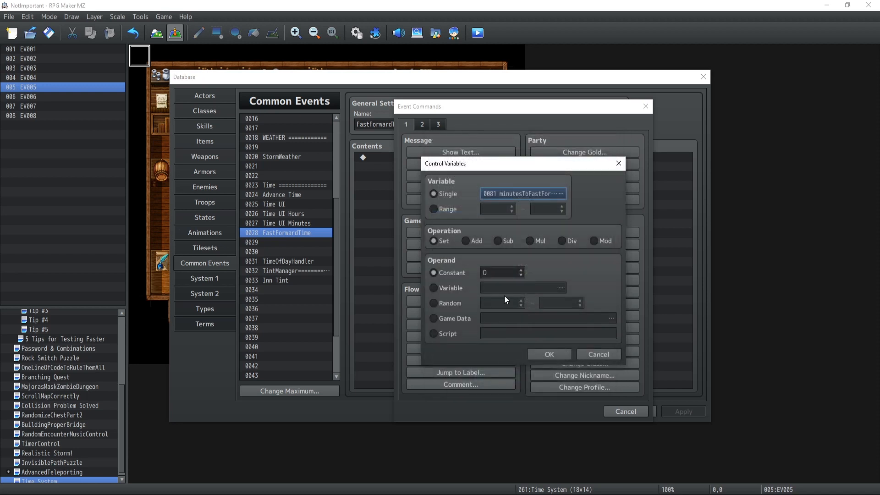
{"action": "mouse_move", "coordinate": [565, 203]}
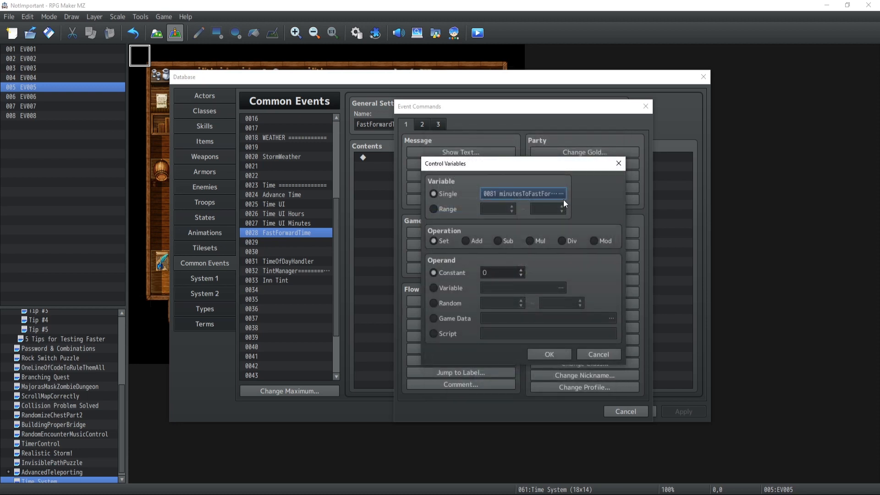
{"action": "left_click", "coordinate": [522, 193]}
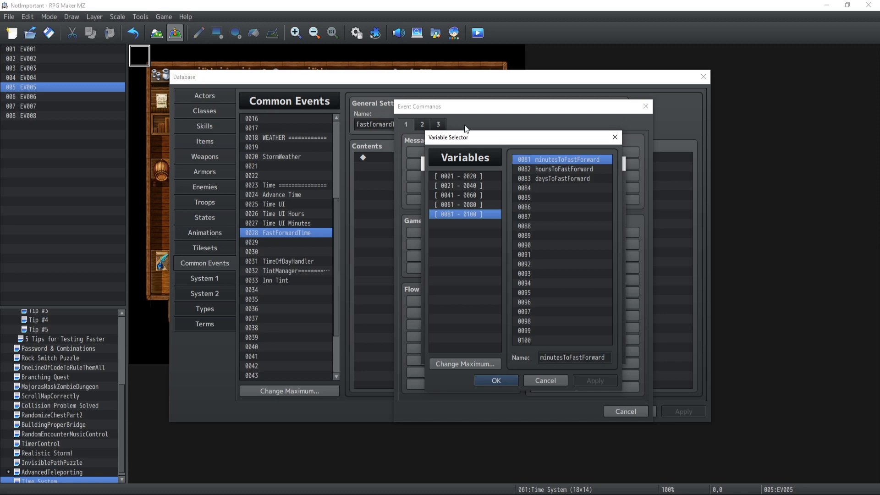
{"action": "left_click", "coordinate": [495, 379]}
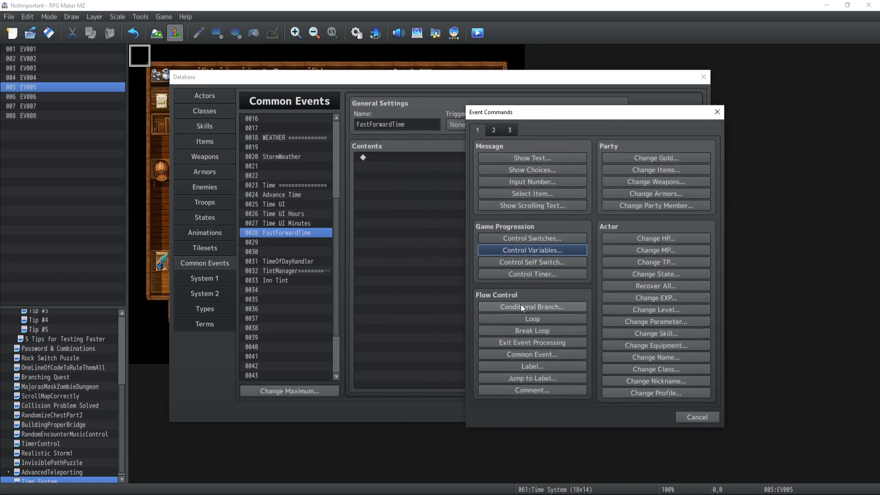
- Insert a Loop into the FastForwardTime common event
{"action": "left_click", "coordinate": [531, 306]}
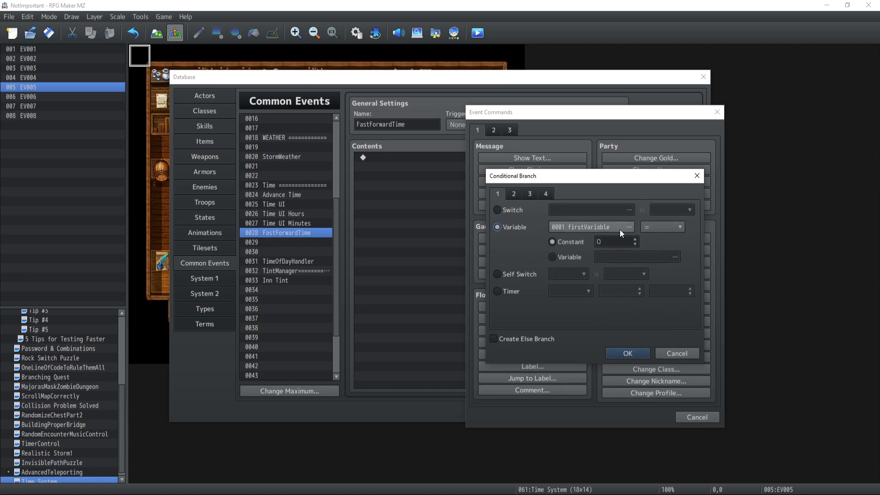
{"action": "left_click", "coordinate": [629, 227]}
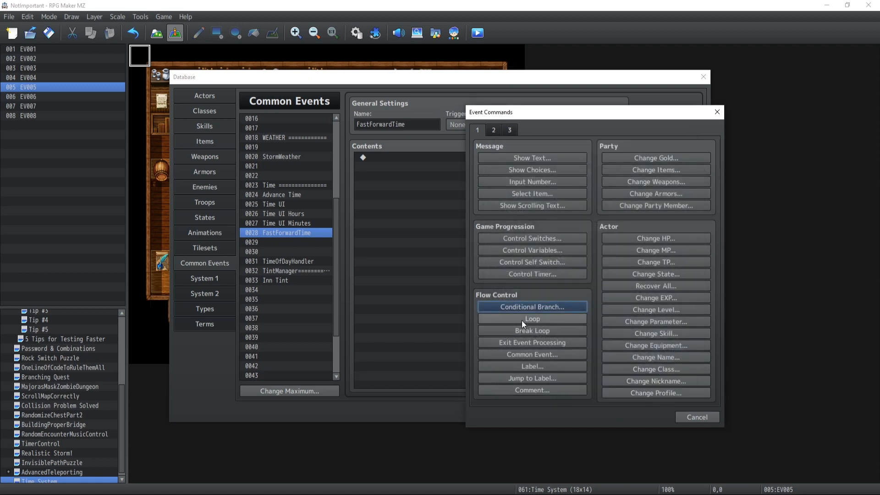
{"action": "left_click", "coordinate": [531, 318]}
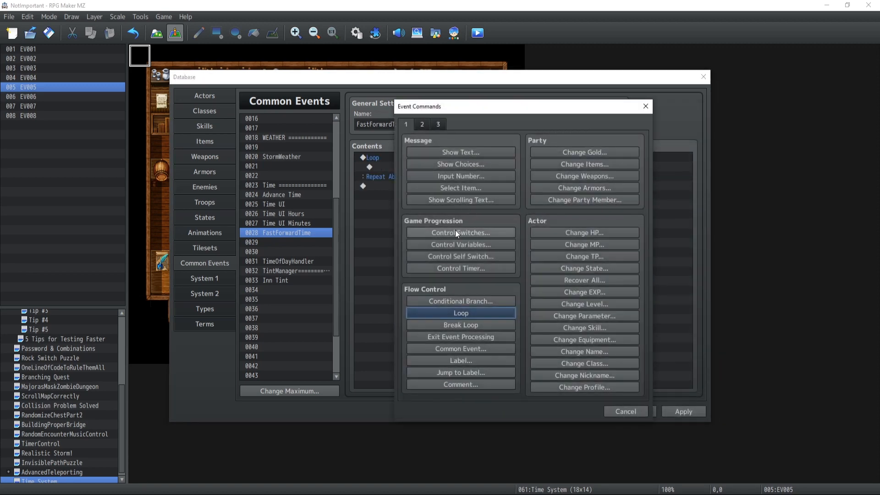
- Inside the loop, add branches minutesToFastForward, hoursToFastForward and daysToFastForward > 0
{"action": "left_click", "coordinate": [460, 300]}
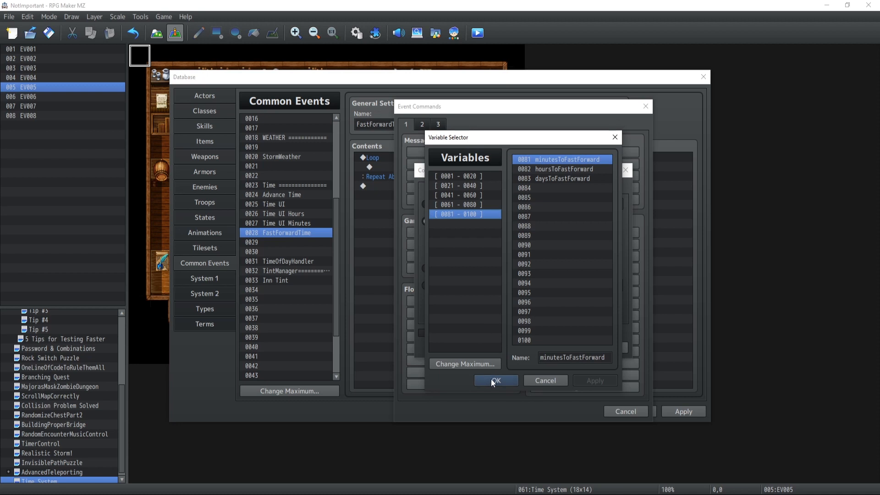
{"action": "left_click", "coordinate": [495, 380]}
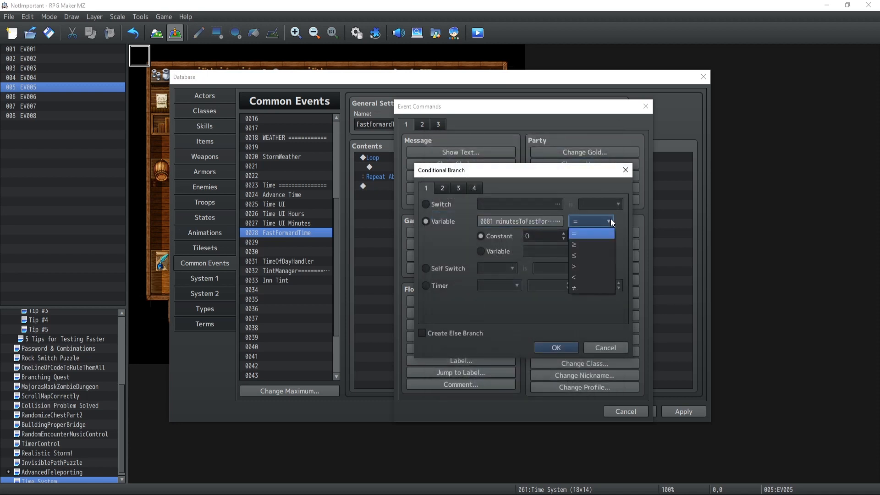
{"action": "mouse_move", "coordinate": [588, 244]}
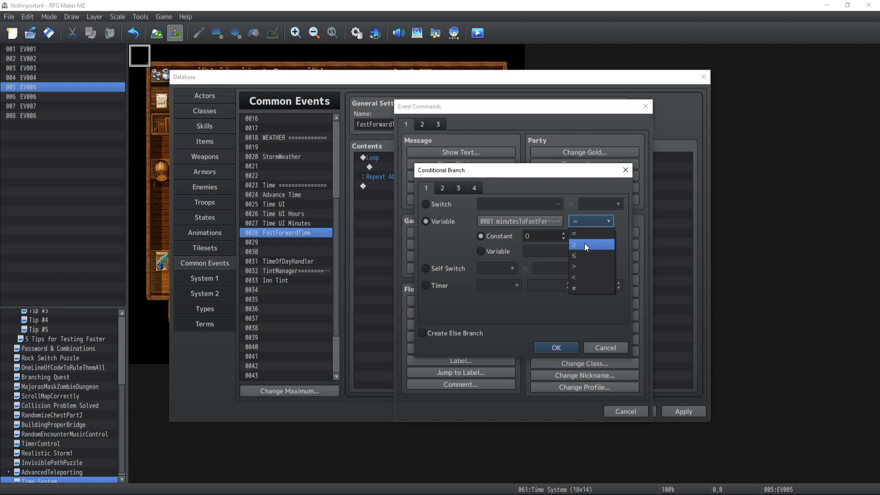
{"action": "left_click", "coordinate": [574, 266]}
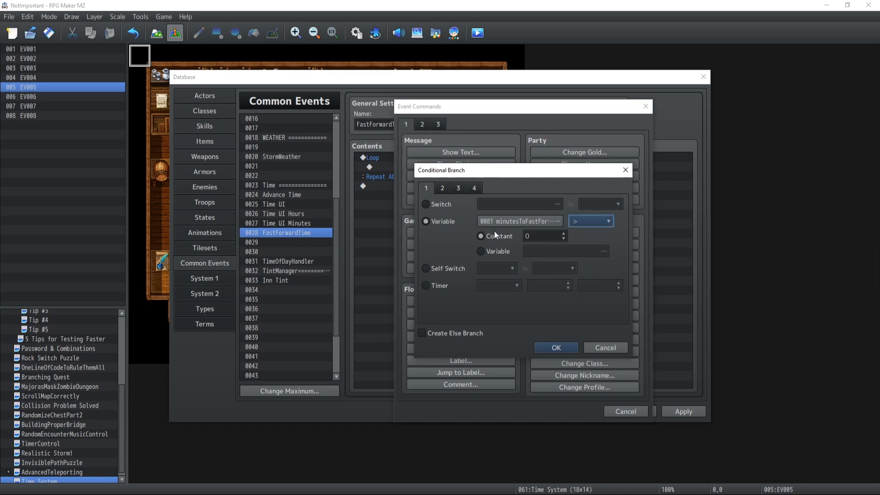
{"action": "left_click", "coordinate": [555, 348]}
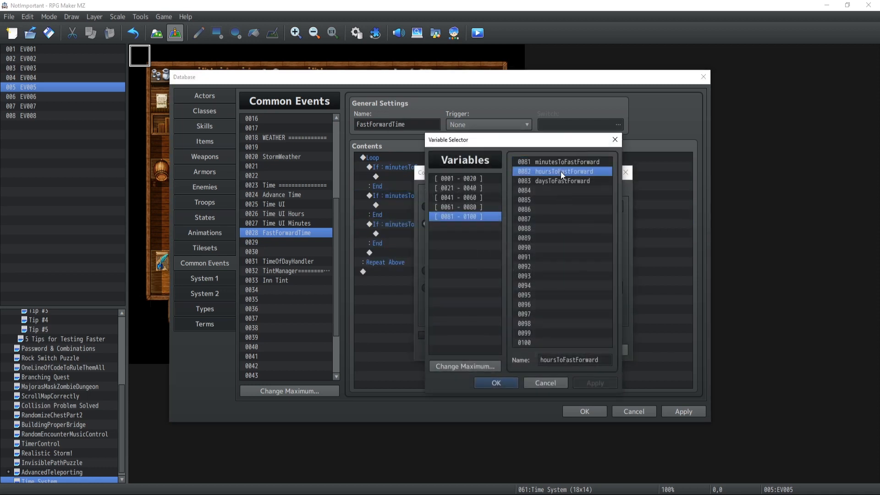
{"action": "left_click", "coordinate": [495, 383]}
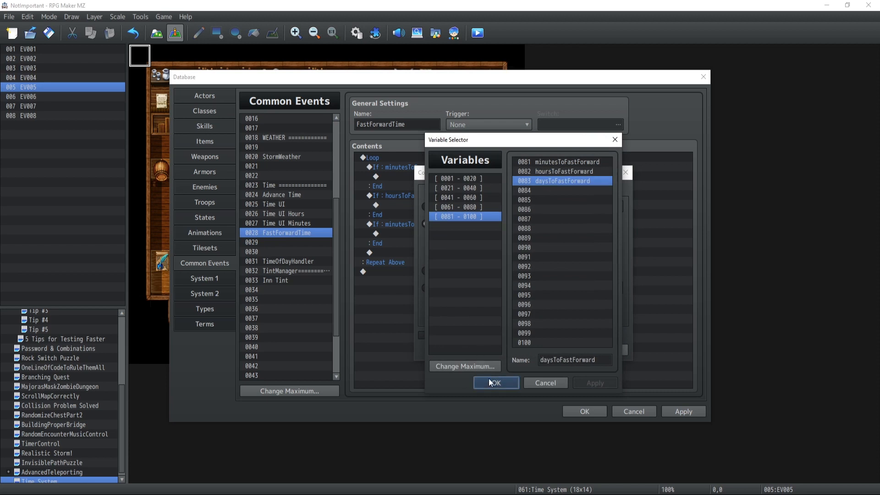
{"action": "left_click", "coordinate": [495, 382]}
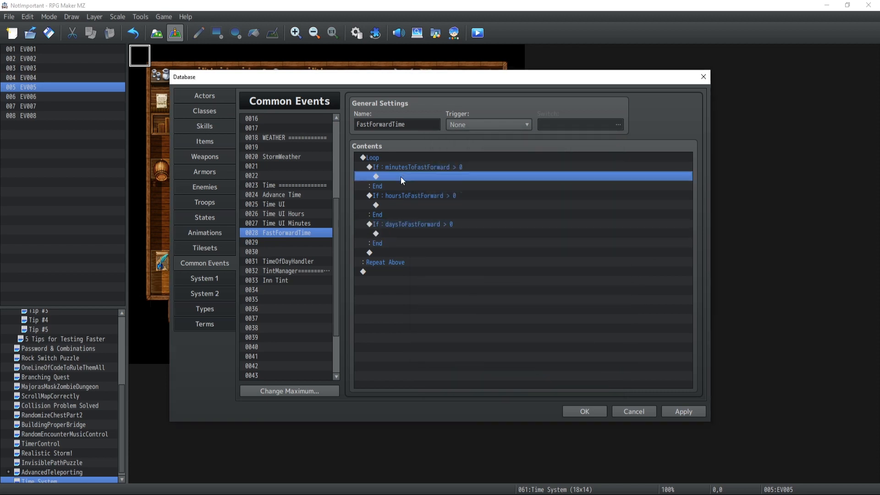
- In the minutes branch, subtract 1 from minutesToFastForward and add 1 to Minutes
{"action": "double_click", "coordinate": [401, 175]}
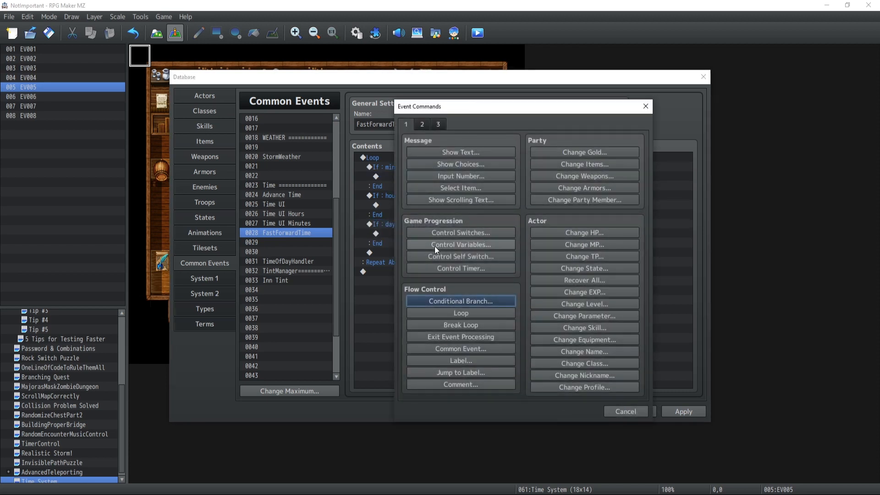
{"action": "left_click", "coordinate": [460, 244]}
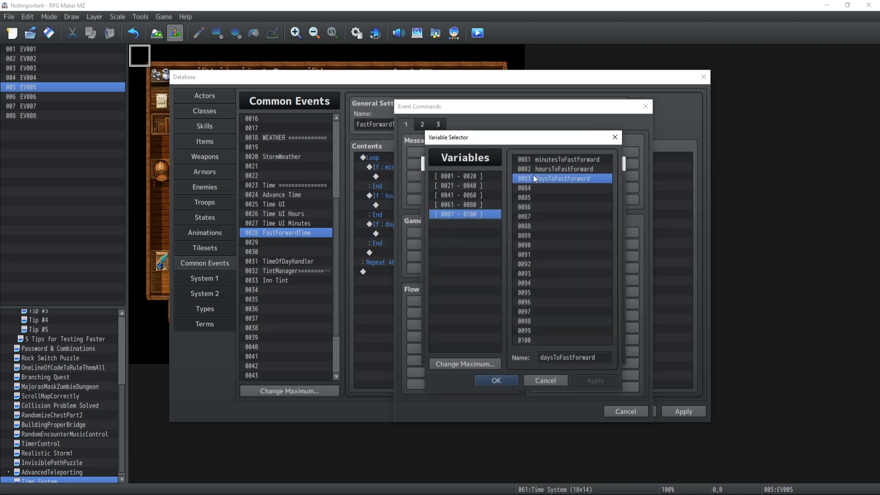
{"action": "left_click", "coordinate": [495, 380]}
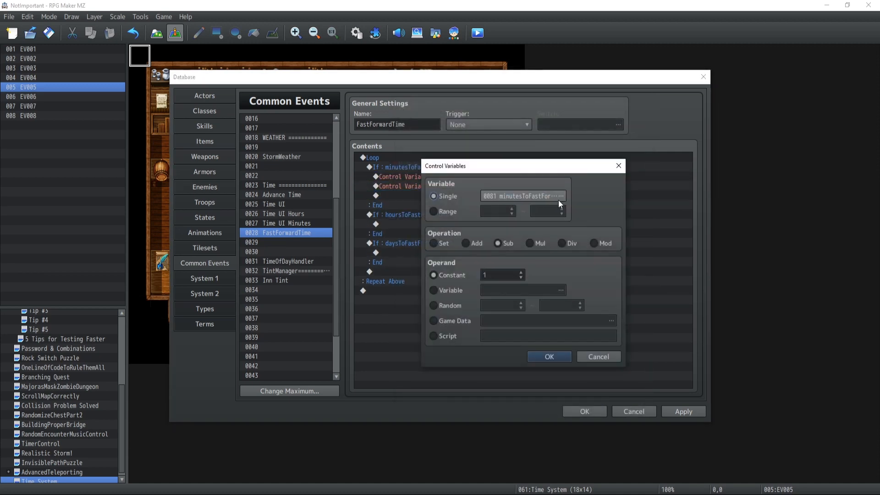
{"action": "left_click", "coordinate": [523, 196]}
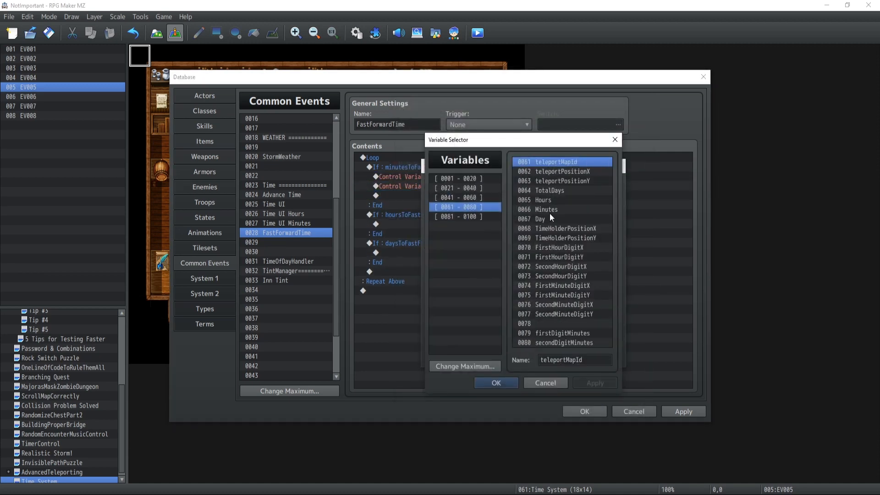
{"action": "left_click", "coordinate": [494, 382]}
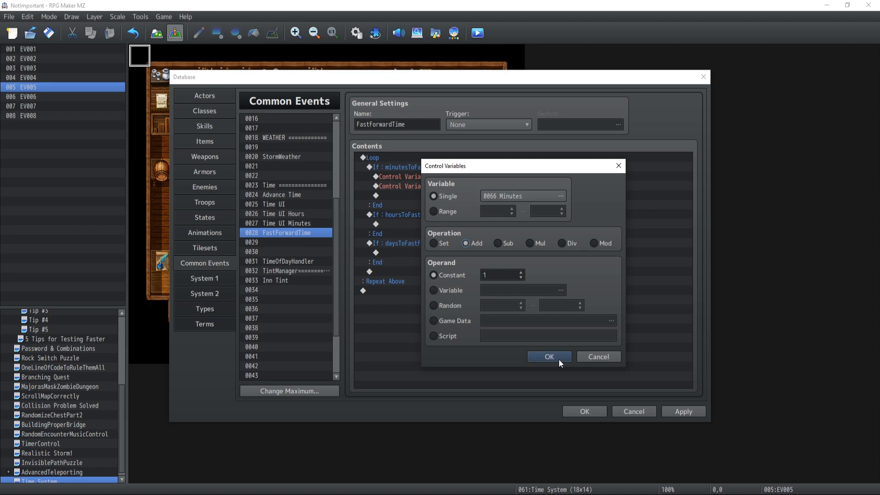
{"action": "left_click", "coordinate": [548, 356]}
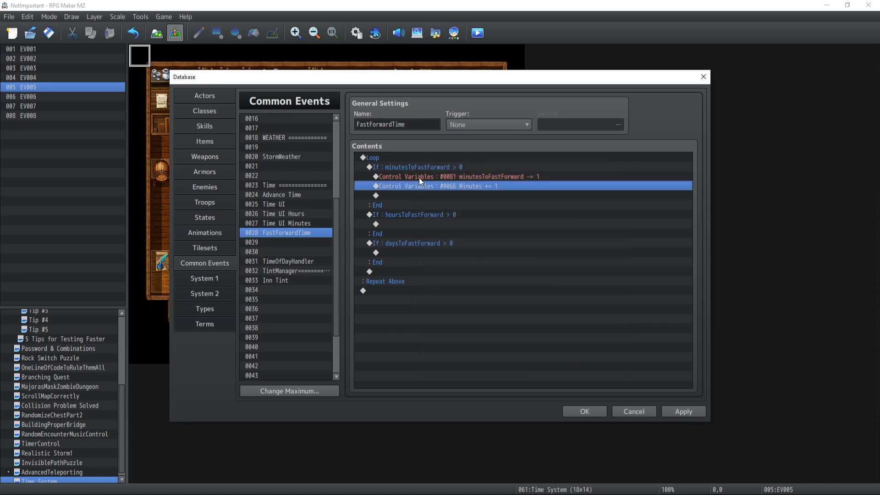
- In the hours branch, subtract 1 from hoursToFastForward and add 1 to Hours
{"action": "left_click", "coordinate": [404, 223]}
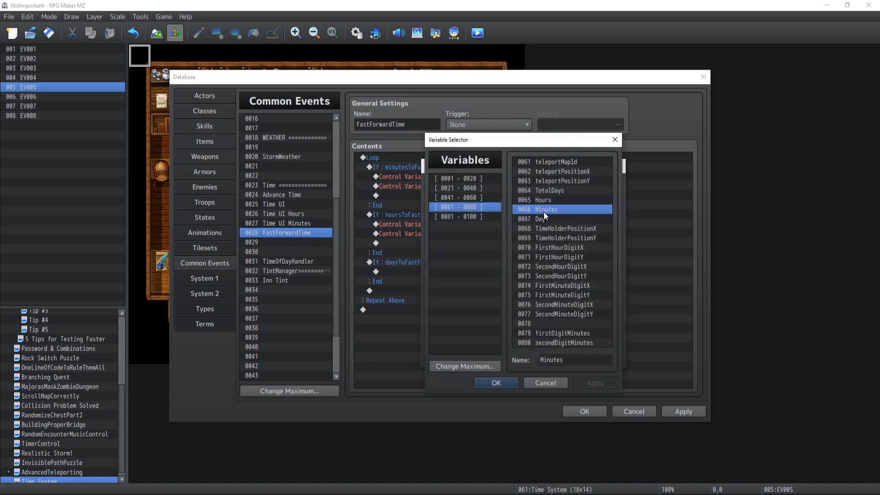
{"action": "left_click", "coordinate": [464, 216]}
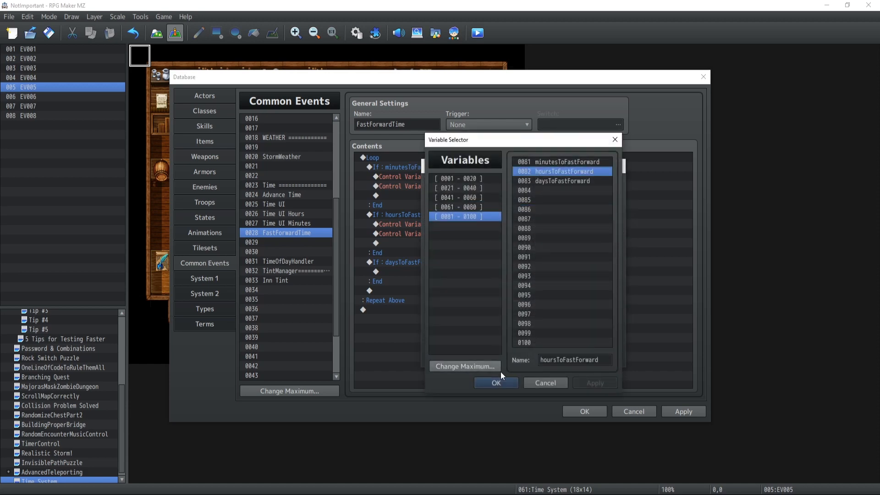
{"action": "left_click", "coordinate": [495, 383]}
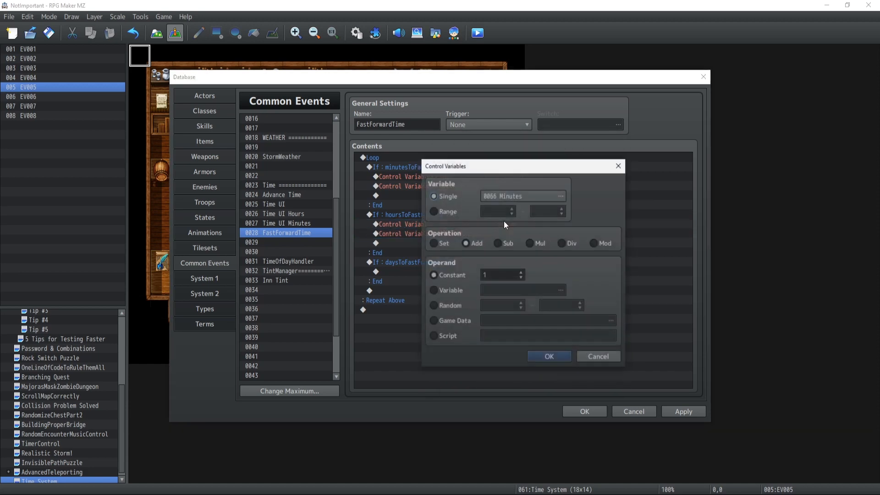
{"action": "left_click", "coordinate": [560, 196]}
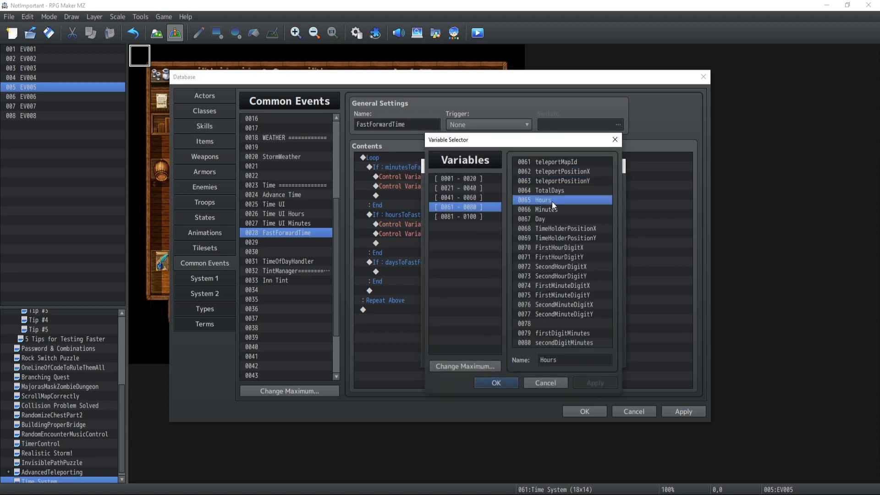
{"action": "left_click", "coordinate": [495, 383]}
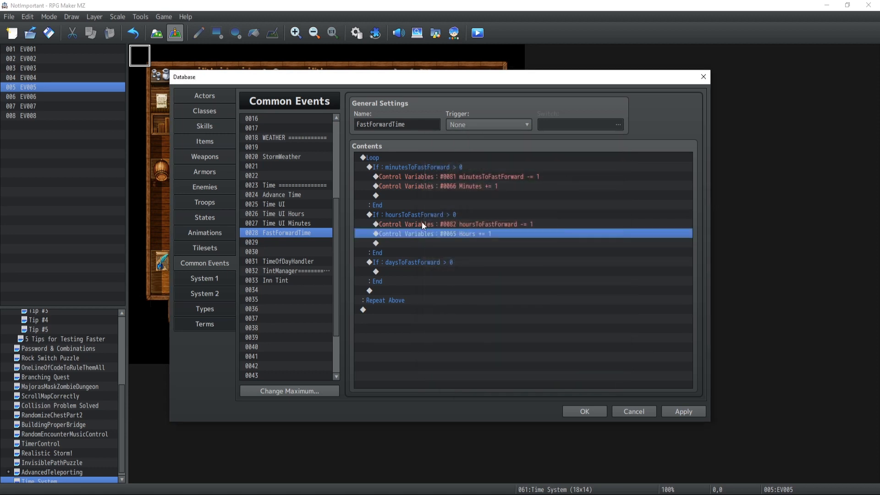
- In the days branch, make the copied command subtract 1 from daysToFastForward
{"action": "double_click", "coordinate": [432, 224]}
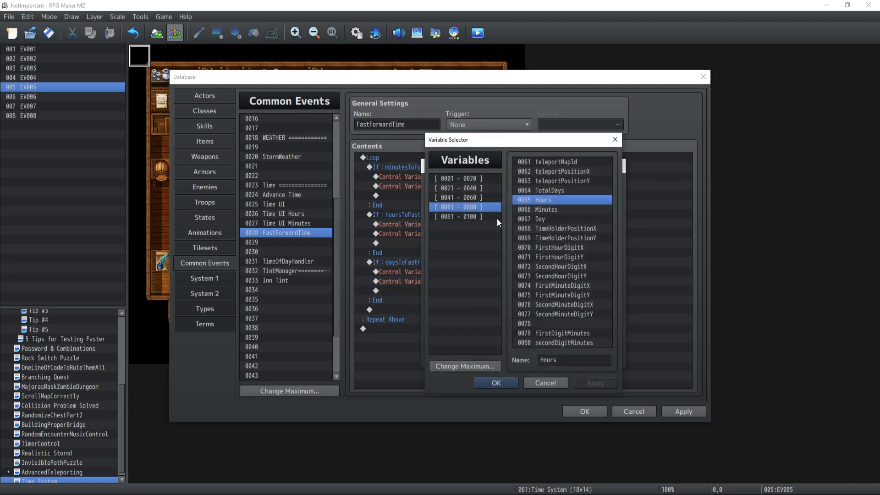
{"action": "left_click", "coordinate": [465, 217]}
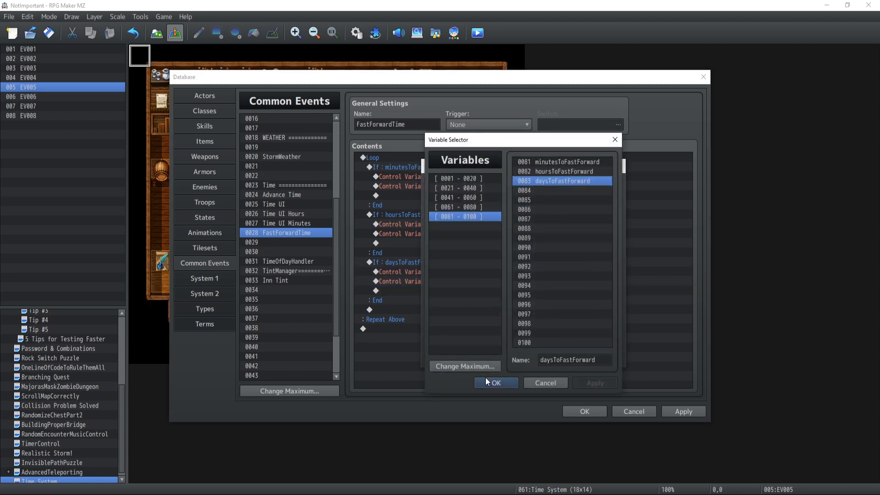
{"action": "left_click", "coordinate": [495, 382]}
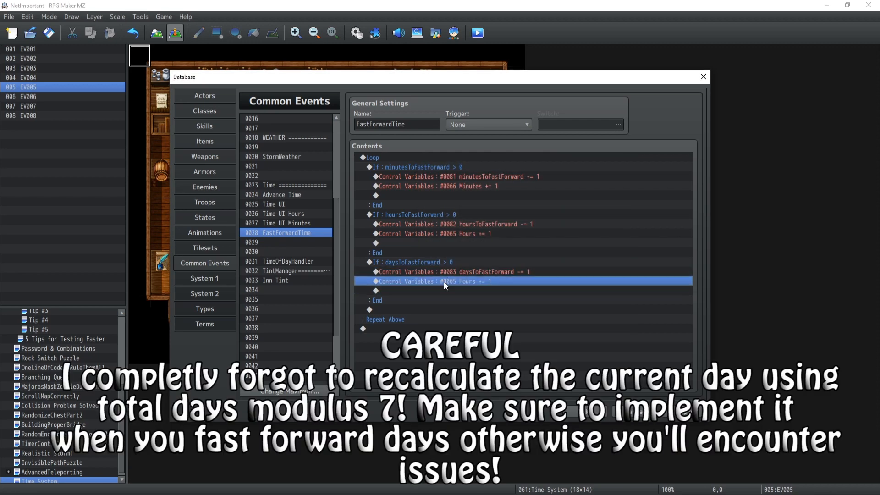
- Add 1 to TotalDays in the days branch; nest ≤ 0 checks on all three counters with Break Loop
{"action": "double_click", "coordinate": [443, 281]}
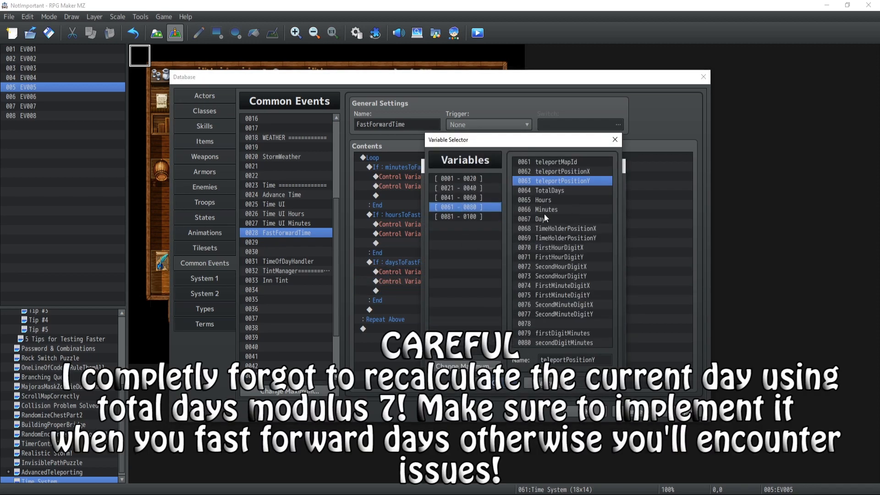
{"action": "left_click", "coordinate": [539, 219]}
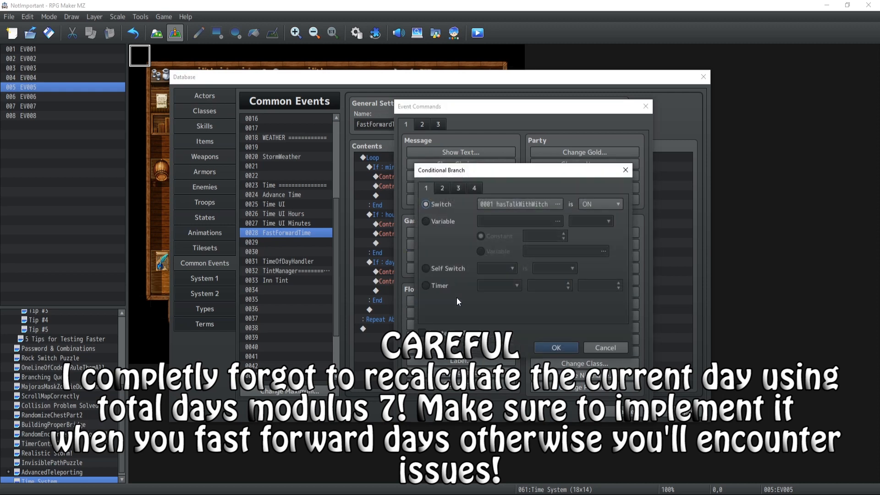
{"action": "left_click", "coordinate": [426, 221]}
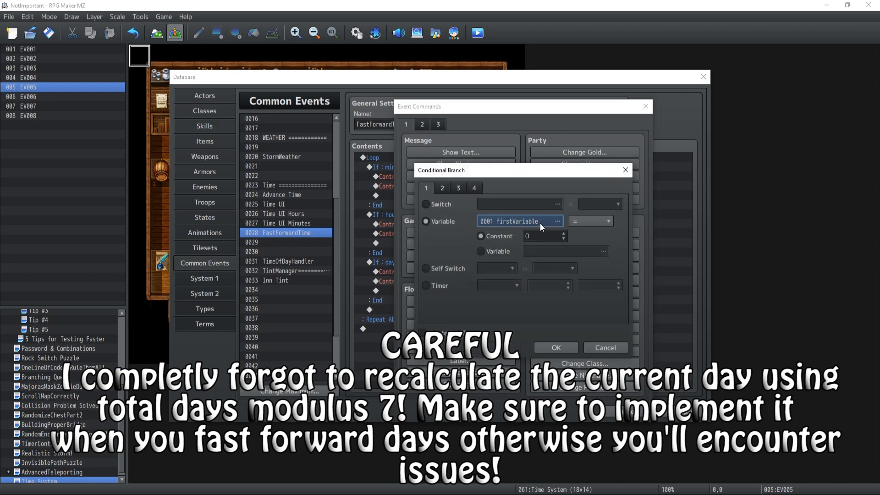
{"action": "left_click", "coordinate": [556, 221]}
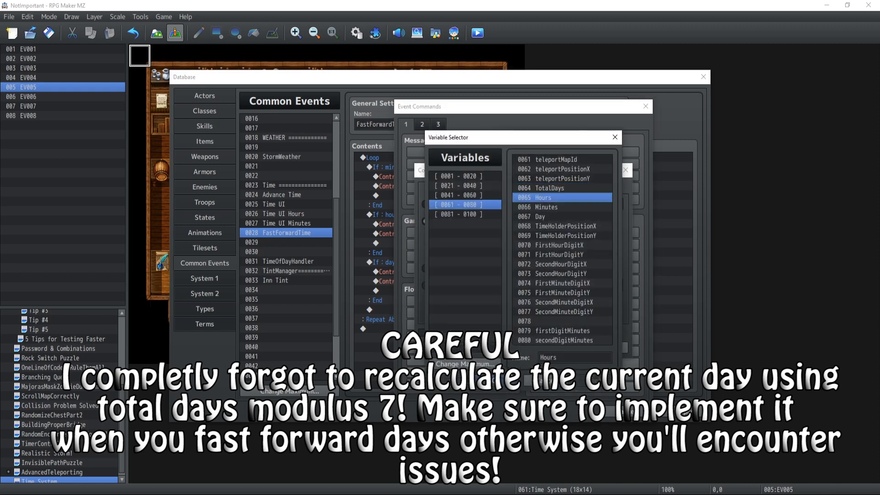
{"action": "left_click", "coordinate": [463, 215]}
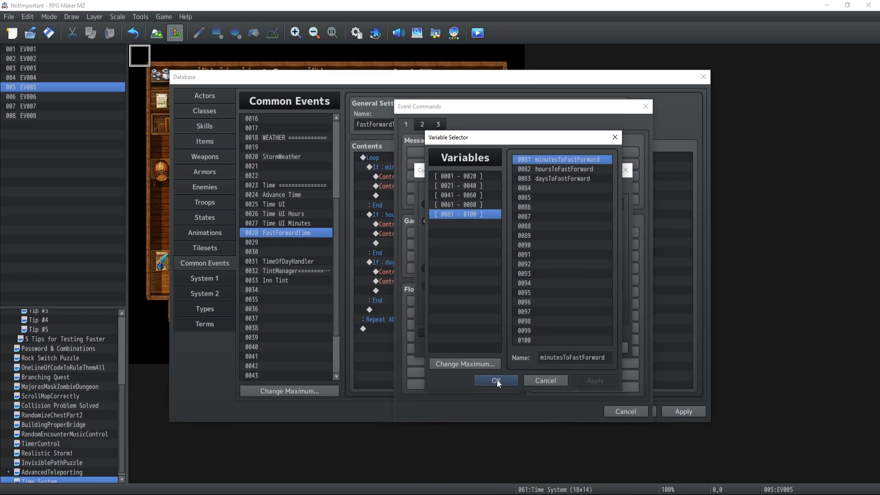
{"action": "left_click", "coordinate": [496, 380]}
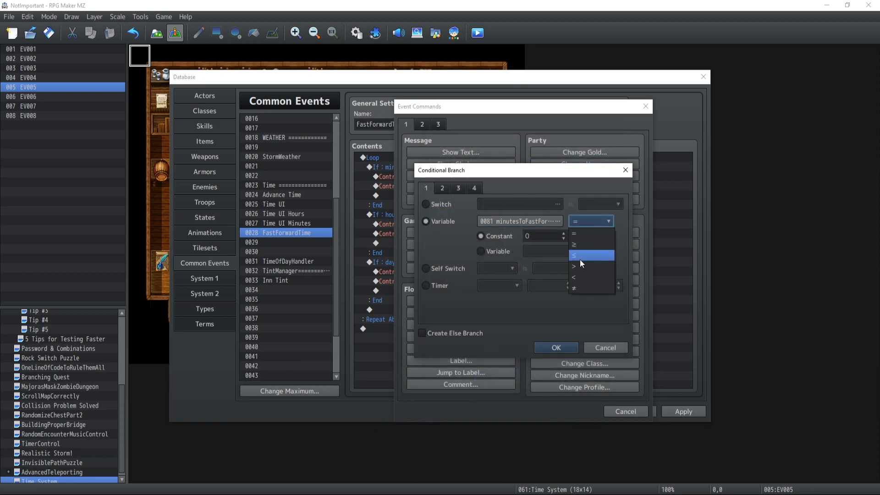
{"action": "left_click", "coordinate": [555, 347]}
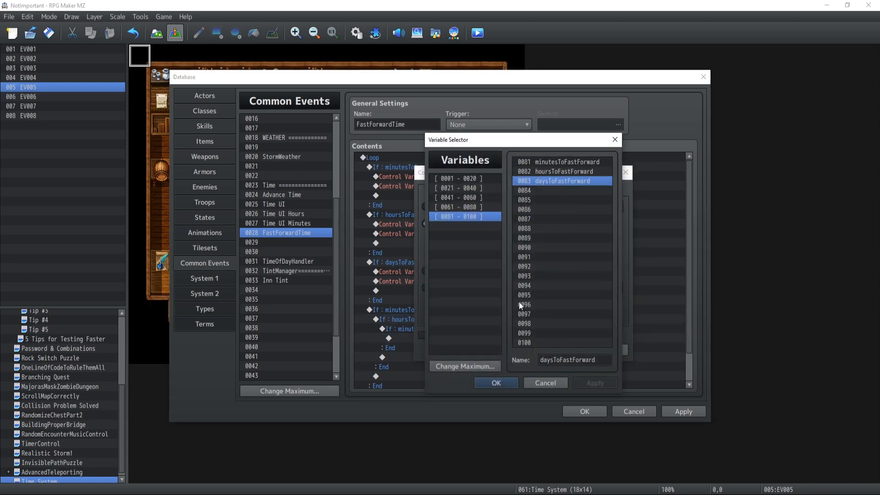
{"action": "left_click", "coordinate": [495, 382]}
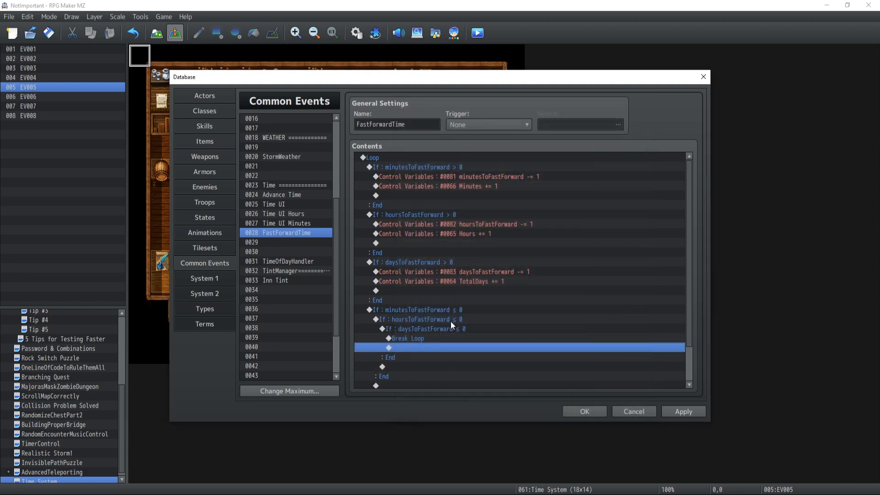
{"action": "mouse_move", "coordinate": [475, 280]}
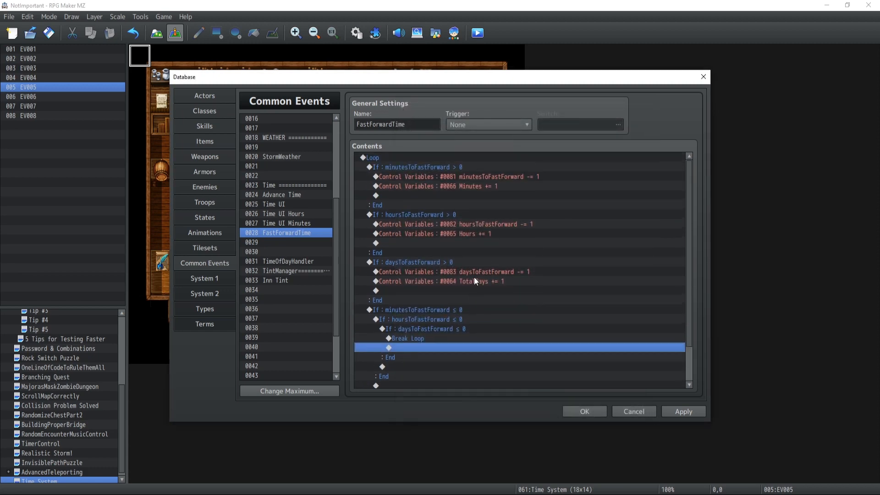
{"action": "mouse_move", "coordinate": [450, 203]}
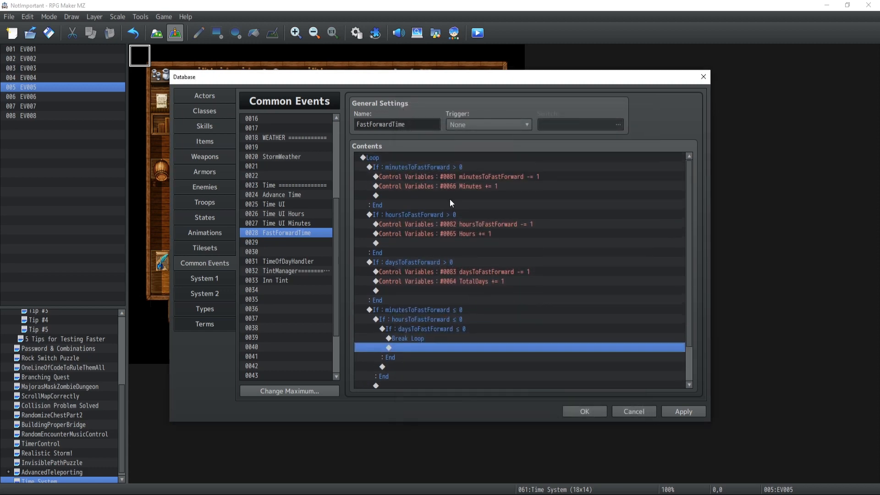
{"action": "left_click", "coordinate": [414, 214]}
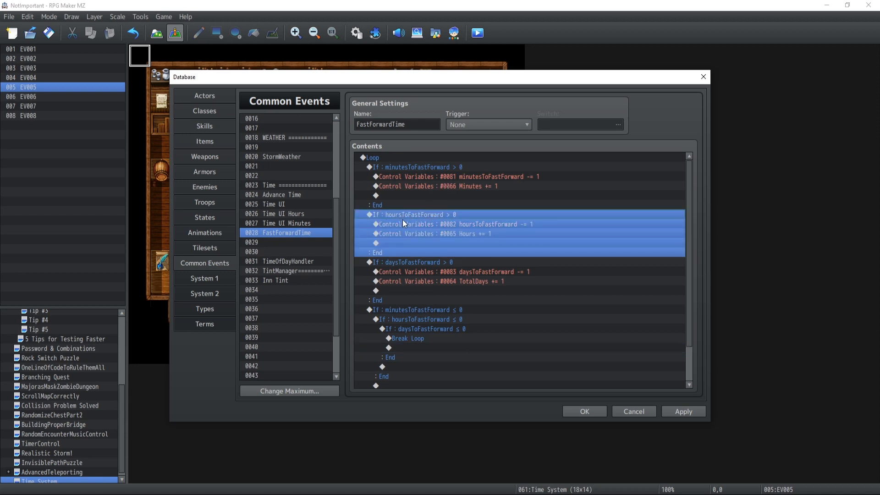
{"action": "left_click", "coordinate": [434, 234]}
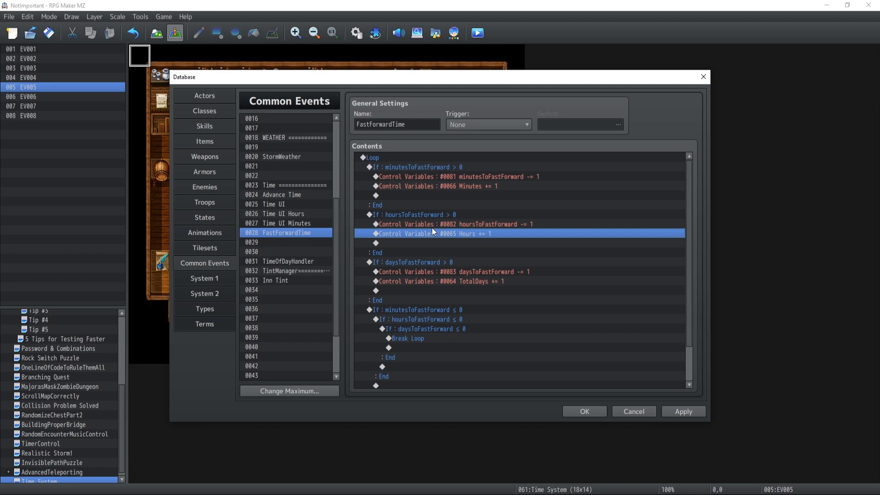
{"action": "mouse_move", "coordinate": [289, 196]}
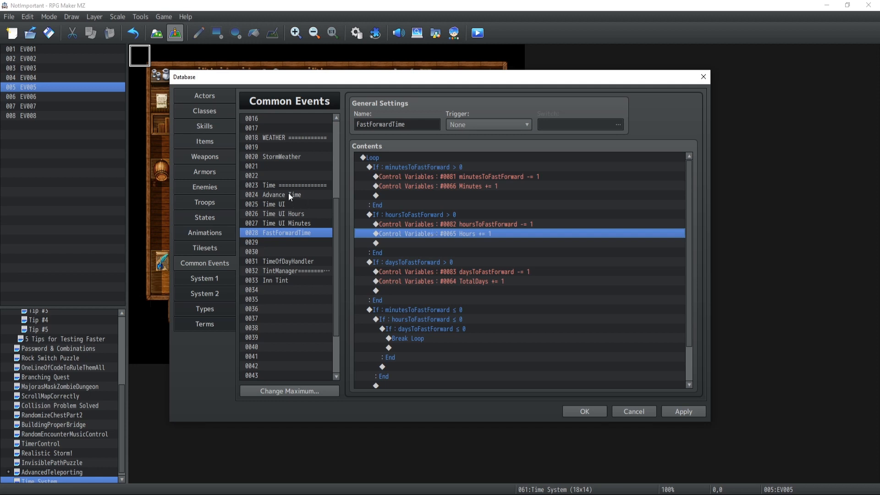
- In Advance Time, change the check to Minutes ≥ 60 and subtract 60 from Minutes
{"action": "left_click", "coordinate": [275, 195]}
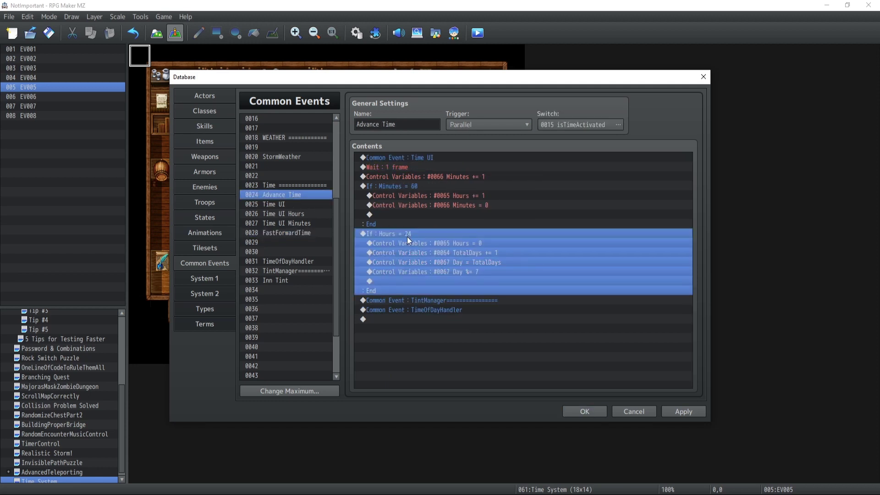
{"action": "left_click", "coordinate": [423, 243]}
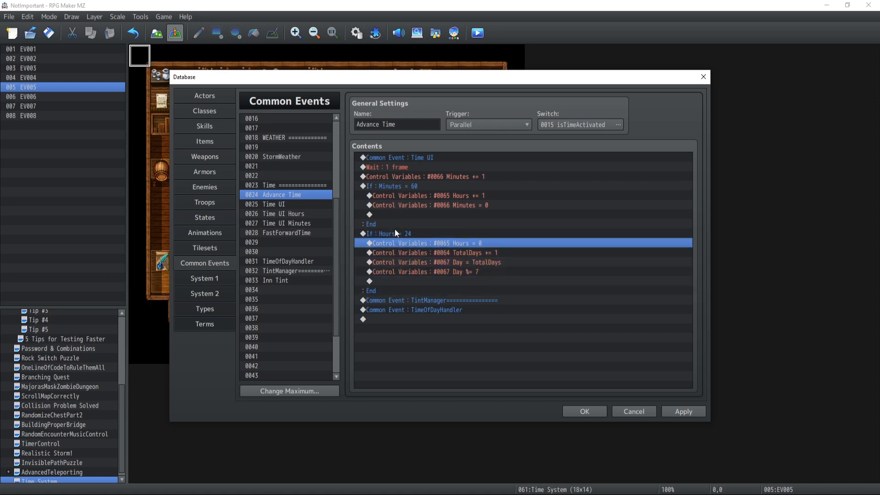
{"action": "mouse_move", "coordinate": [481, 243]}
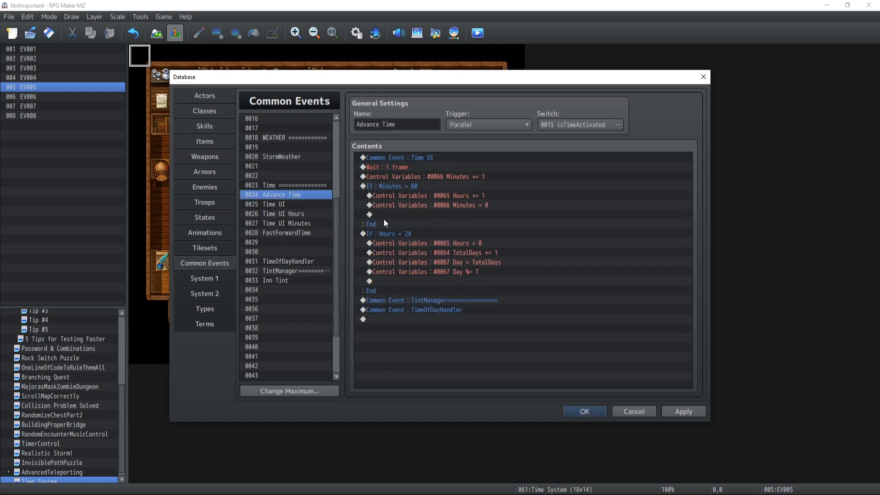
{"action": "left_click", "coordinate": [393, 185]}
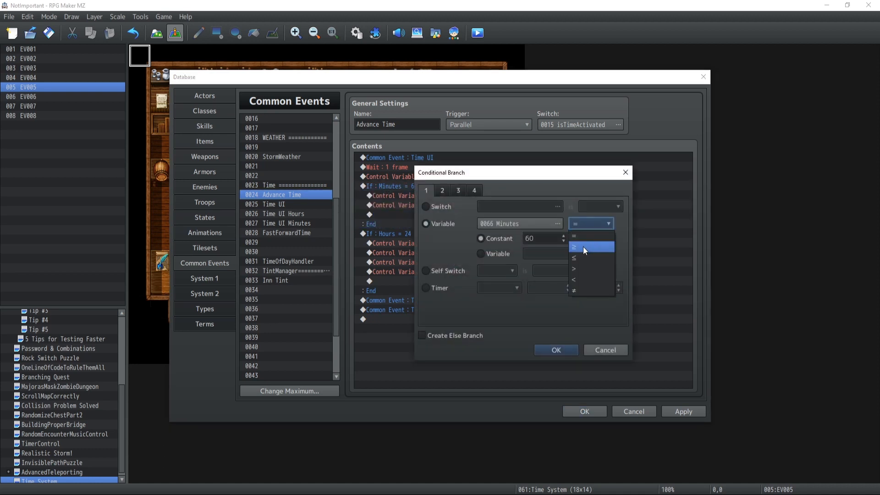
{"action": "left_click", "coordinate": [584, 245]}
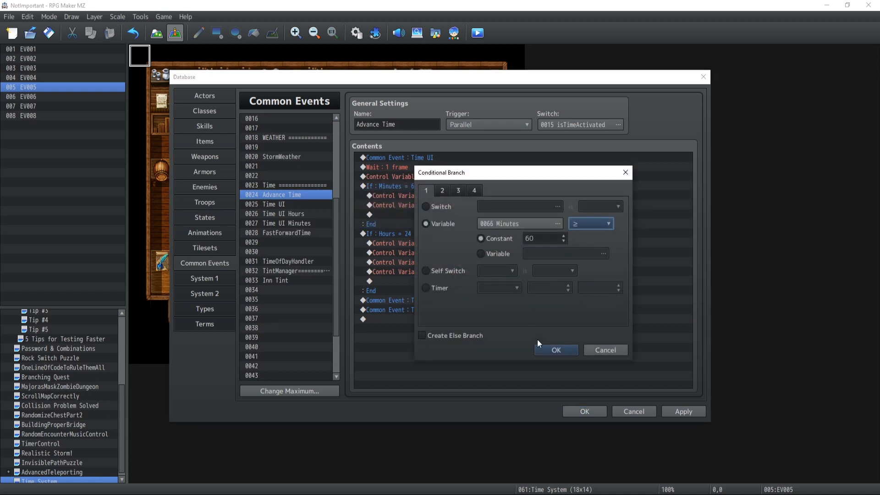
{"action": "left_click", "coordinate": [554, 350]}
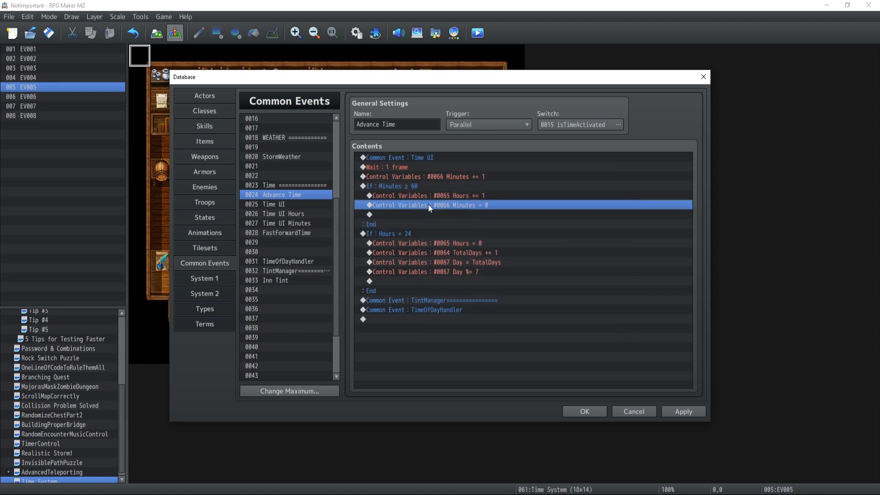
{"action": "double_click", "coordinate": [429, 205]}
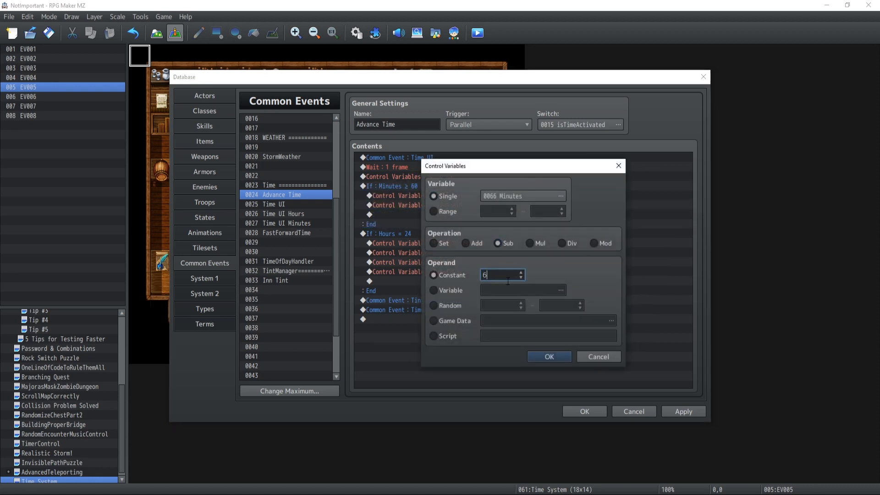
{"action": "left_click", "coordinate": [548, 357]}
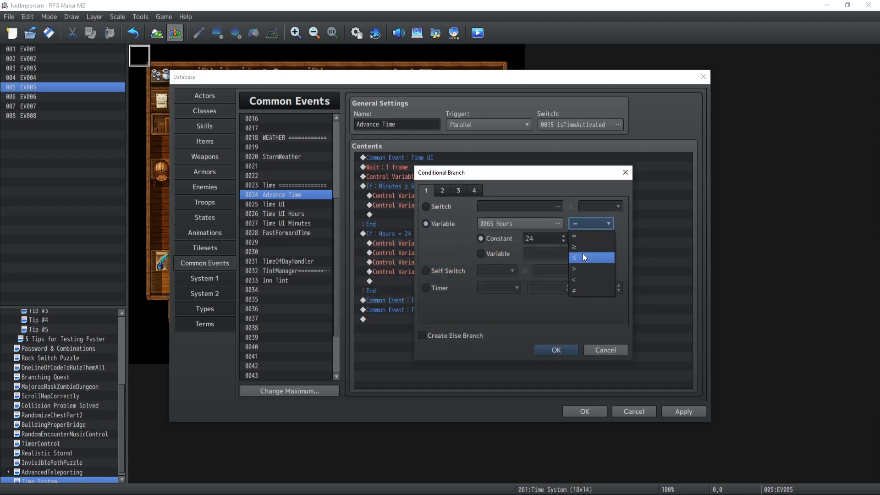
- Change the check to Hours ≥ 24, subtract 24 from Hours, and apply
{"action": "left_click", "coordinate": [555, 349]}
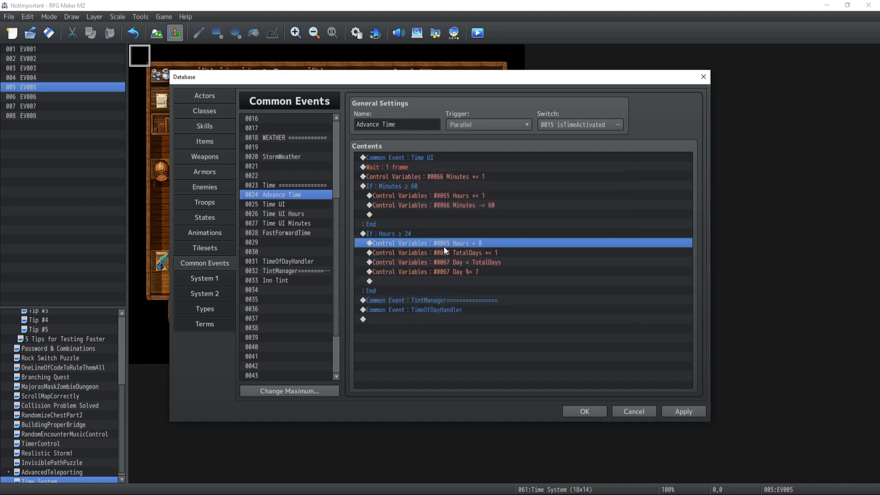
{"action": "double_click", "coordinate": [443, 242]}
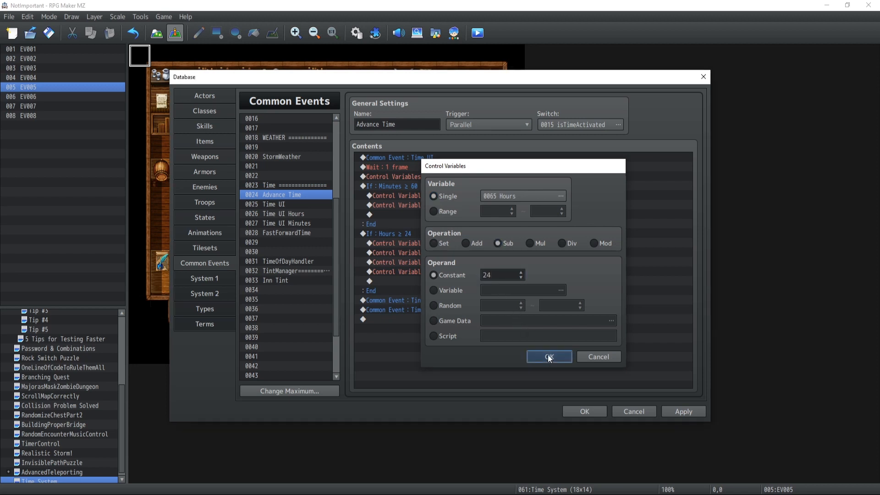
{"action": "left_click", "coordinate": [548, 357]}
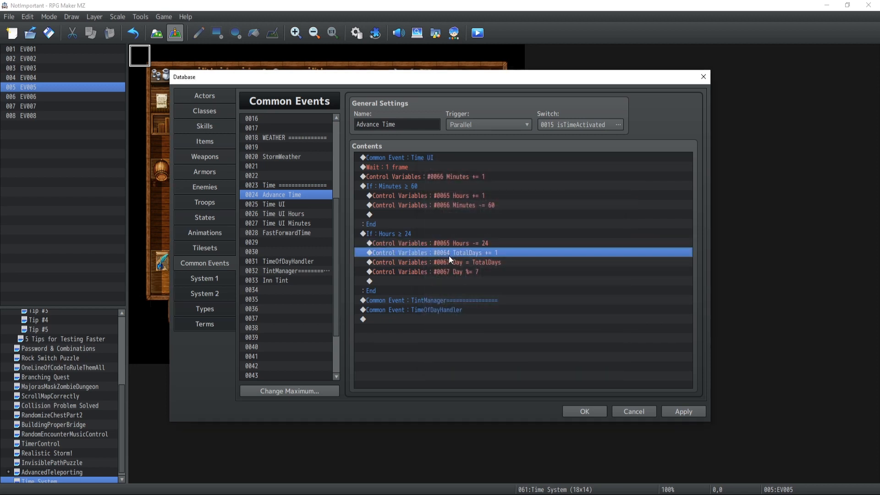
{"action": "left_click", "coordinate": [432, 280]}
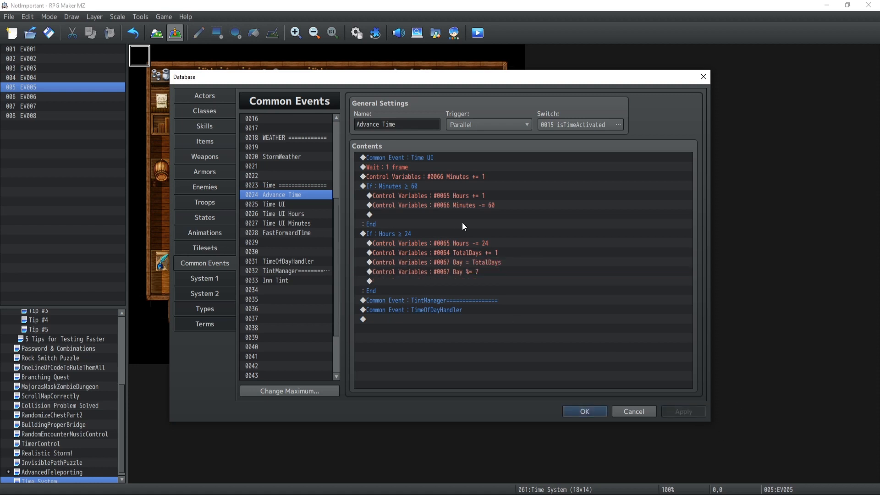
{"action": "mouse_move", "coordinate": [417, 201]}
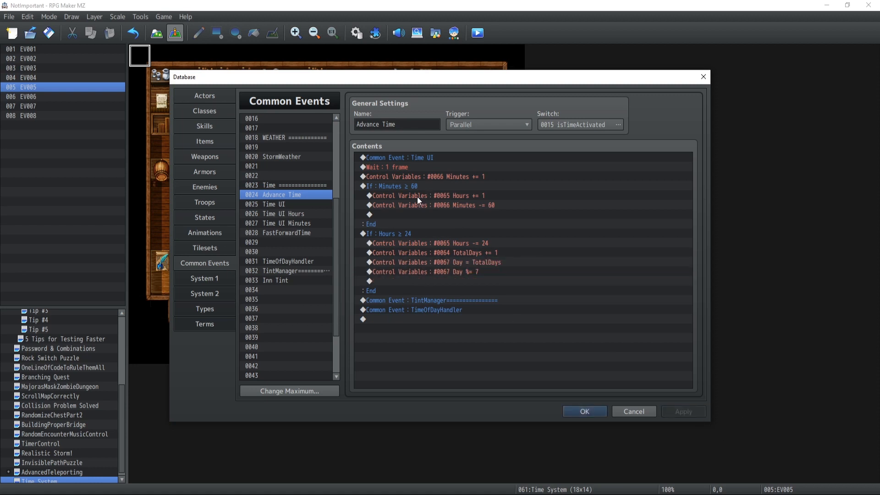
{"action": "left_click", "coordinate": [390, 233]}
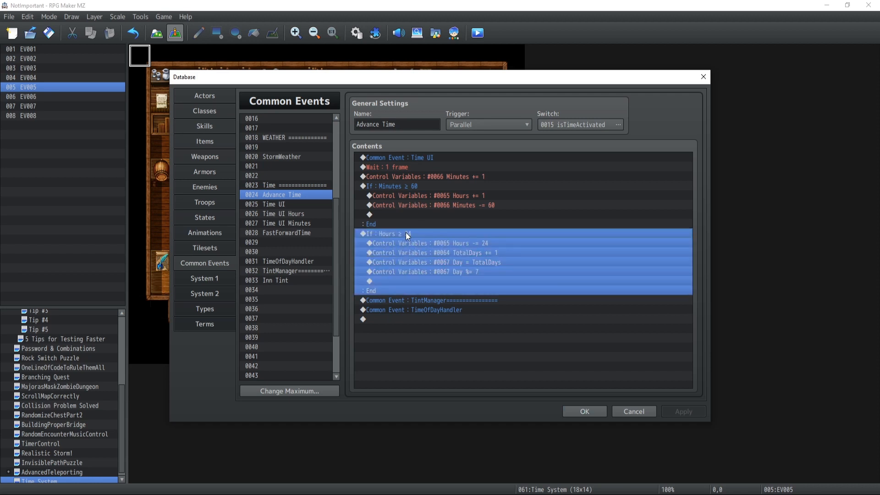
{"action": "mouse_move", "coordinate": [399, 241]}
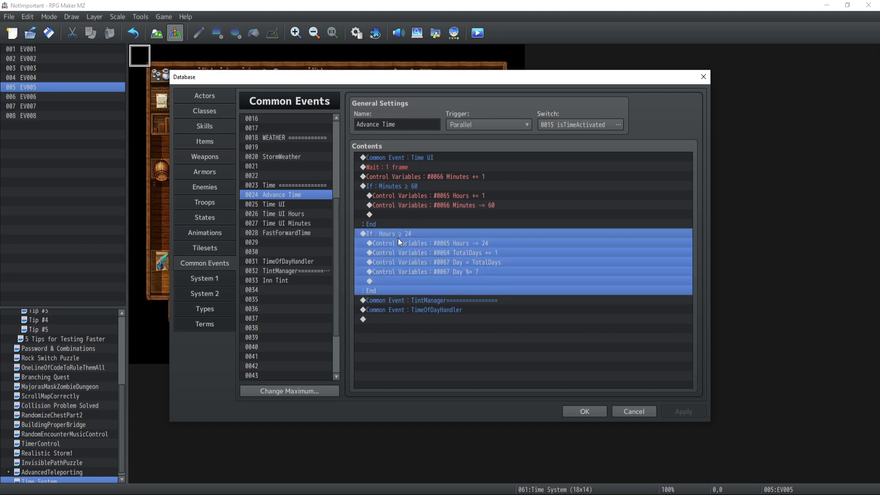
{"action": "left_click", "coordinate": [426, 243]}
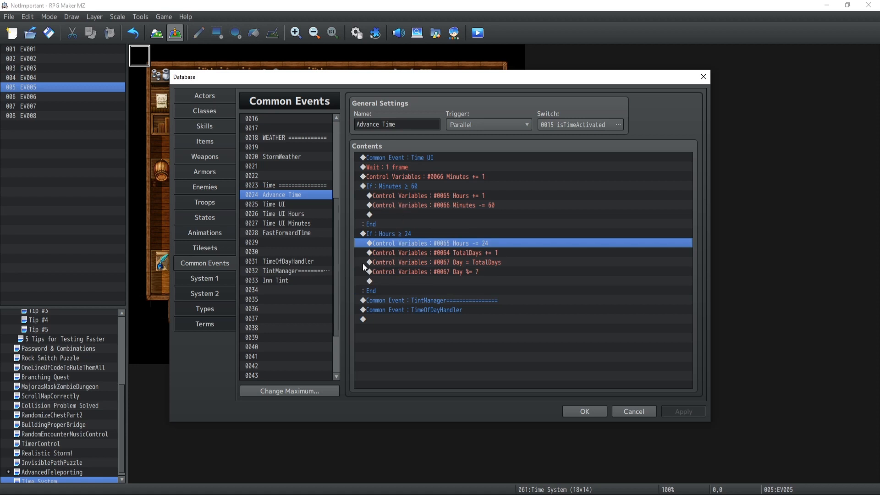
{"action": "left_click", "coordinate": [387, 166]}
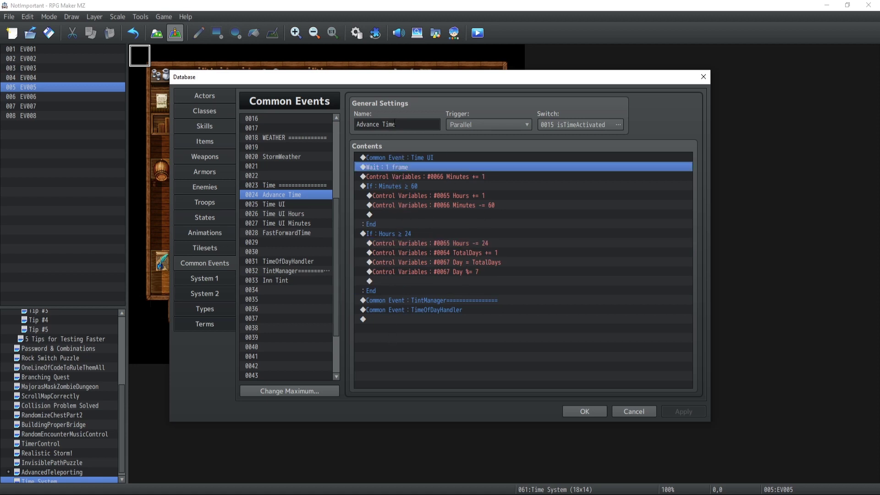
{"action": "mouse_move", "coordinate": [469, 271]}
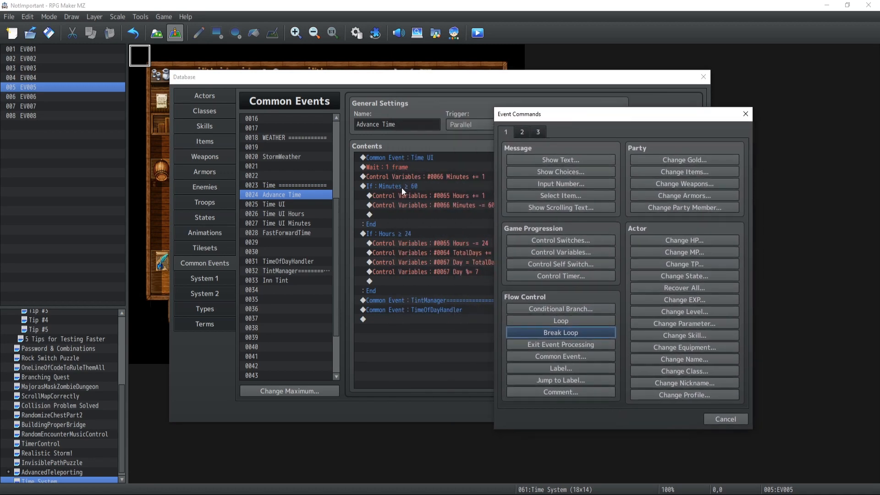
{"action": "mouse_move", "coordinate": [411, 192]}
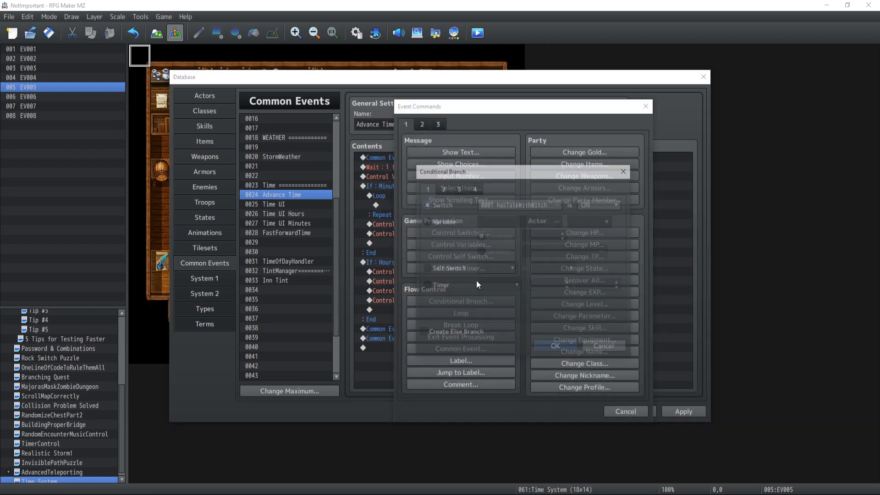
- Insert a Conditional Branch on Minutes (0066) ≥ 60 with an Else case inside the loop
{"action": "left_click", "coordinate": [460, 300]}
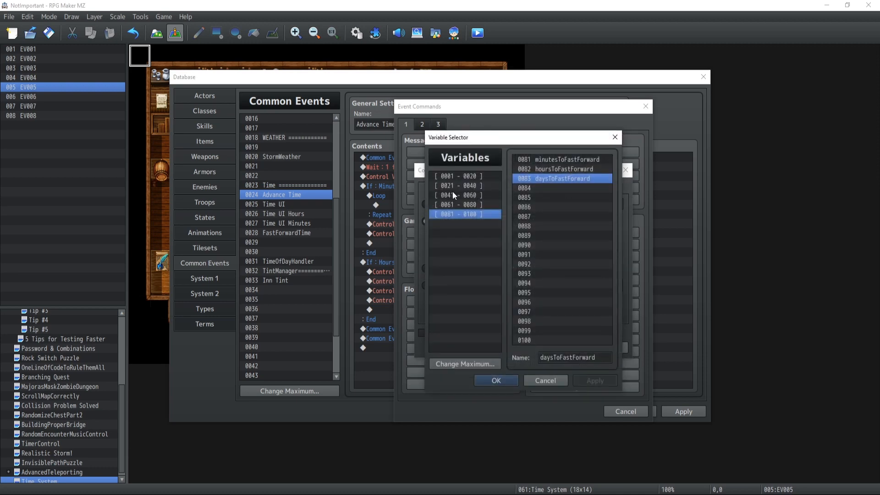
{"action": "left_click", "coordinate": [464, 204]}
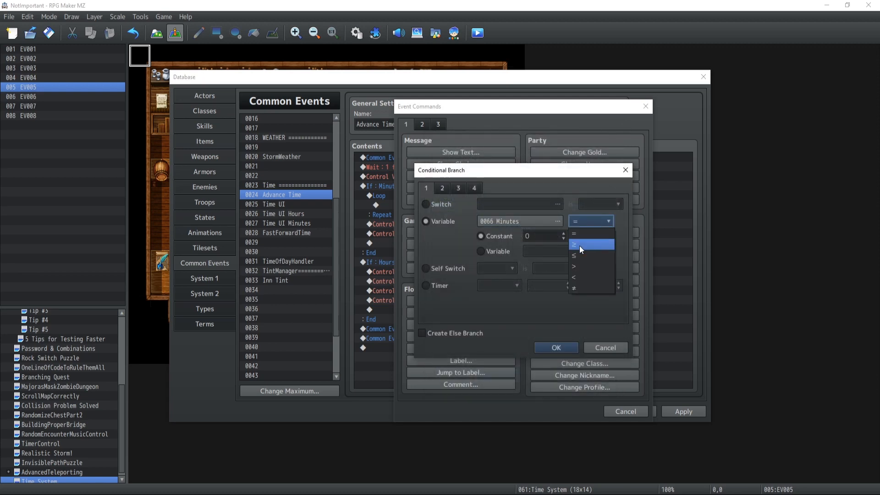
{"action": "left_click", "coordinate": [590, 245]}
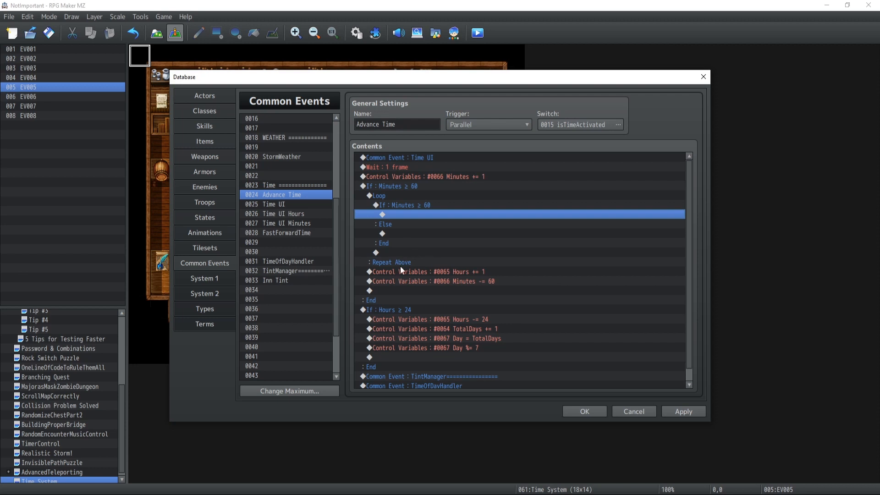
{"action": "mouse_move", "coordinate": [410, 277]}
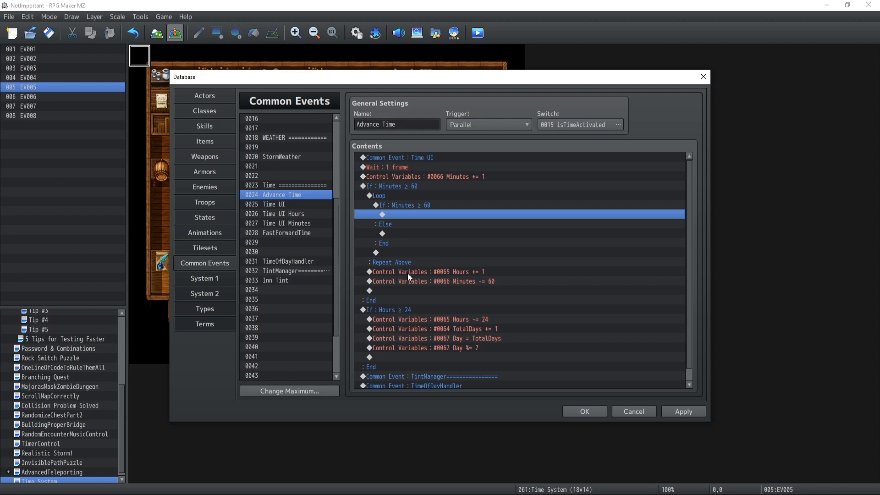
- Move Hours += 1 and Minutes -= 60 into the inner Minutes branch, with Break Loop in Else
{"action": "left_click", "coordinate": [425, 271]}
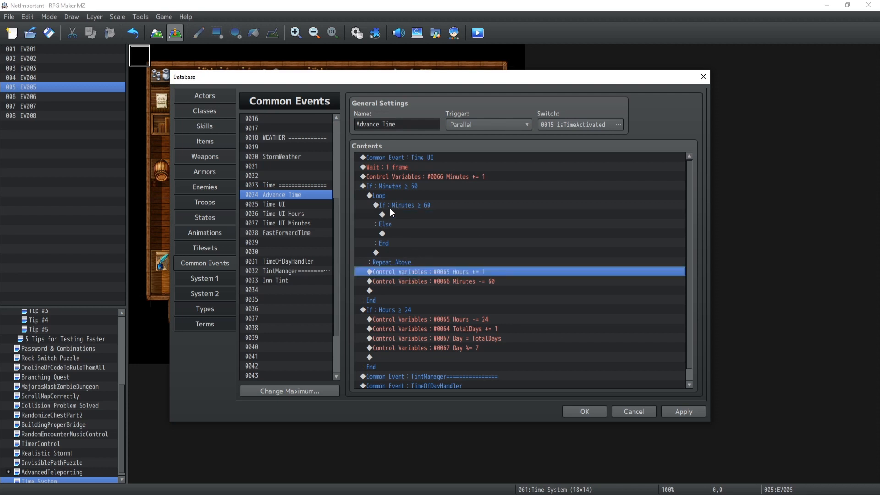
{"action": "left_click", "coordinate": [407, 204]}
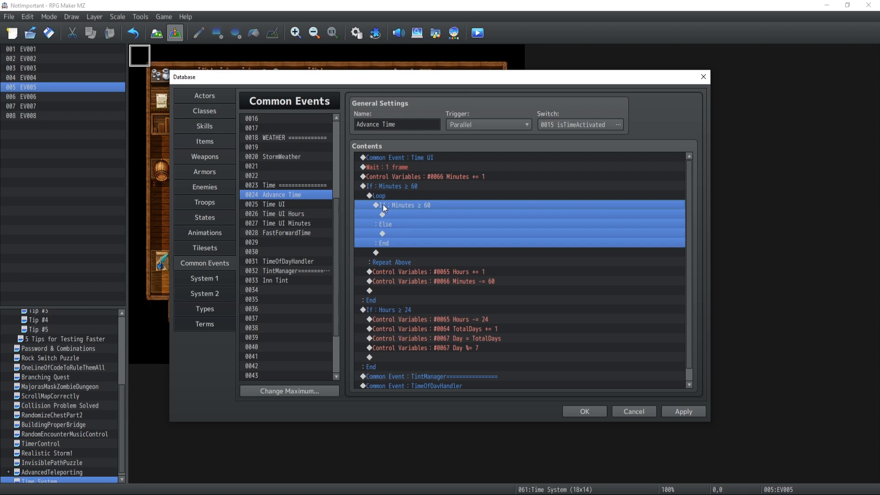
{"action": "mouse_move", "coordinate": [382, 190]}
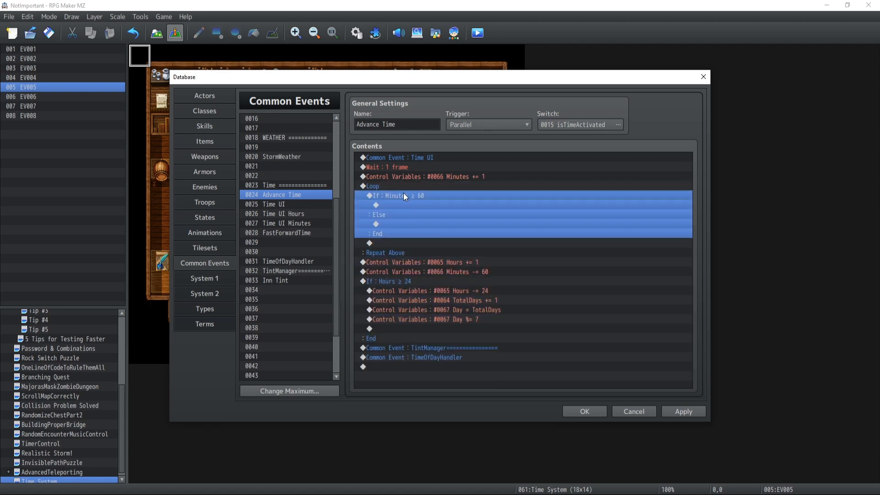
{"action": "mouse_move", "coordinate": [412, 271]}
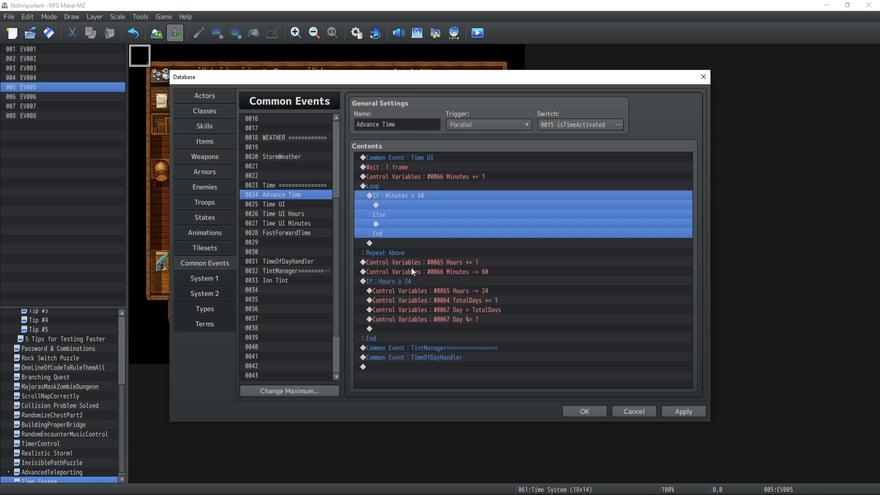
{"action": "mouse_move", "coordinate": [384, 185]}
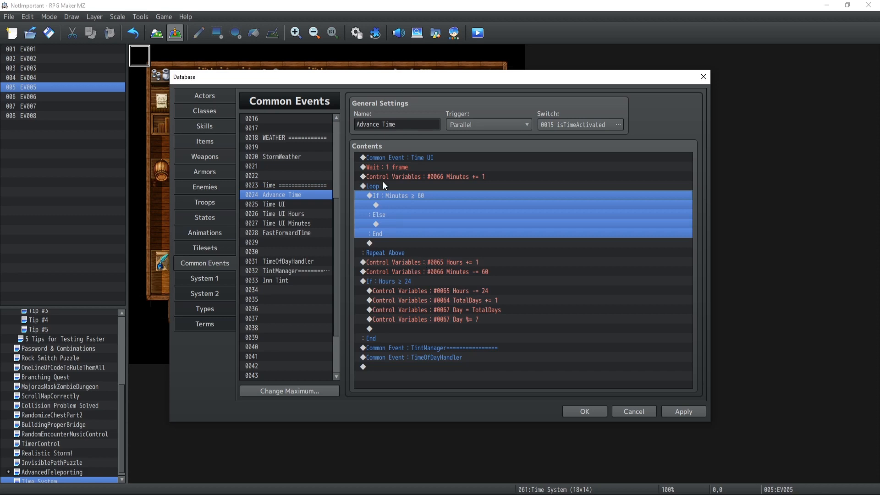
{"action": "mouse_move", "coordinate": [434, 195]}
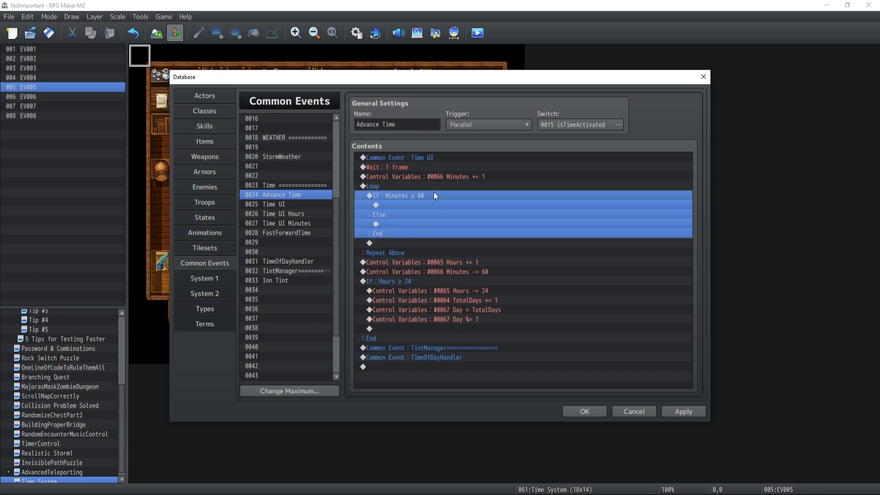
{"action": "mouse_move", "coordinate": [425, 262]}
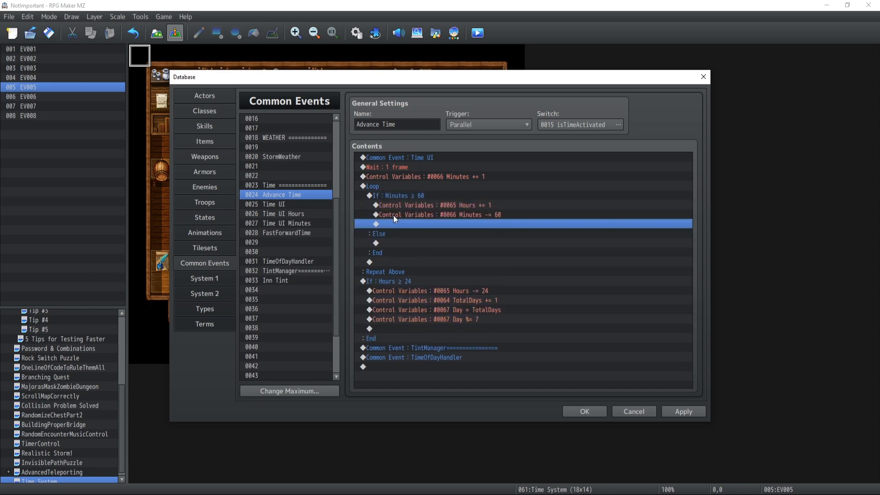
{"action": "double_click", "coordinate": [392, 223]}
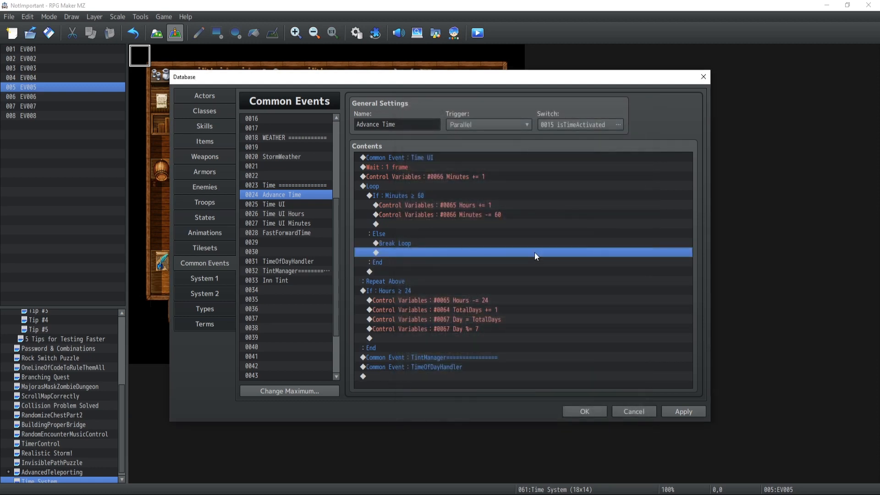
{"action": "left_click", "coordinate": [398, 195]}
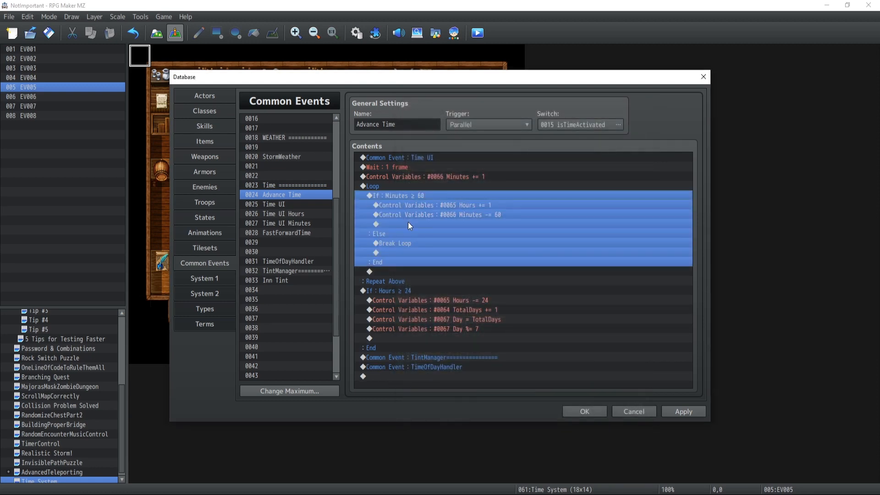
{"action": "mouse_move", "coordinate": [455, 202]}
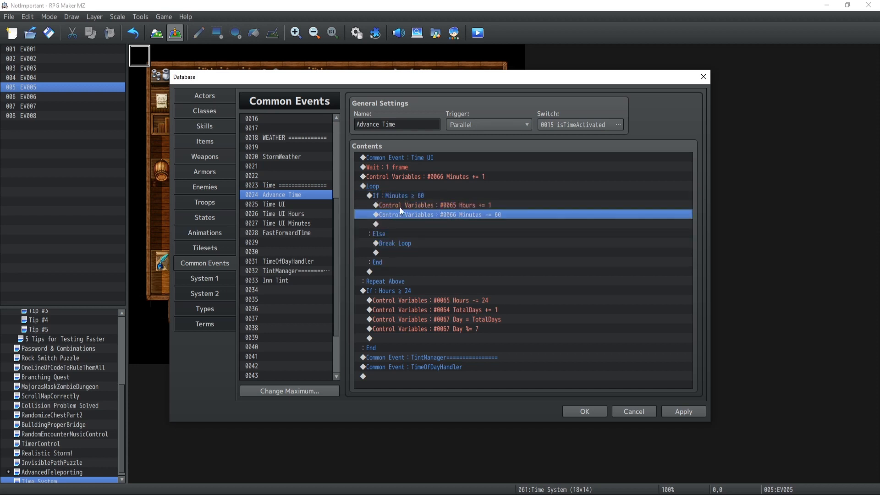
{"action": "left_click", "coordinate": [432, 205]}
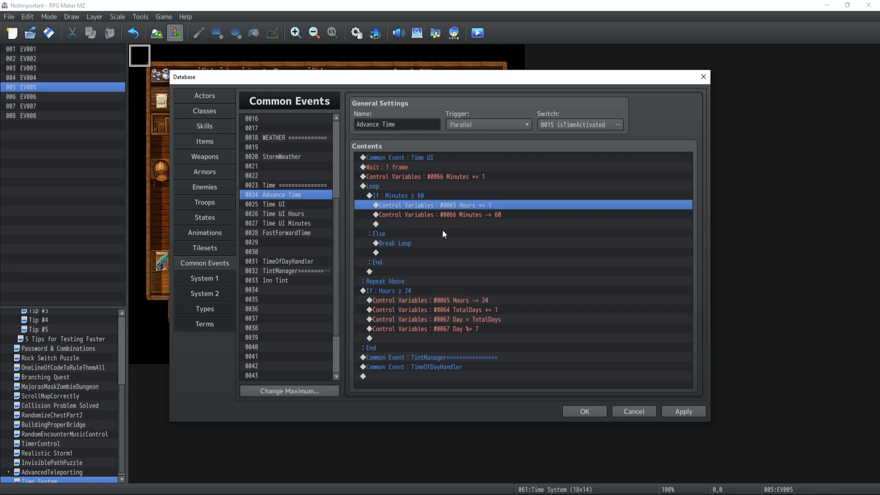
- Loop the Hours ≥ 24 check, moving the Day commands into Else before Break Loop
{"action": "left_click", "coordinate": [399, 290]}
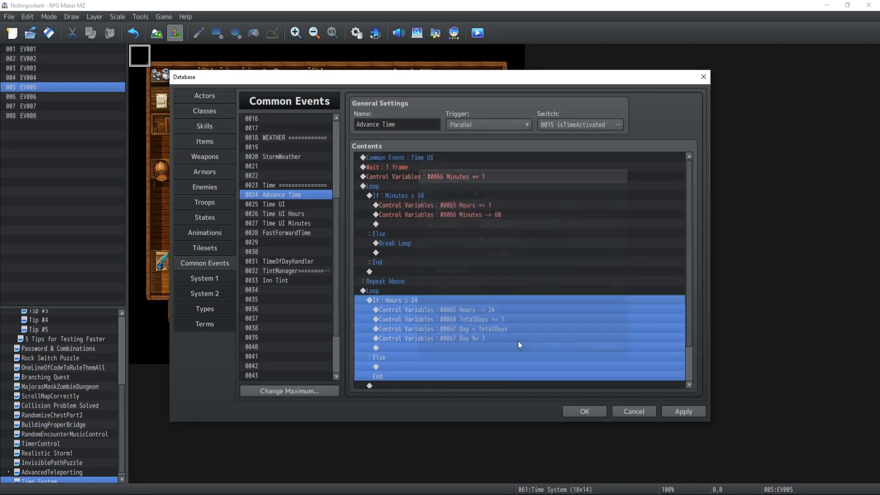
{"action": "double_click", "coordinate": [518, 344]}
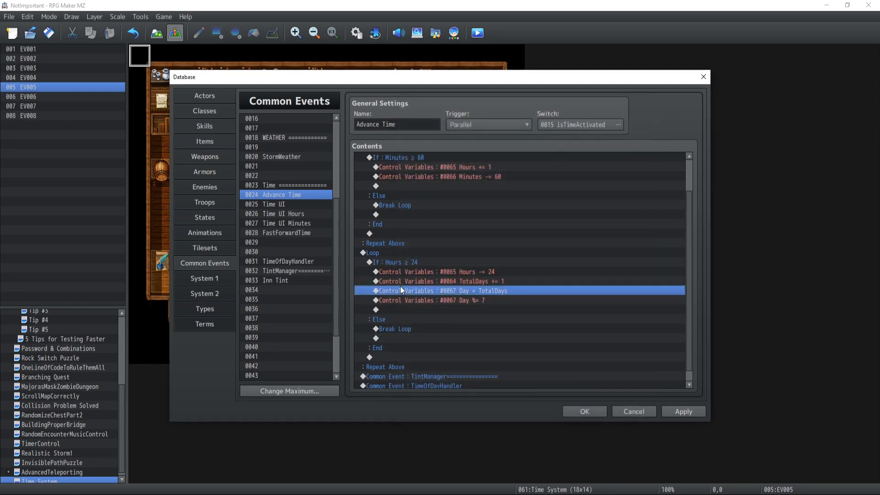
{"action": "left_click", "coordinate": [429, 300]}
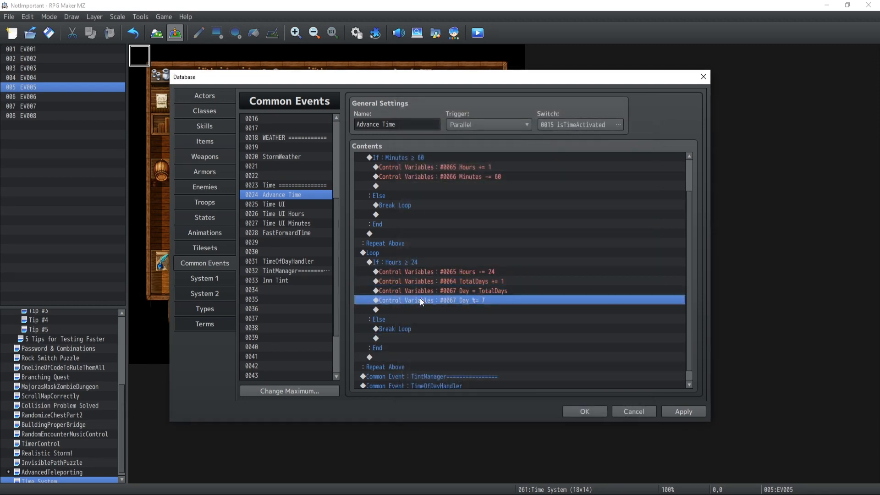
{"action": "left_click", "coordinate": [421, 291]}
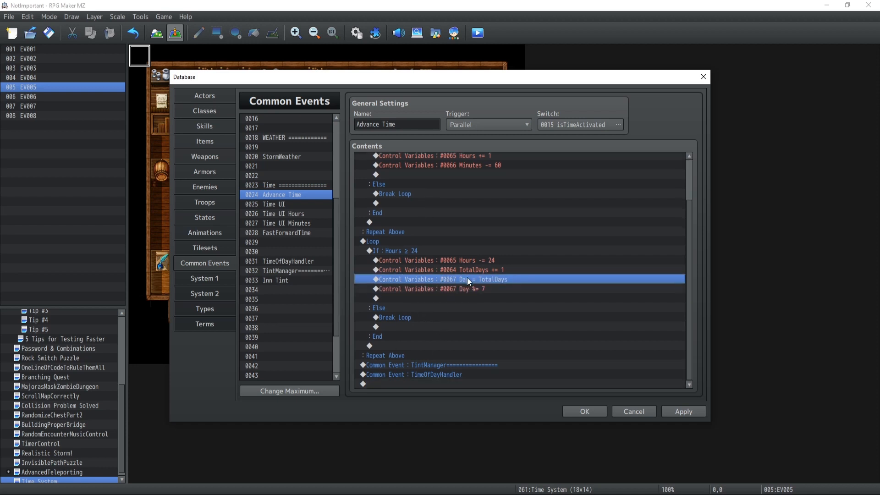
{"action": "scroll", "scroll_direction": "up", "scroll_amount": 3}
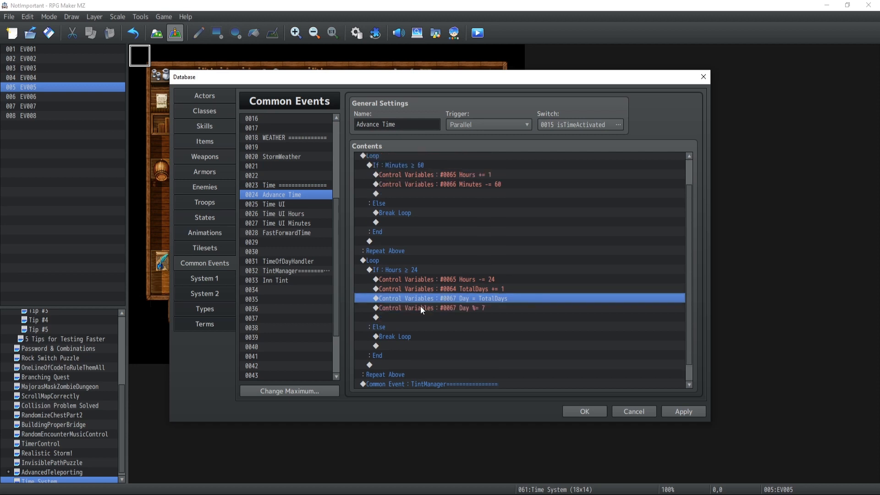
{"action": "left_click", "coordinate": [427, 307]}
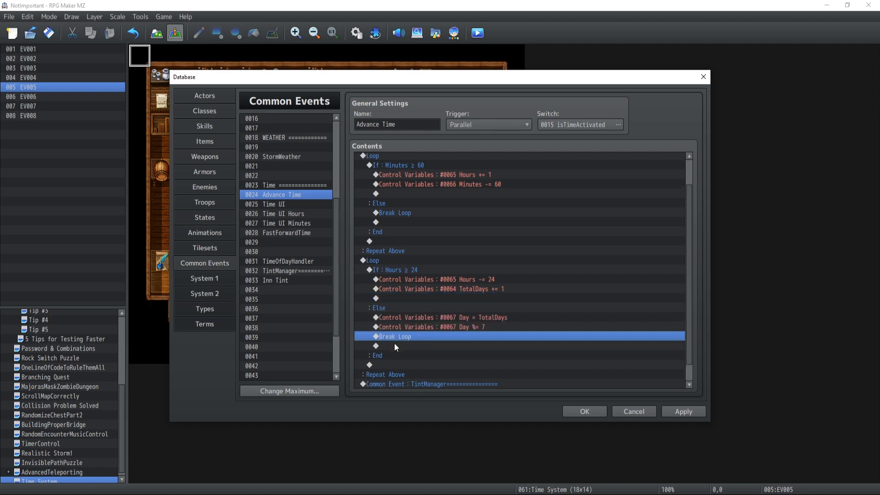
{"action": "left_click", "coordinate": [429, 326]}
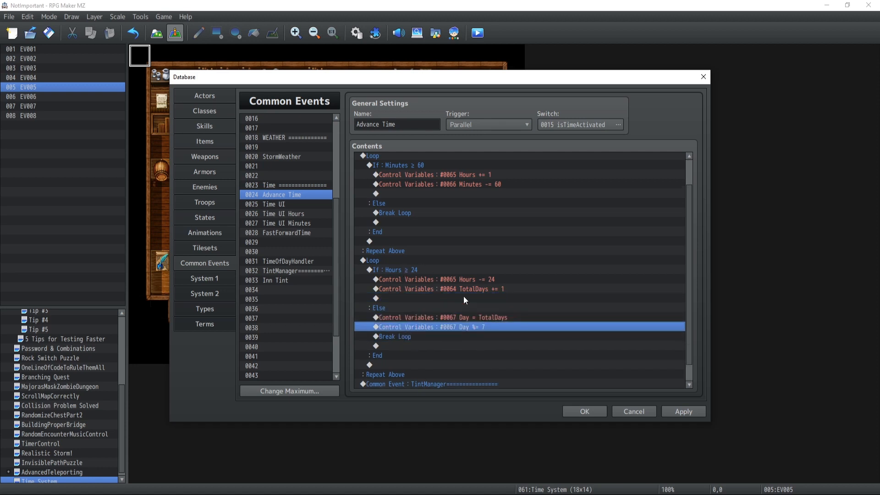
{"action": "mouse_move", "coordinate": [420, 319]}
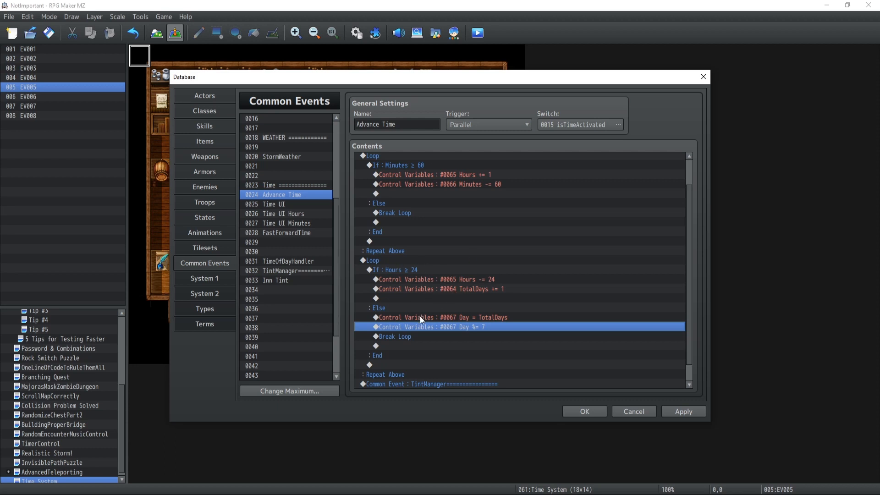
{"action": "mouse_move", "coordinate": [426, 318]}
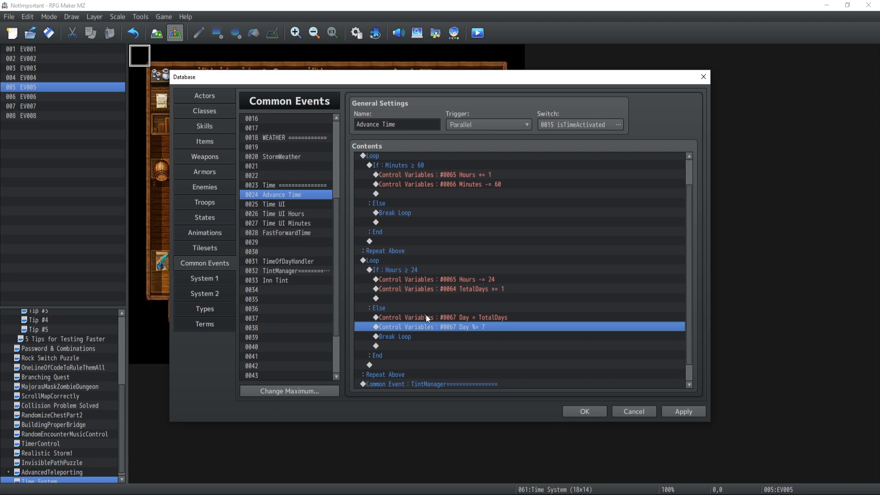
{"action": "left_click", "coordinate": [395, 336]}
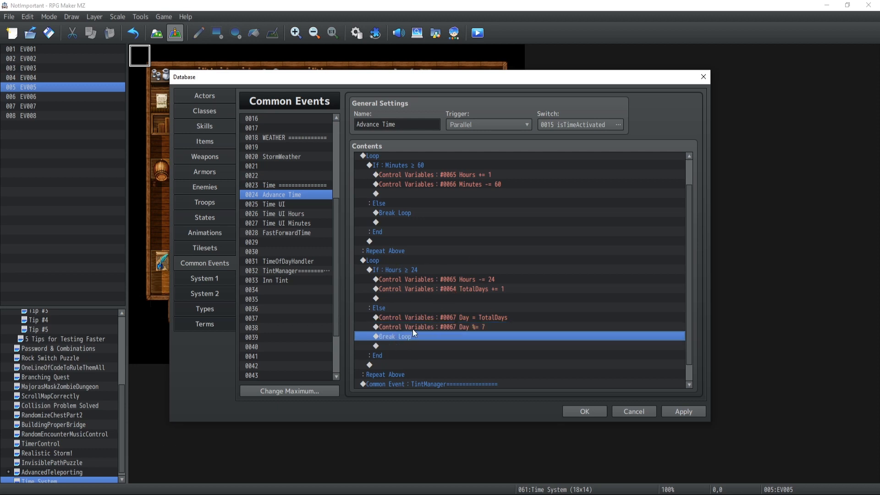
{"action": "scroll", "scroll_direction": "up", "scroll_amount": 3}
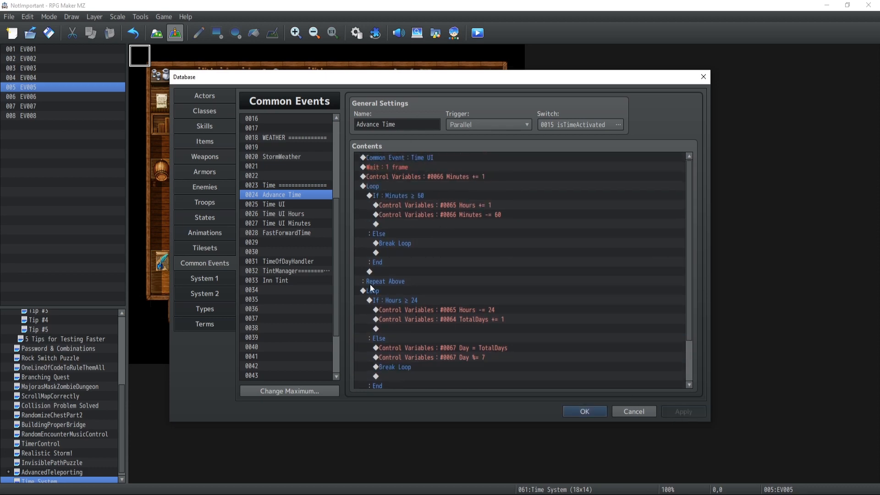
{"action": "left_click", "coordinate": [285, 232]}
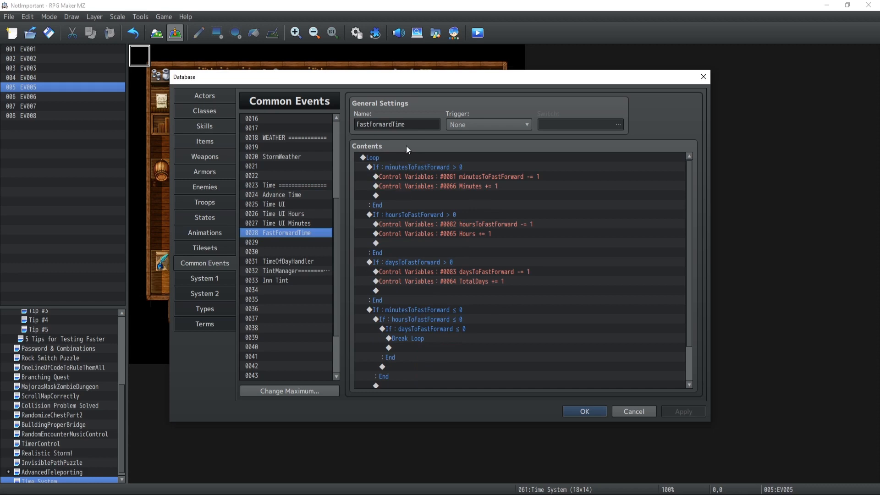
{"action": "mouse_move", "coordinate": [406, 313]}
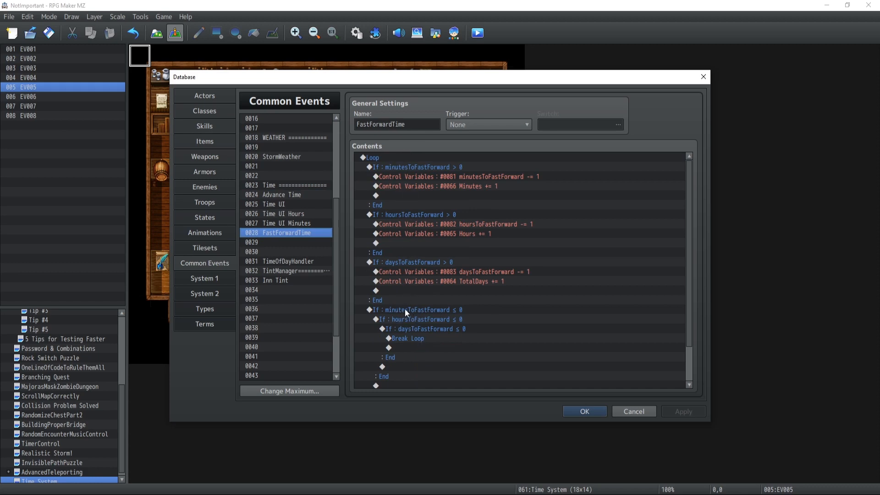
{"action": "mouse_move", "coordinate": [281, 203]}
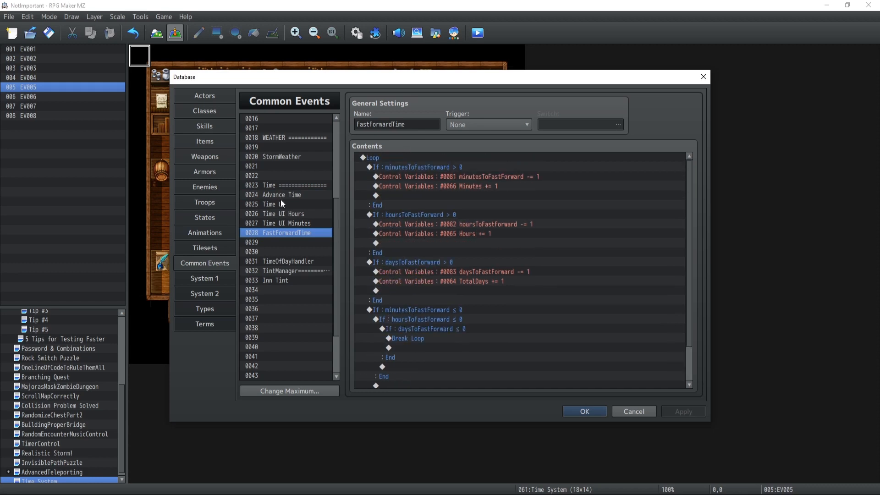
{"action": "left_click", "coordinate": [280, 194]}
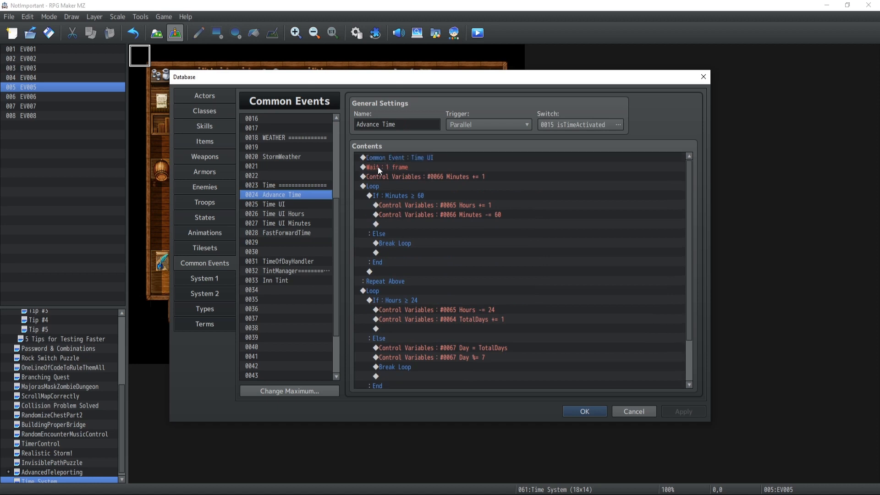
{"action": "left_click", "coordinate": [392, 167]}
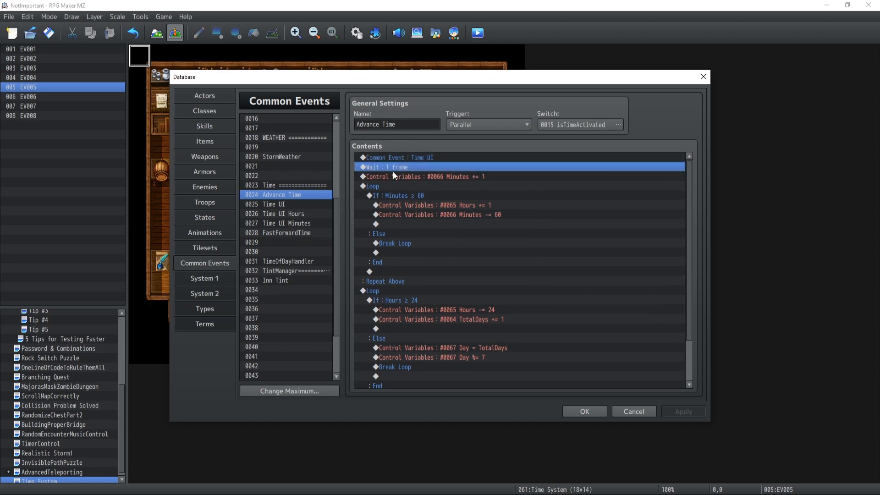
{"action": "scroll", "scroll_direction": "down", "scroll_amount": 3}
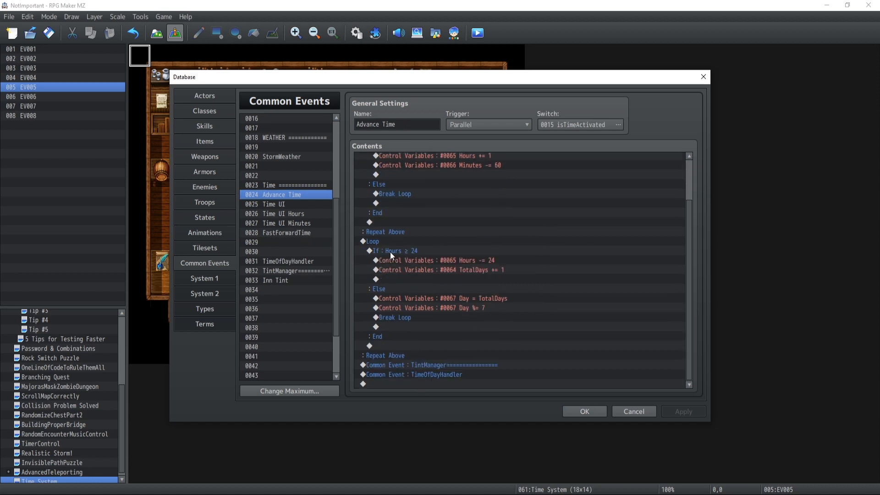
{"action": "scroll", "scroll_direction": "up", "scroll_amount": 3}
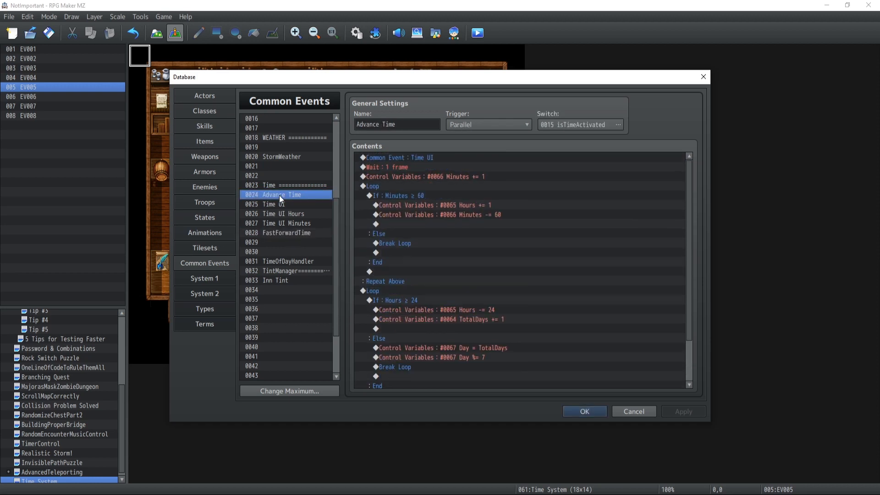
{"action": "mouse_move", "coordinate": [384, 185]}
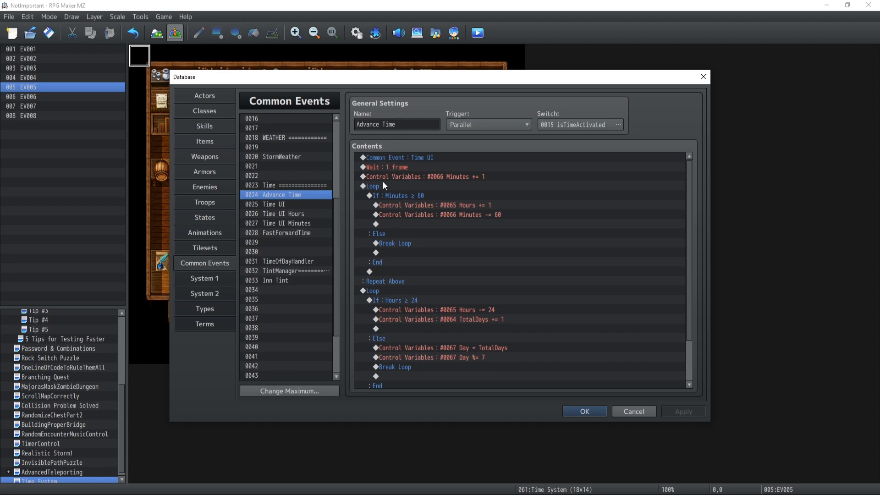
{"action": "left_click", "coordinate": [371, 186]}
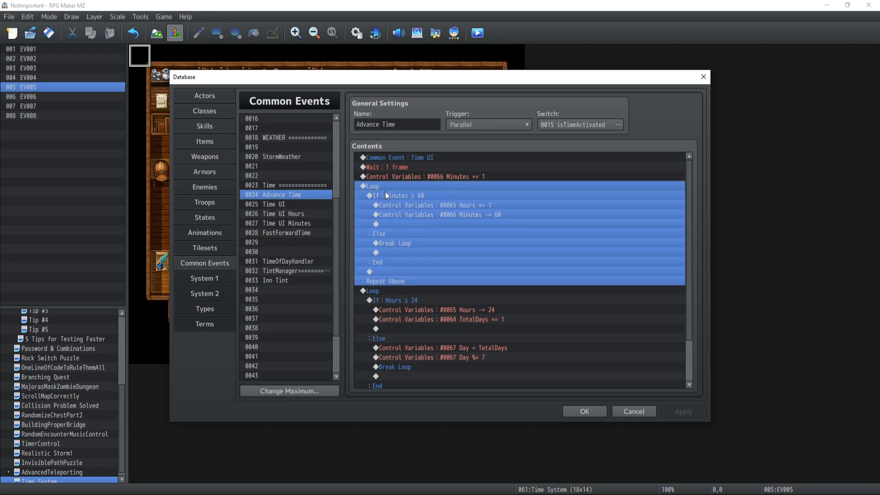
{"action": "scroll", "scroll_direction": "down", "scroll_amount": 3}
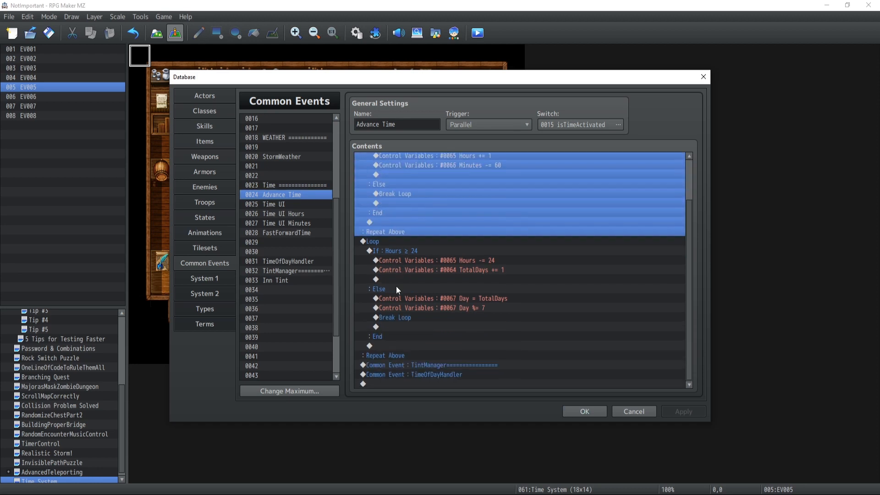
{"action": "left_click", "coordinate": [286, 233]}
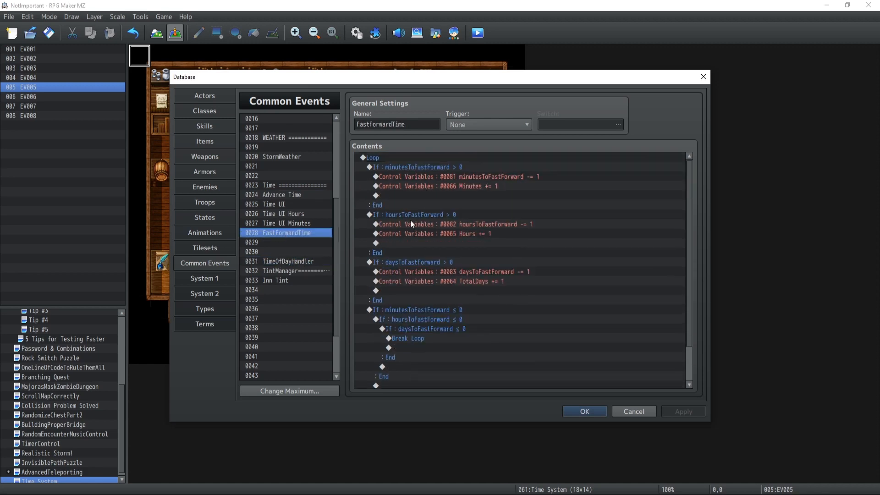
{"action": "mouse_move", "coordinate": [432, 327]}
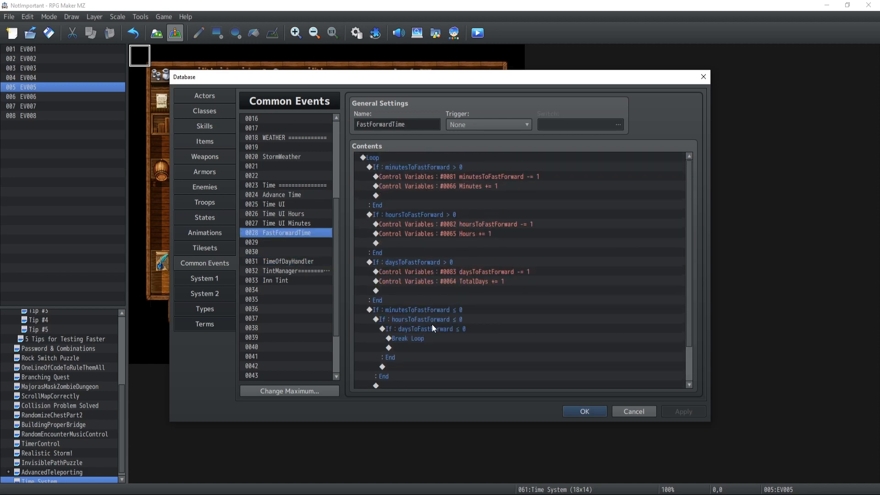
{"action": "left_click", "coordinate": [277, 203]}
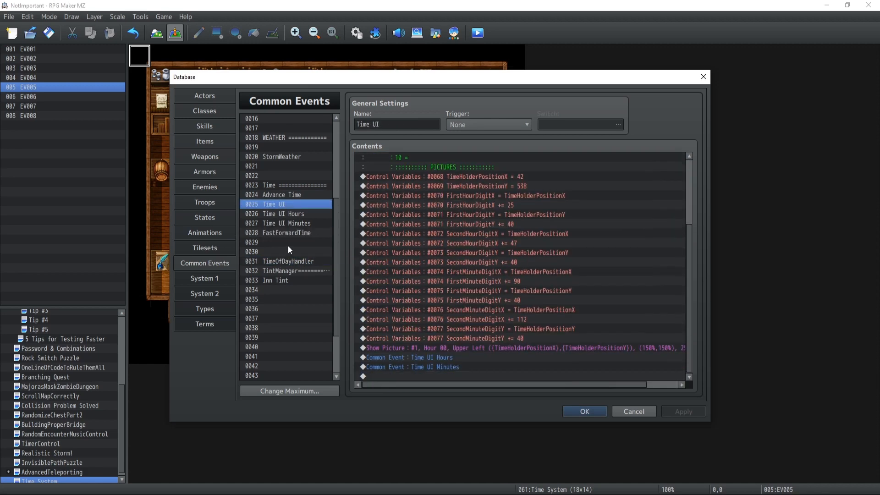
{"action": "left_click", "coordinate": [283, 195]}
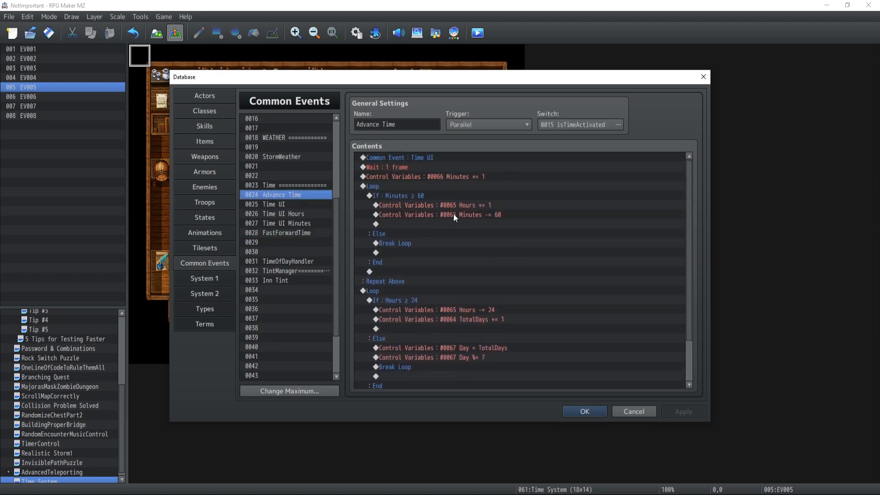
{"action": "left_click", "coordinate": [396, 168]}
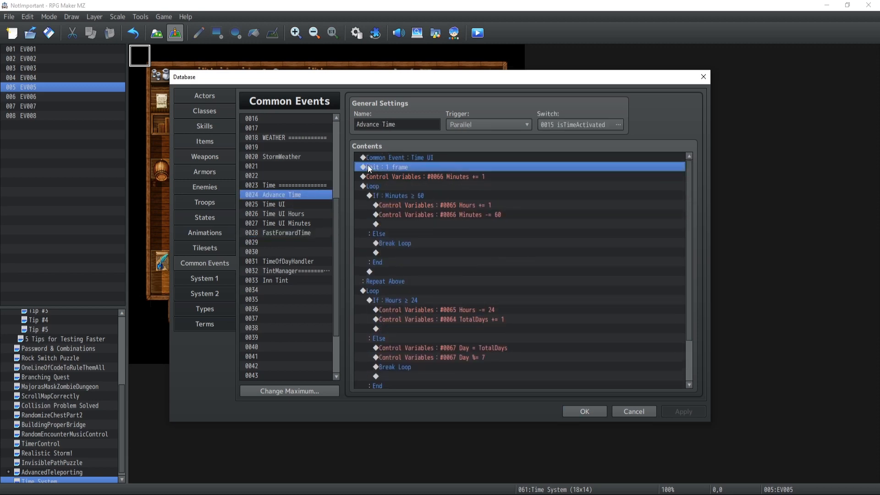
- Change Advance Time's Wait from 1 frame to 60 frames
{"action": "double_click", "coordinate": [390, 167]}
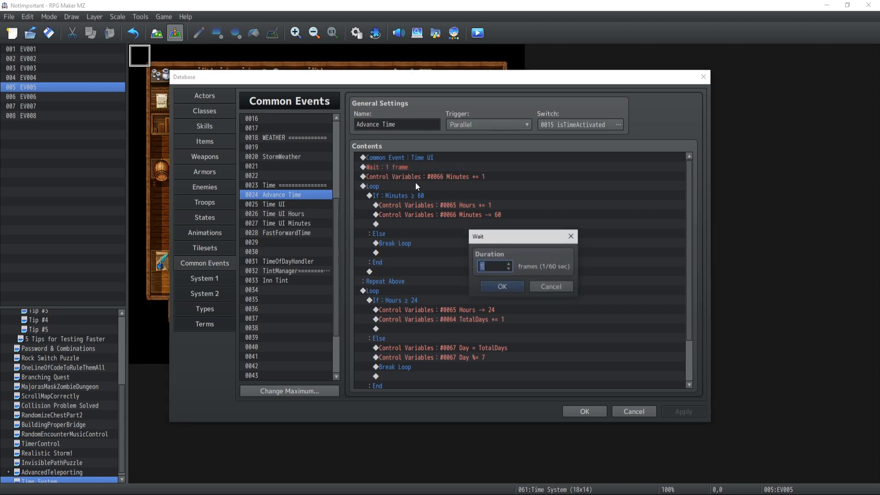
{"action": "left_click", "coordinate": [501, 286]}
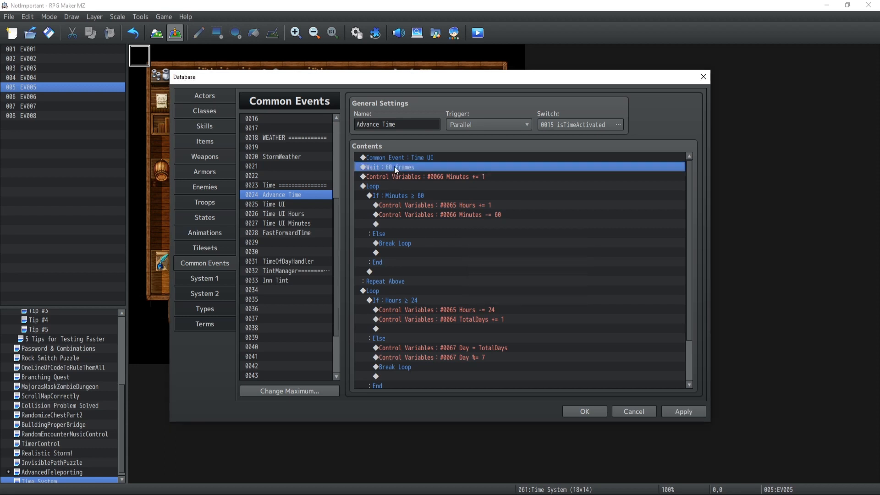
{"action": "mouse_move", "coordinate": [389, 171]}
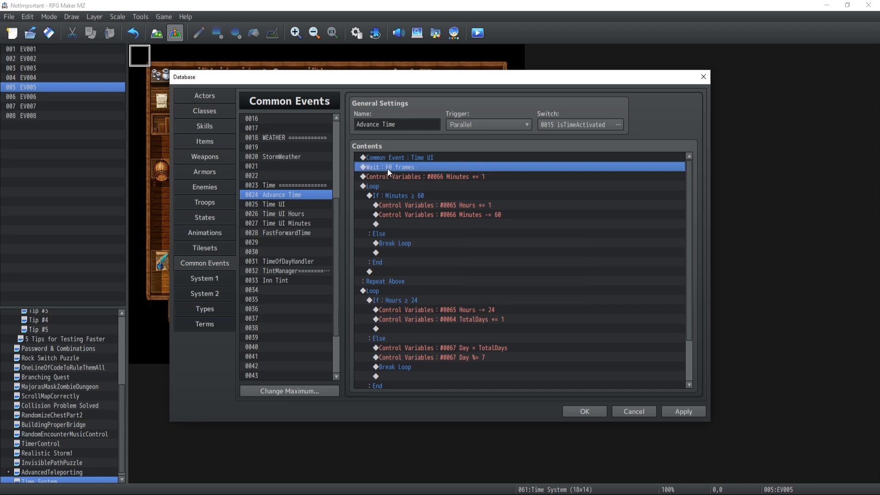
{"action": "mouse_move", "coordinate": [422, 150]}
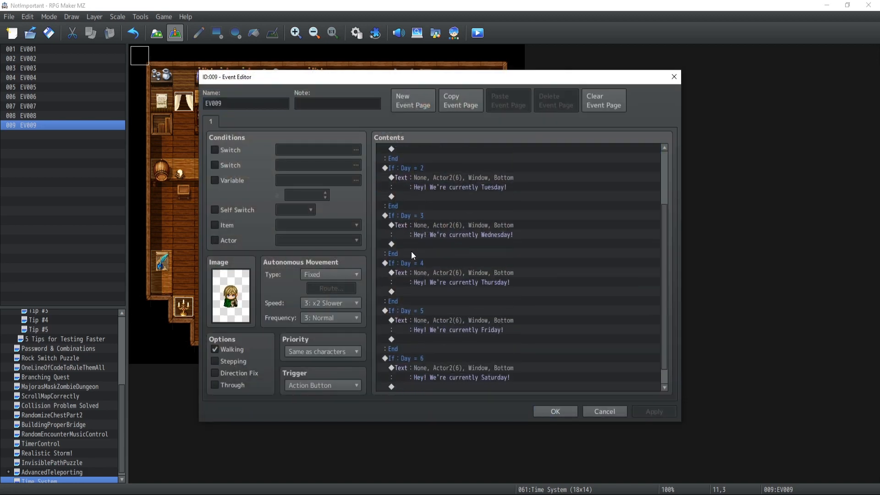
- Make EV009 set hoursToFastForward to 36 and call the FastForwardTime common event
{"action": "left_click", "coordinate": [603, 99]}
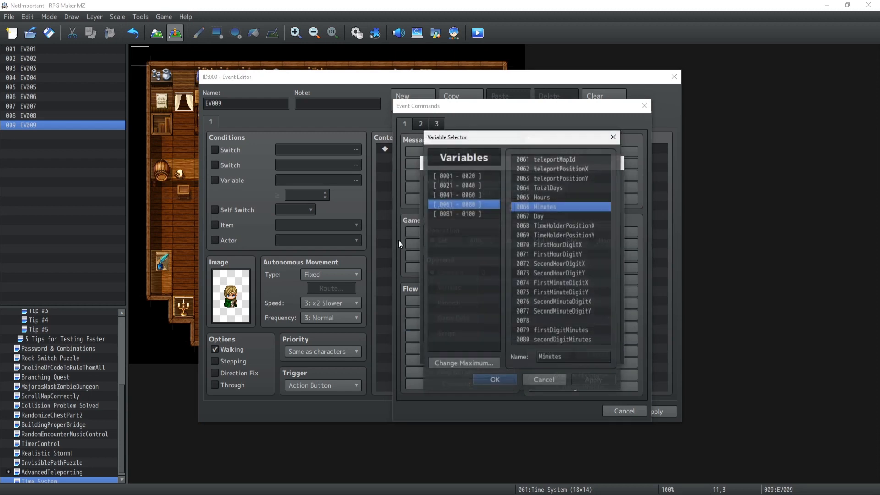
{"action": "left_click", "coordinate": [493, 380]}
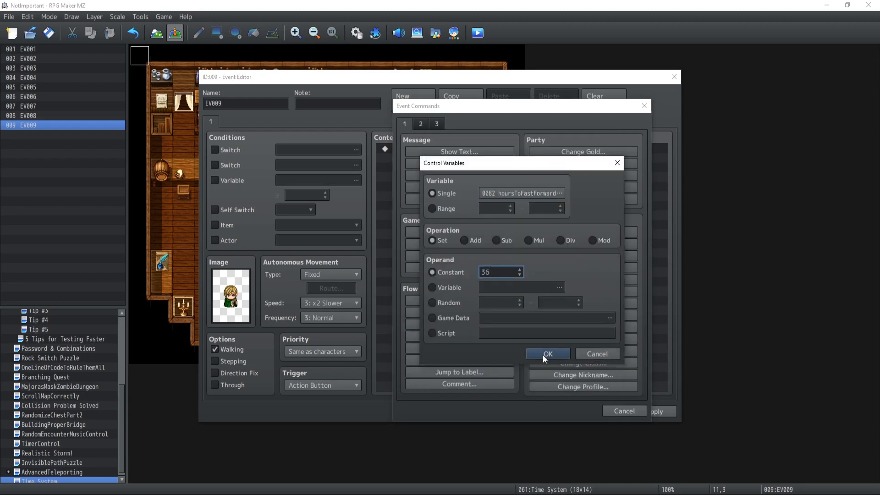
{"action": "left_click", "coordinate": [546, 353]}
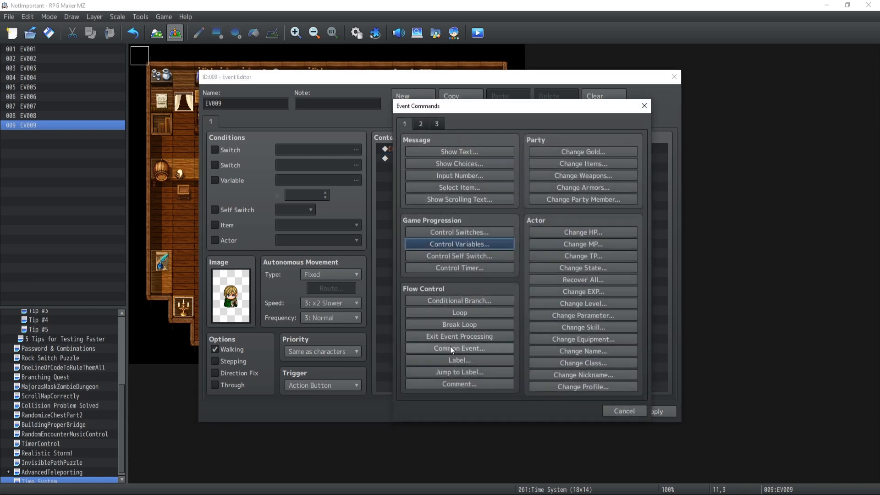
{"action": "left_click", "coordinate": [458, 347]}
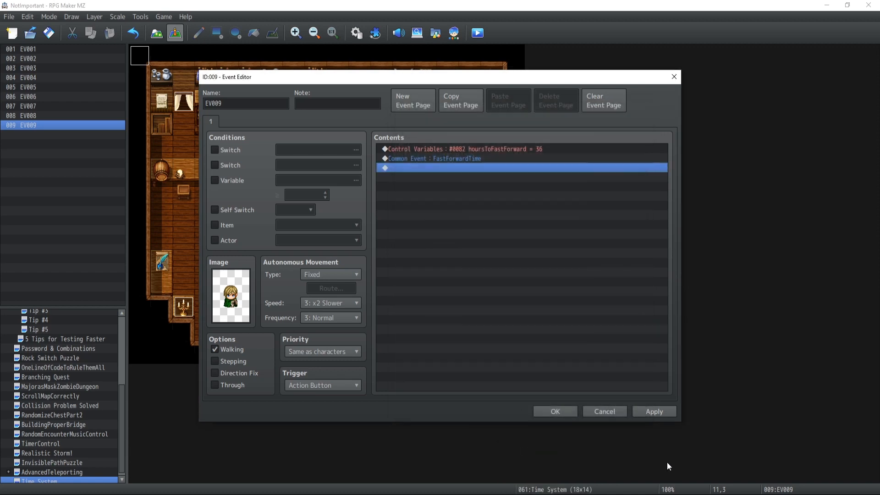
{"action": "left_click", "coordinate": [554, 411]}
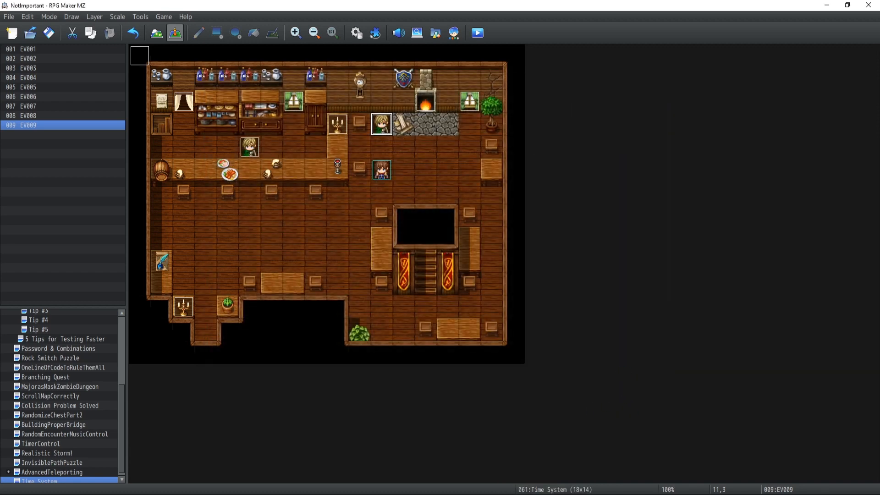
- Playtest the tavern map, note the clock at 12:08, and close the game
{"action": "left_click", "coordinate": [476, 33]}
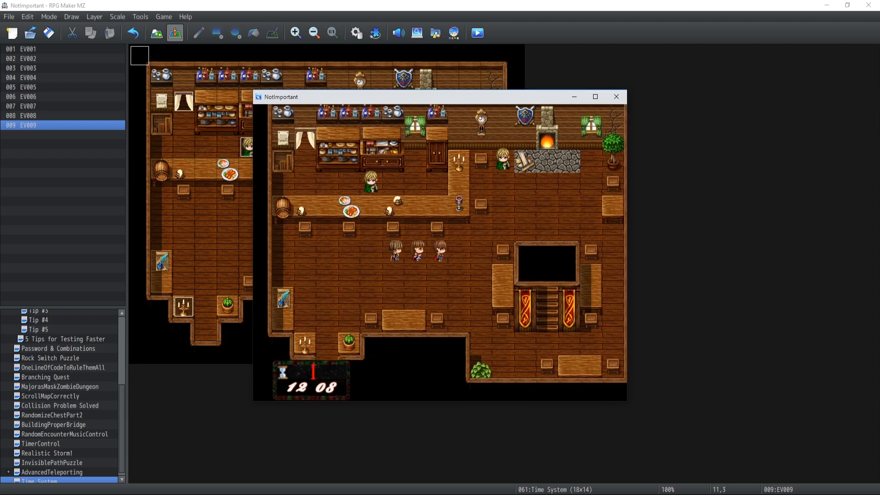
{"action": "left_click", "coordinate": [614, 97]}
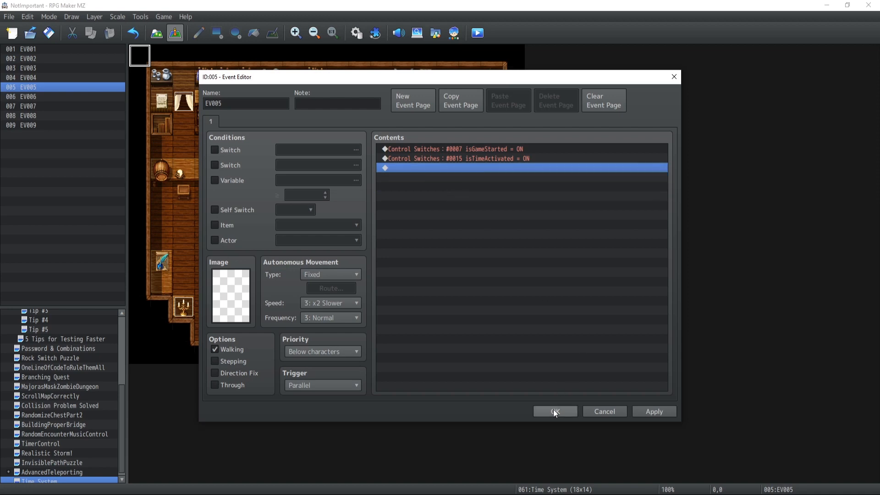
- Close EV005, playtest again, and confirm the clock shows night at 00:37
{"action": "left_click", "coordinate": [554, 410]}
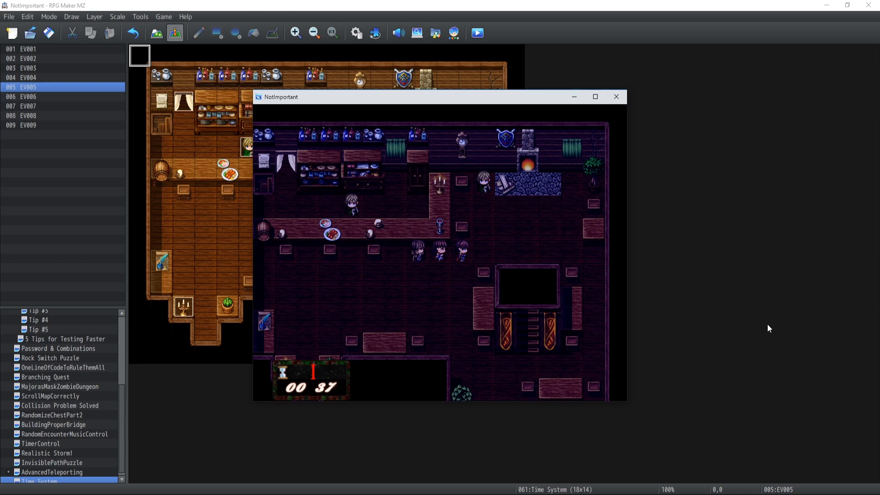
{"action": "left_click", "coordinate": [615, 97]}
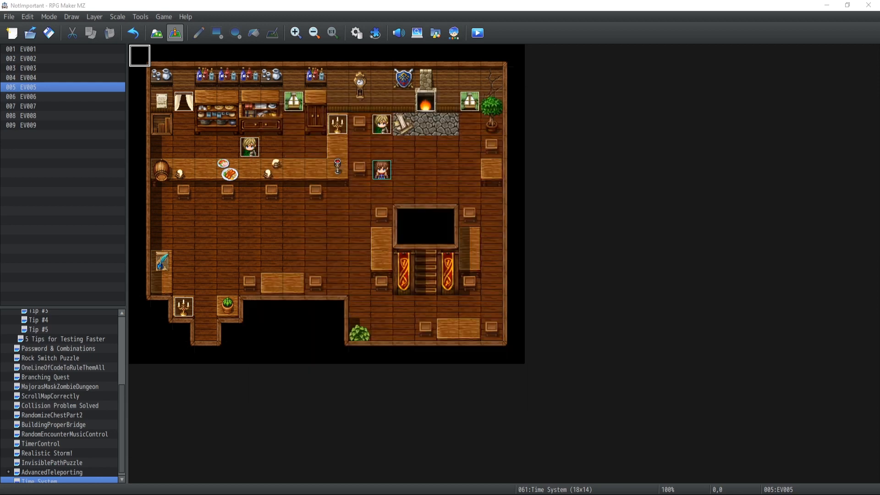